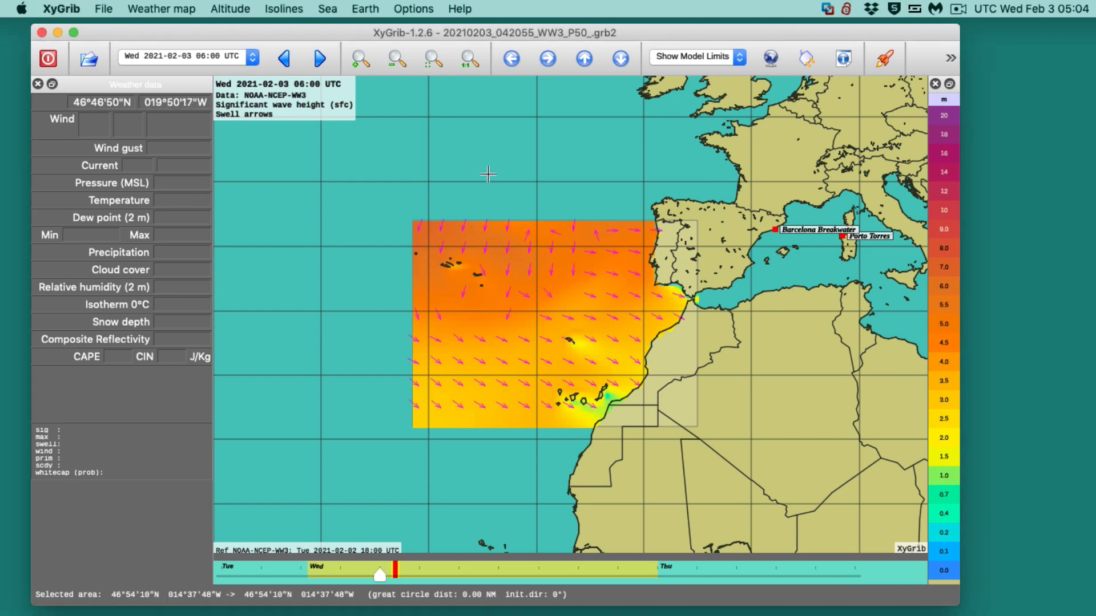
pyautogui.moveTo(409, 220)
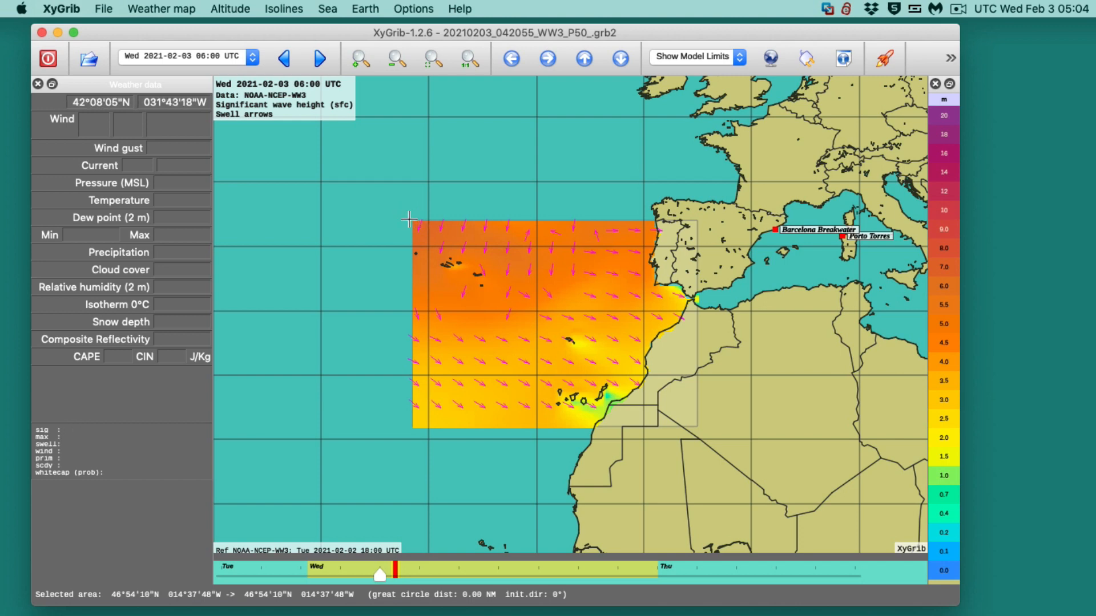
# Step: Select a rectangle over the eastern Atlantic WW3 region and bring up Download GRIB for it
pyautogui.moveTo(409, 219); pyautogui.dragTo(699, 431)
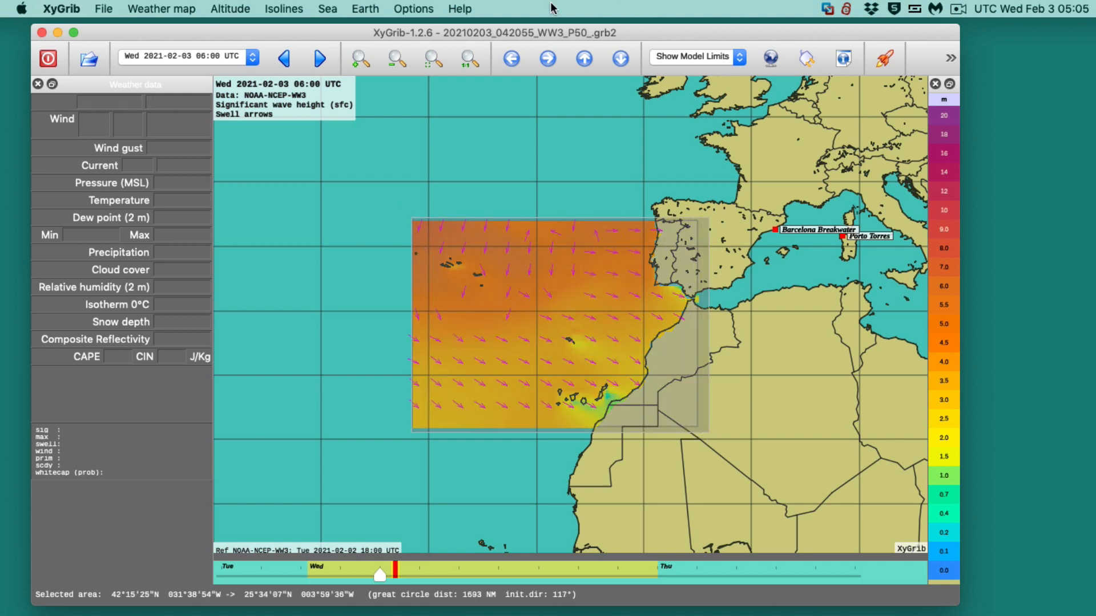
pyautogui.click(768, 58)
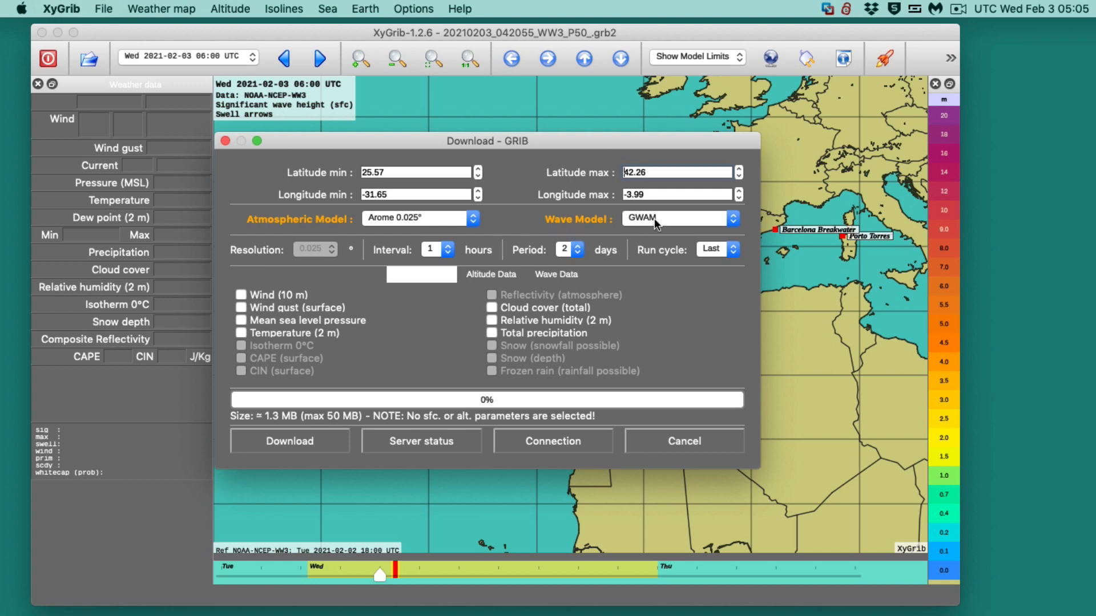
# Step: Choose the WW3 wave model and review the altitude and wave data options in the download form
pyautogui.click(676, 218)
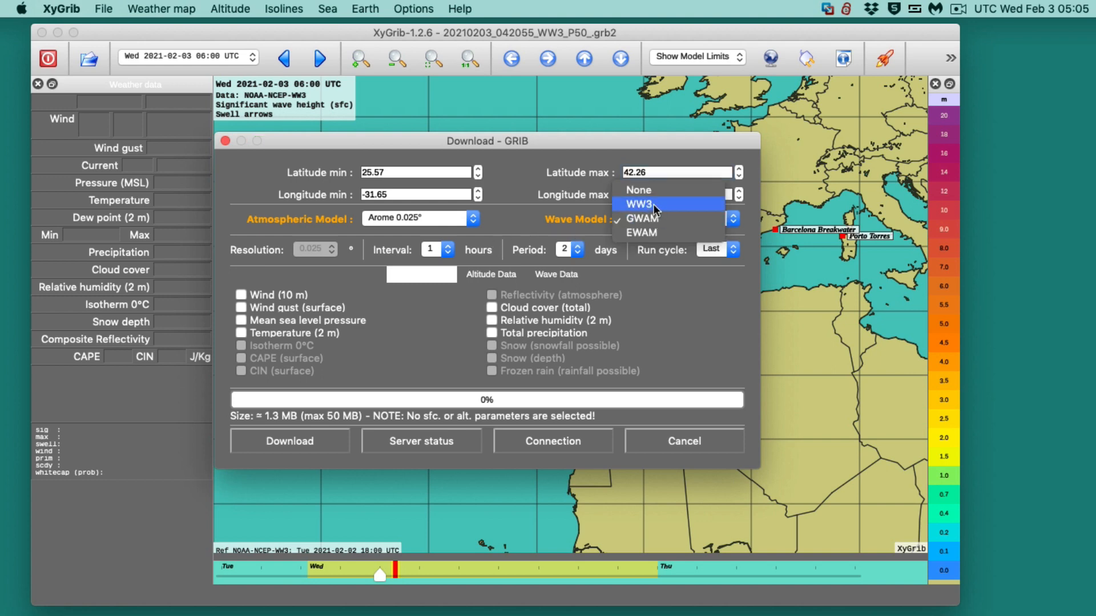
pyautogui.click(649, 203)
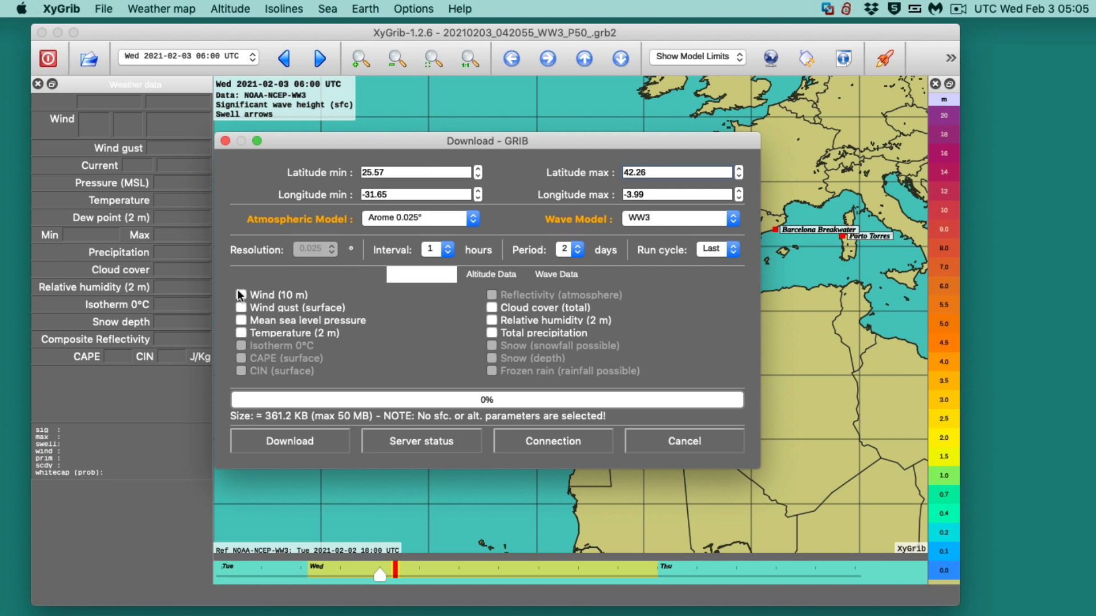
pyautogui.click(241, 295)
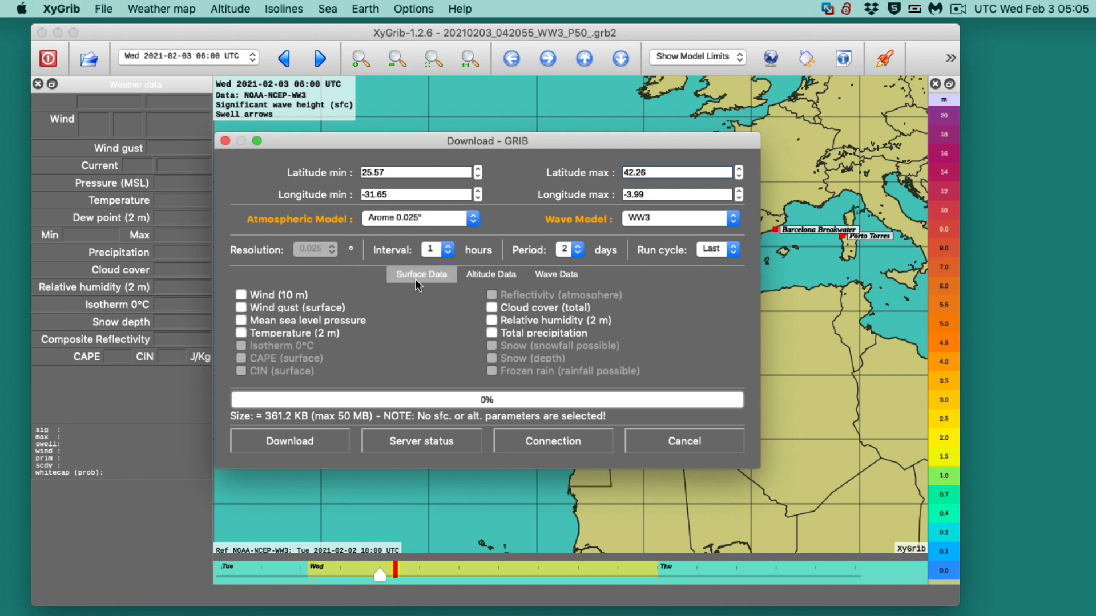
pyautogui.click(489, 274)
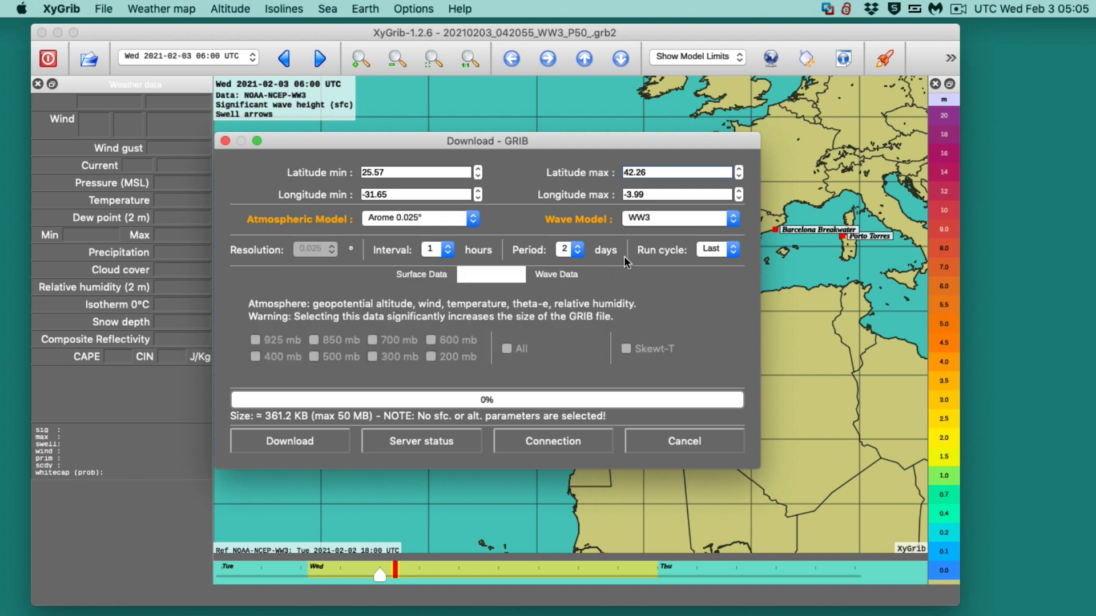
pyautogui.click(556, 274)
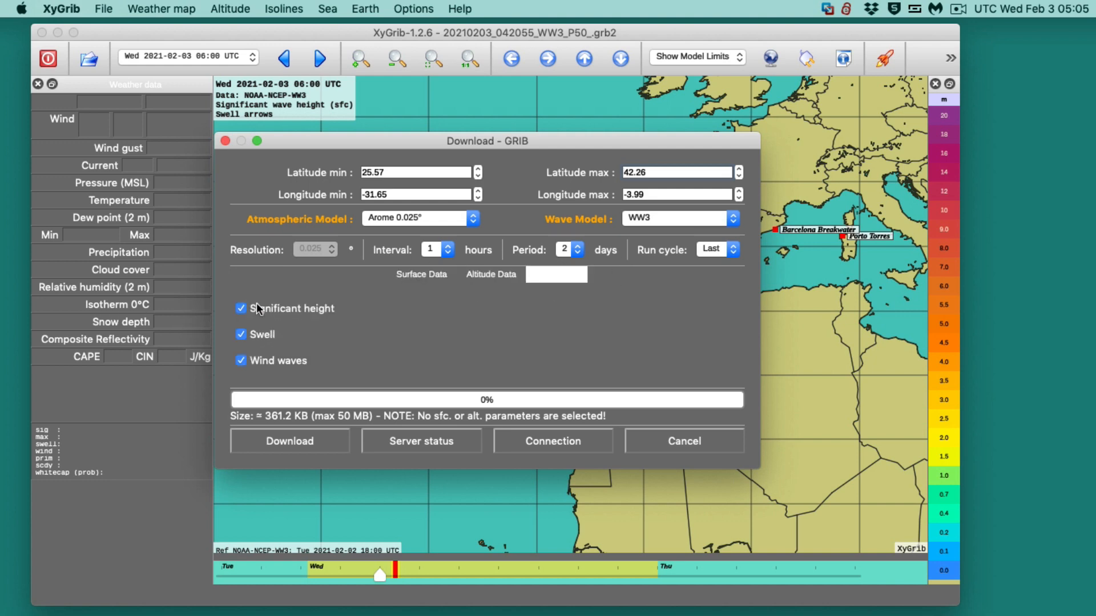
pyautogui.moveTo(390, 340)
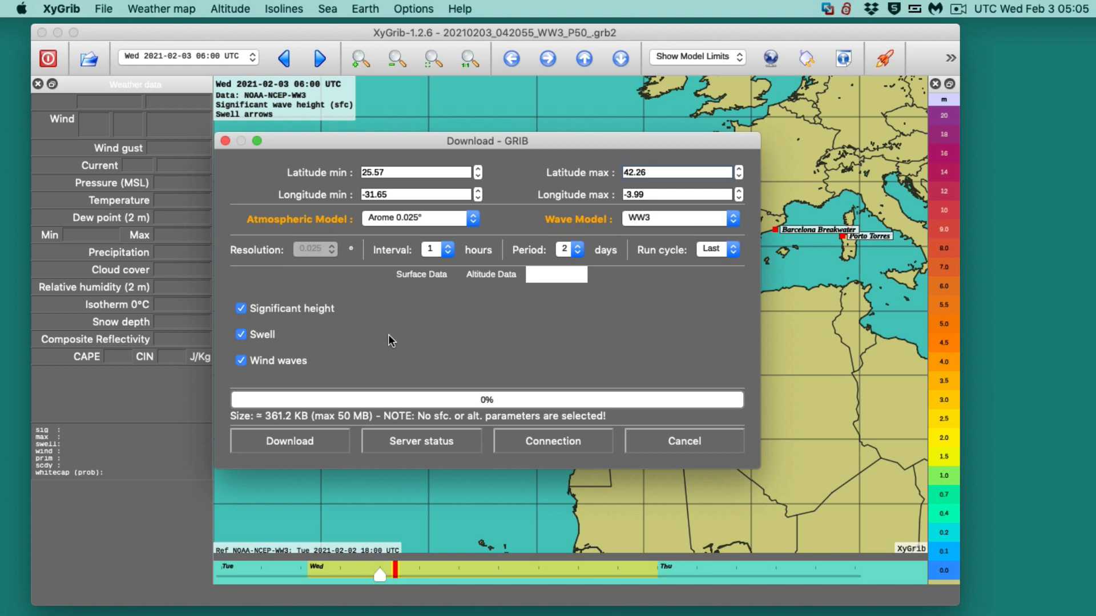
pyautogui.moveTo(304, 377)
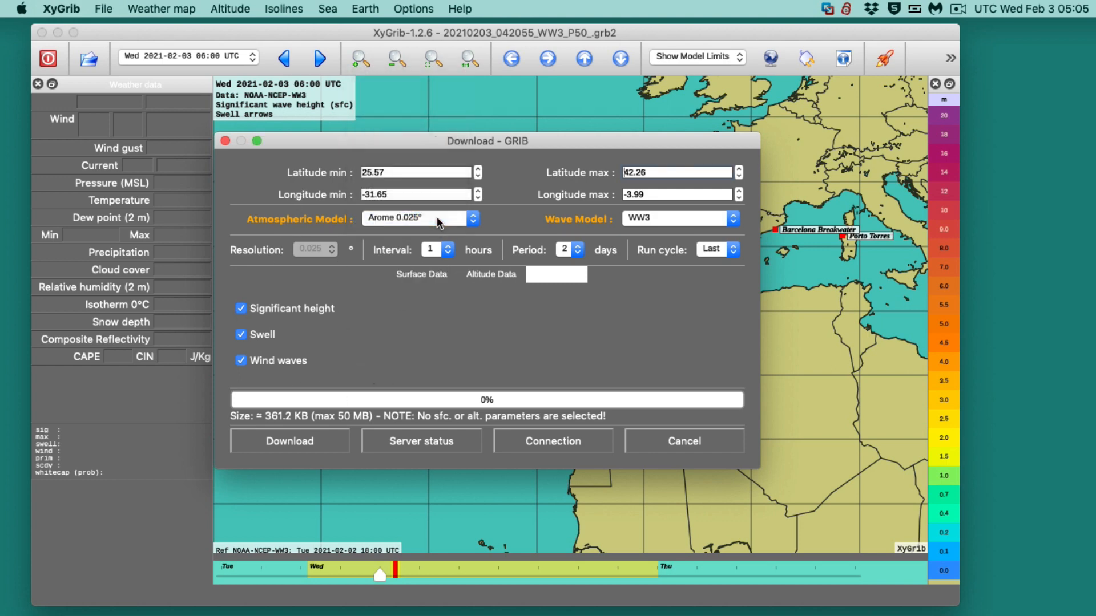
pyautogui.moveTo(342, 221)
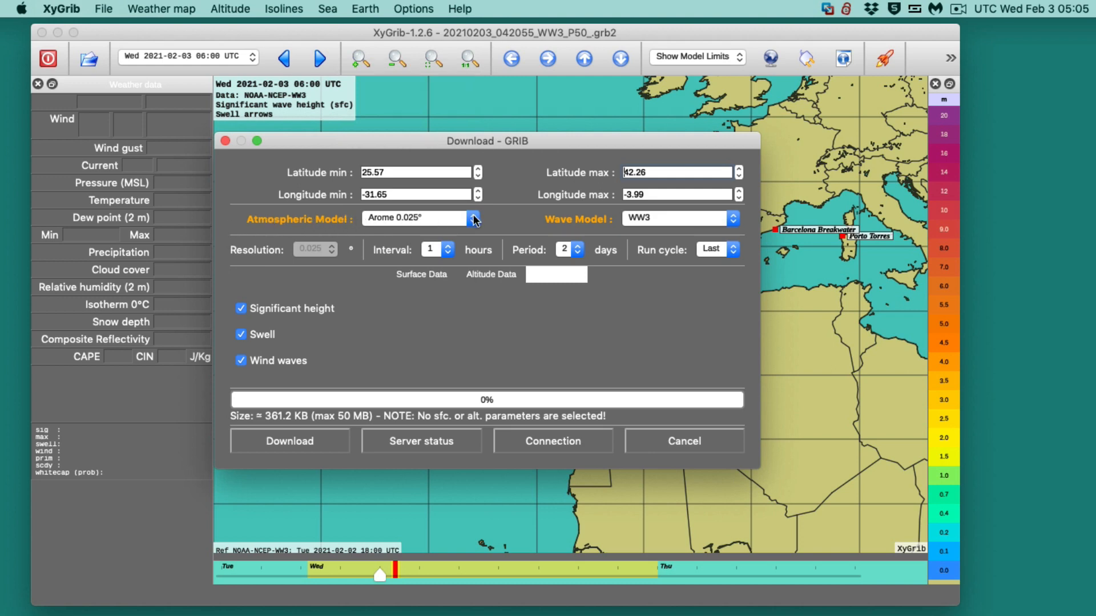
pyautogui.moveTo(379, 267)
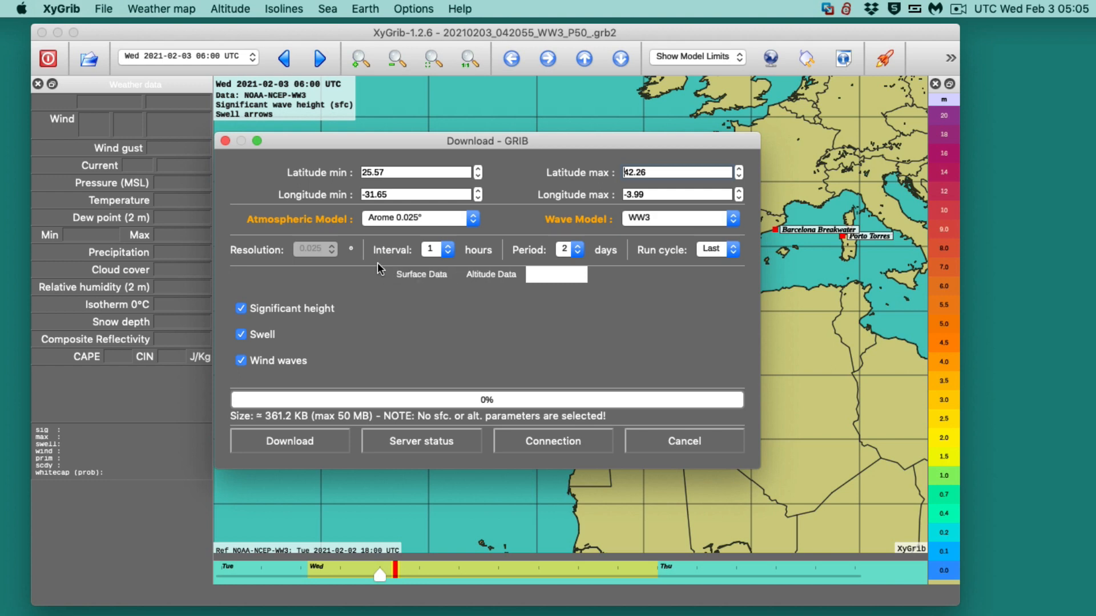
pyautogui.click(556, 274)
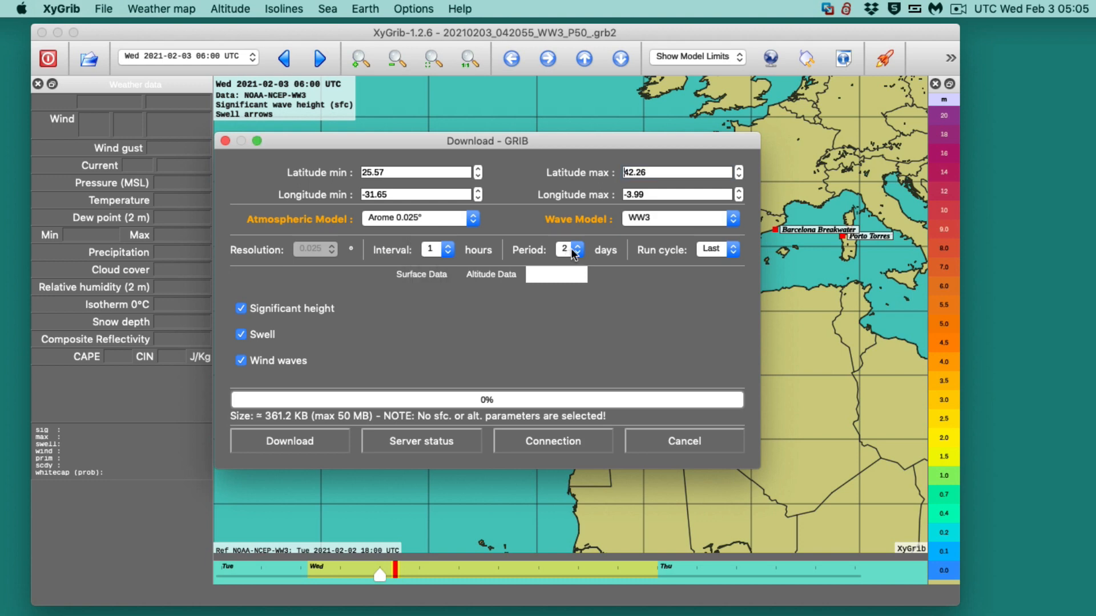
pyautogui.moveTo(731, 253)
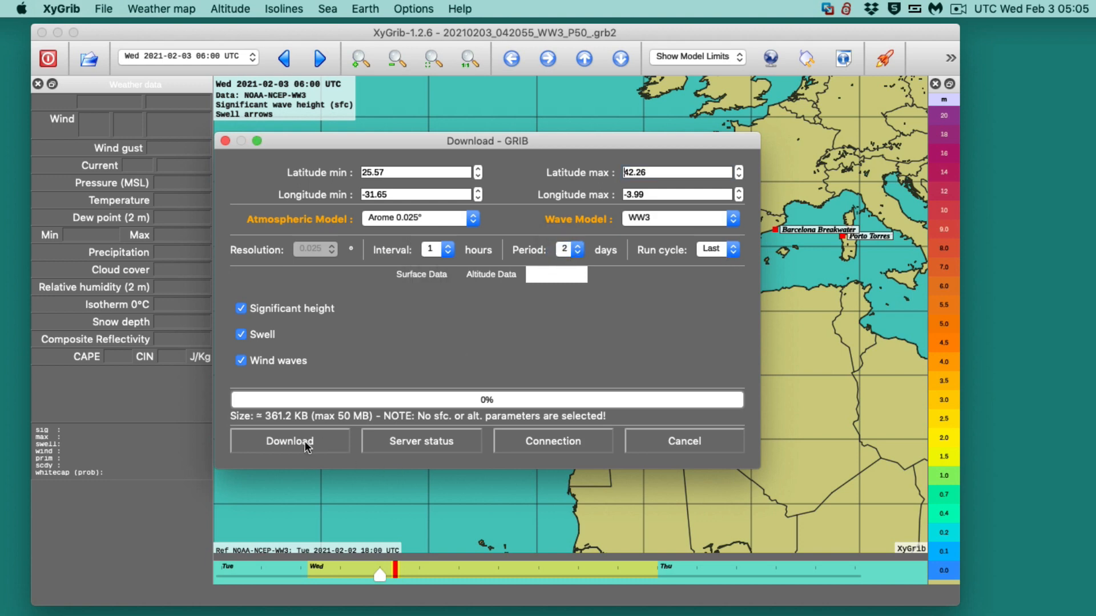
pyautogui.moveTo(311, 446)
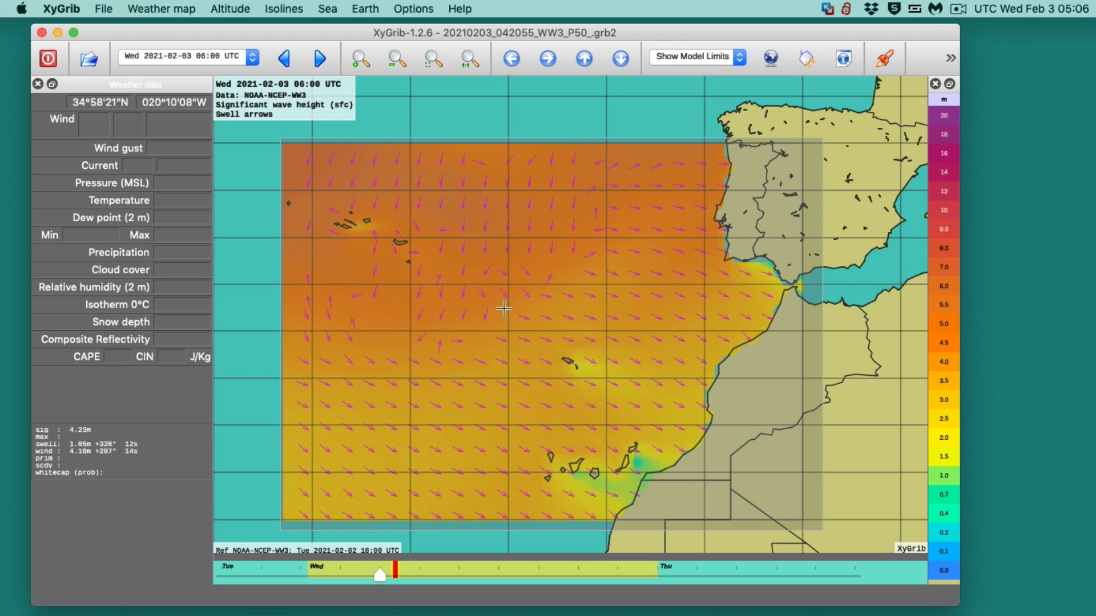
pyautogui.moveTo(409, 272)
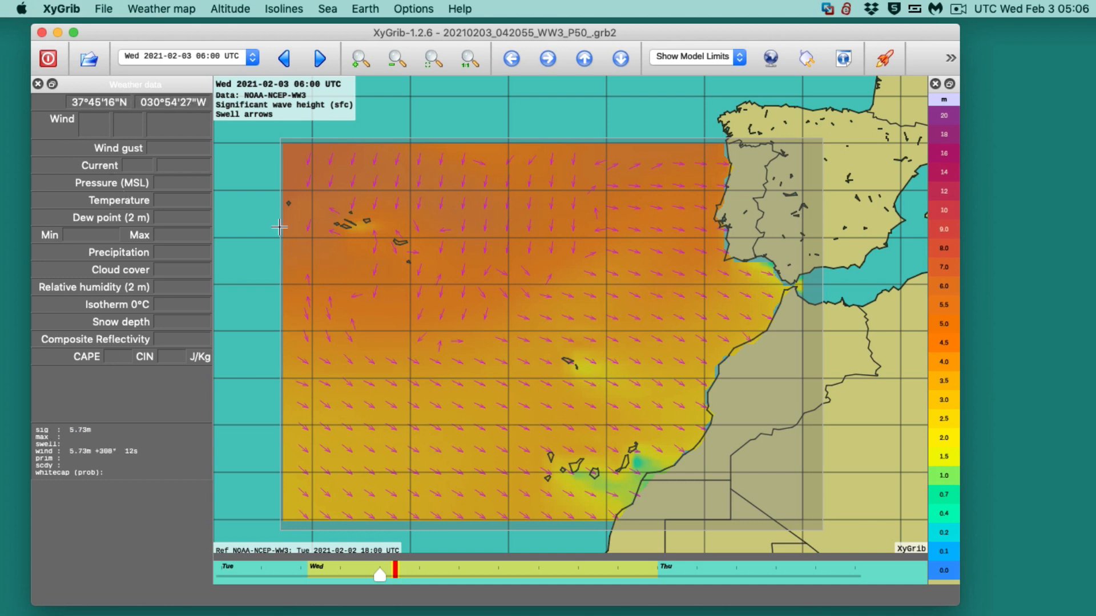
pyautogui.moveTo(428, 245)
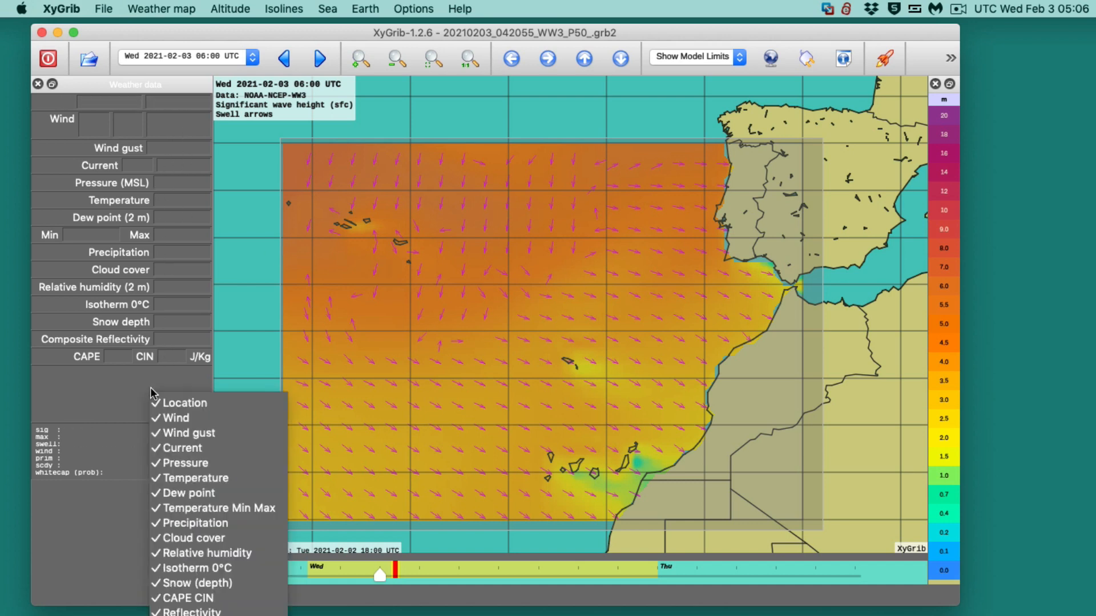
pyautogui.moveTo(171, 417)
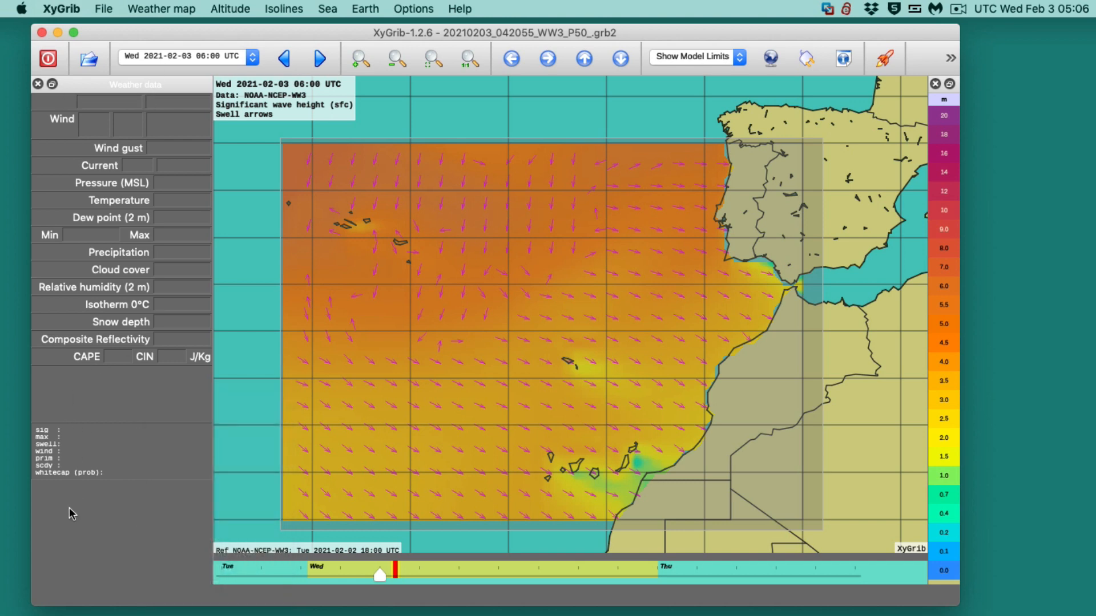
pyautogui.moveTo(161, 437)
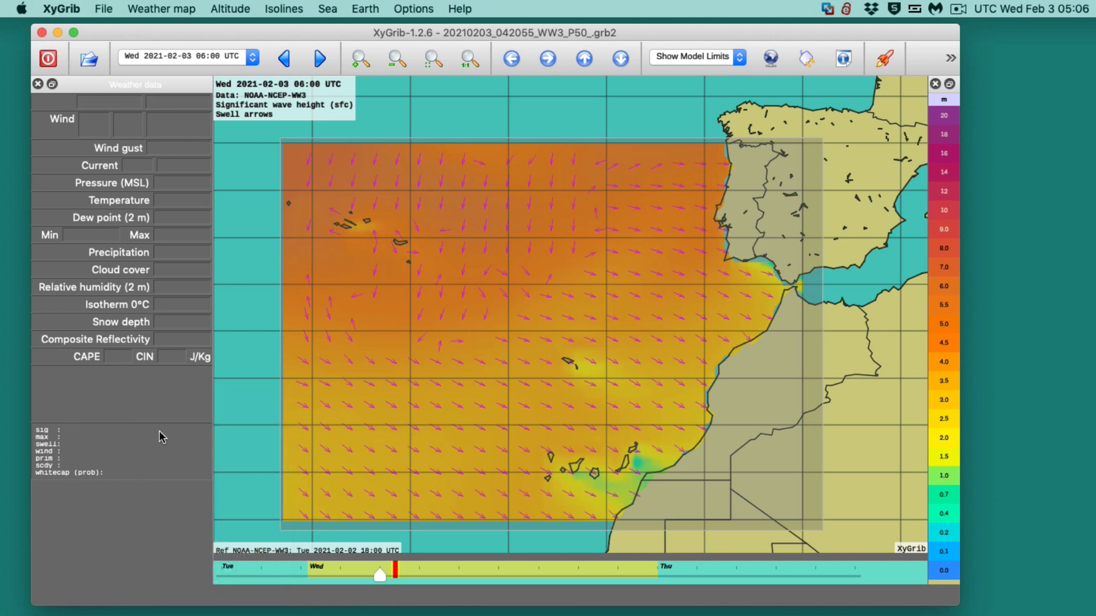
pyautogui.moveTo(531, 332)
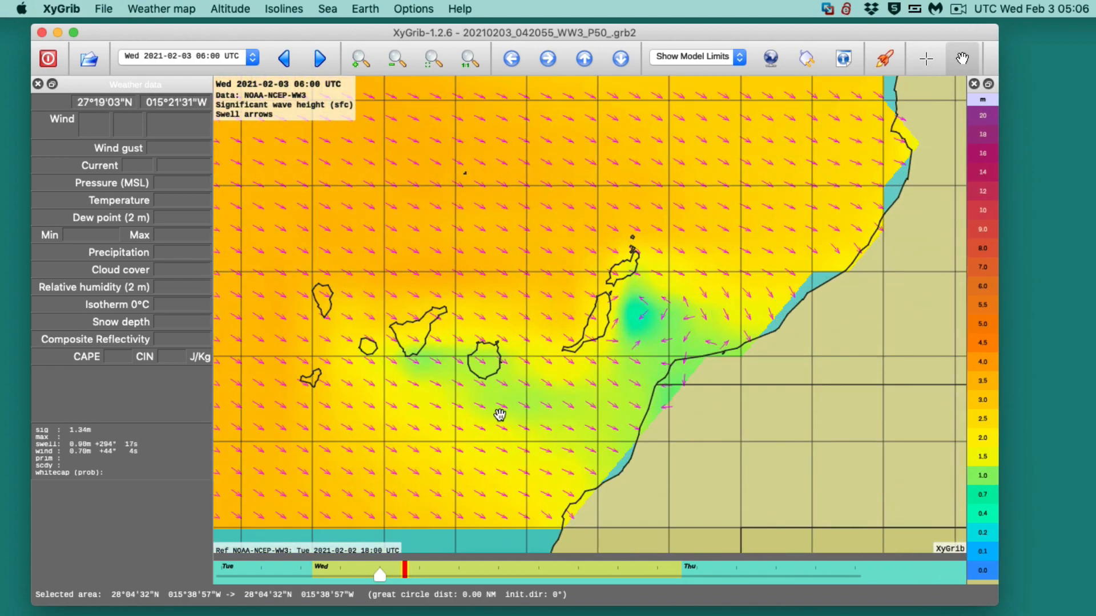
# Step: Pan the map east to centre the Canary Islands and the Moroccan coast
pyautogui.moveTo(500, 416); pyautogui.dragTo(527, 296)
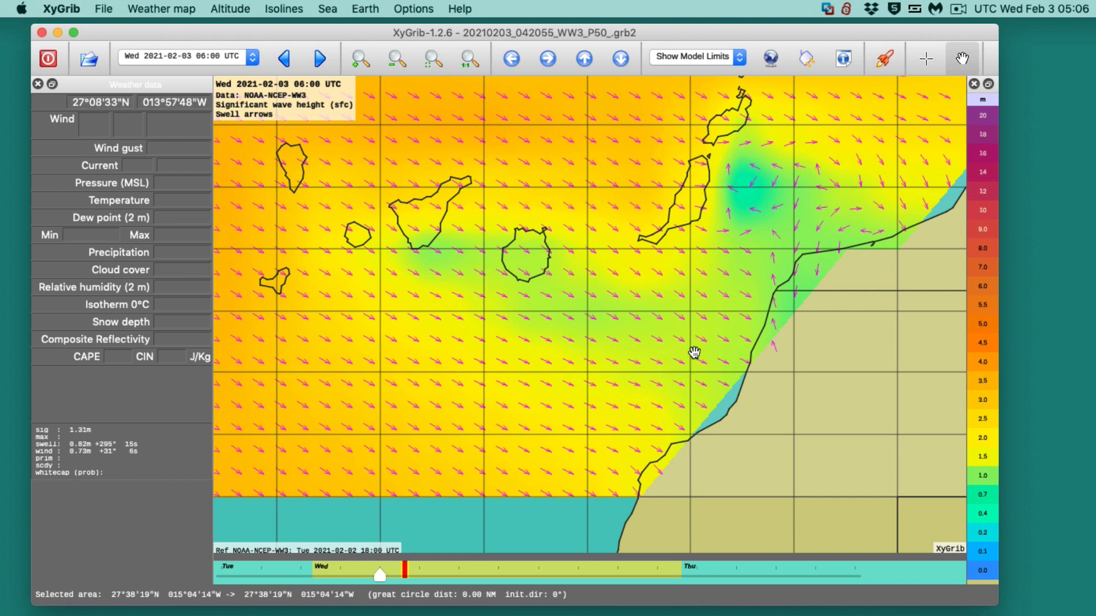
pyautogui.moveTo(642, 311)
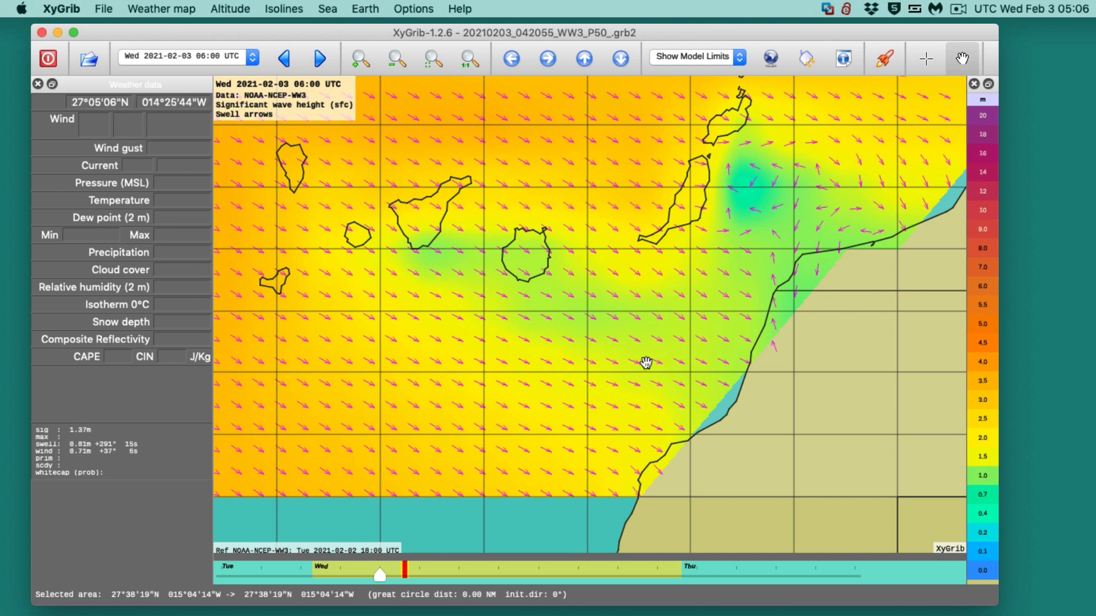
pyautogui.moveTo(651, 319)
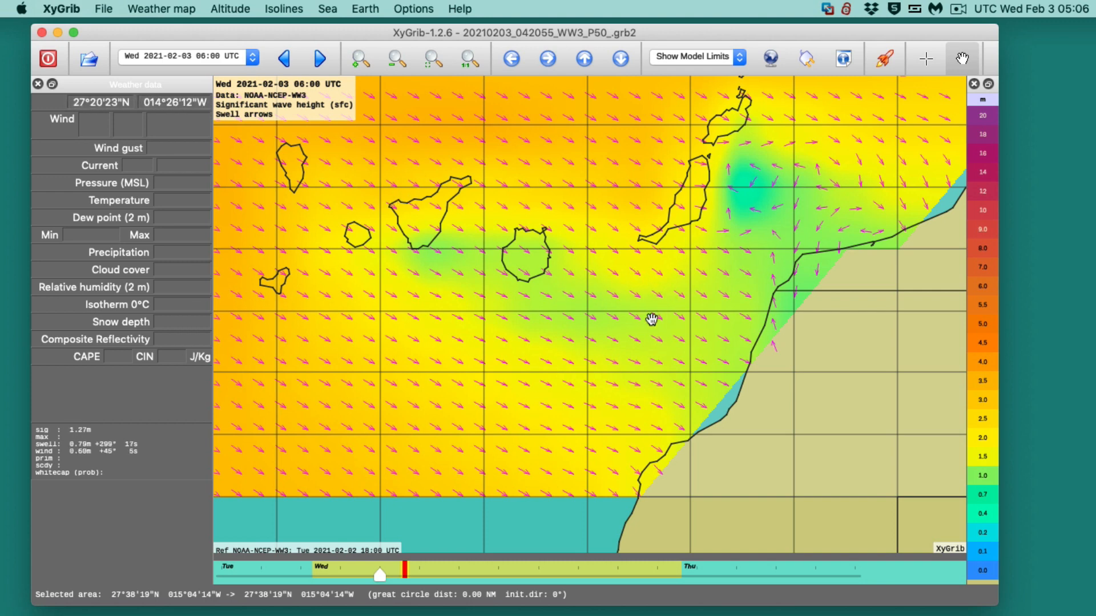
pyautogui.moveTo(563, 404)
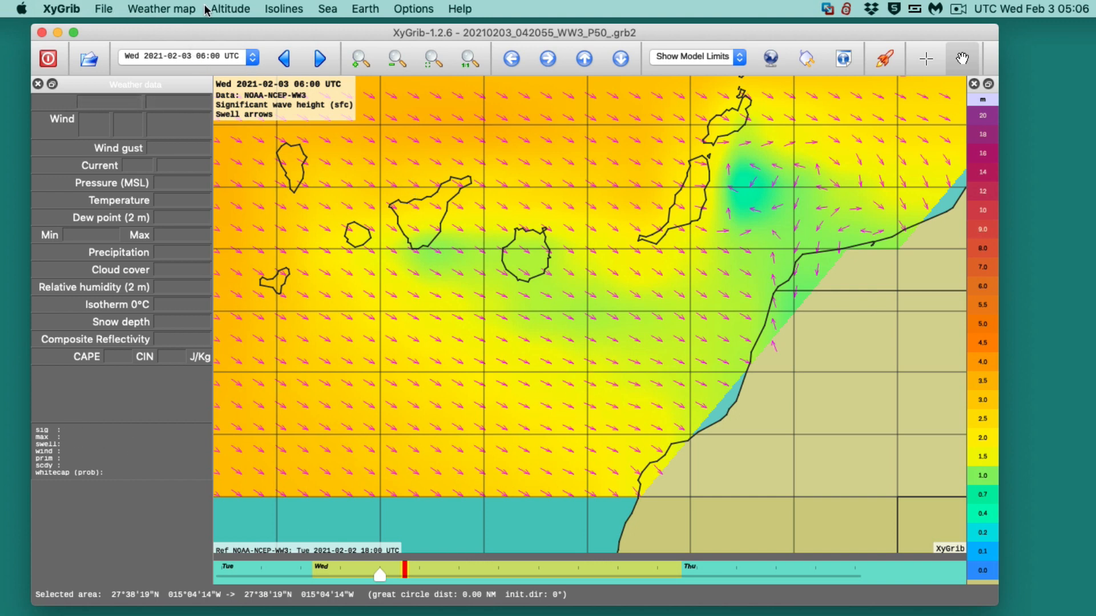
pyautogui.click(161, 8)
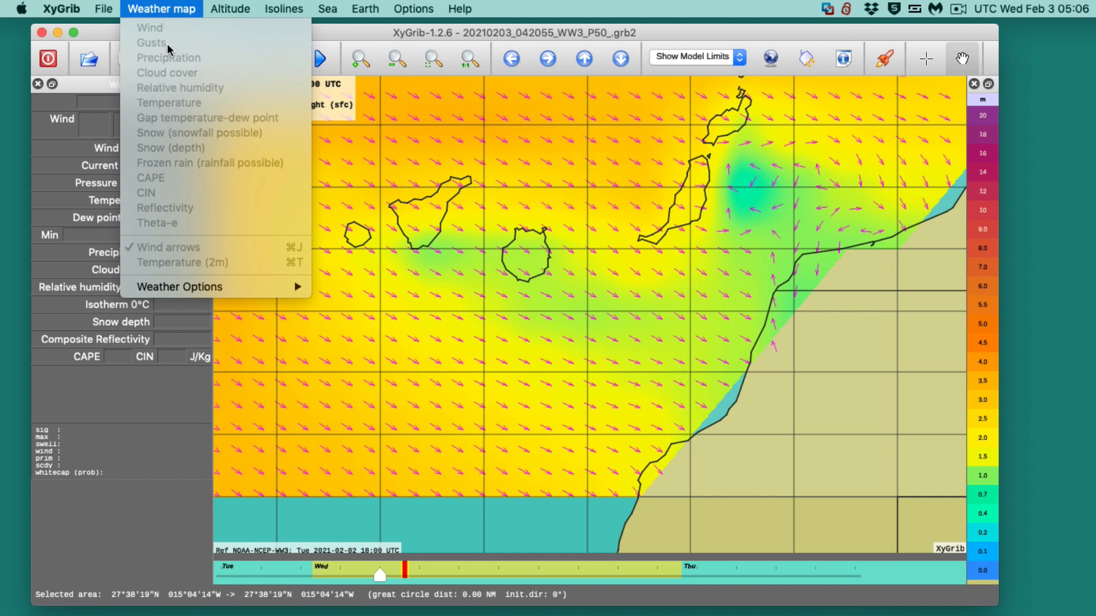
pyautogui.moveTo(167, 215)
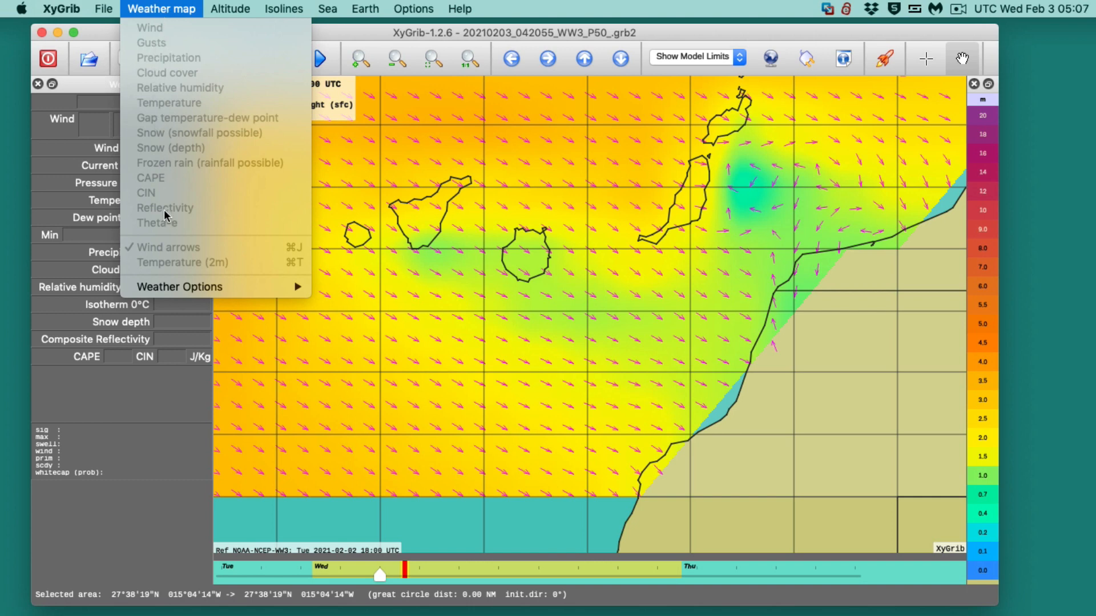
pyautogui.moveTo(177, 261)
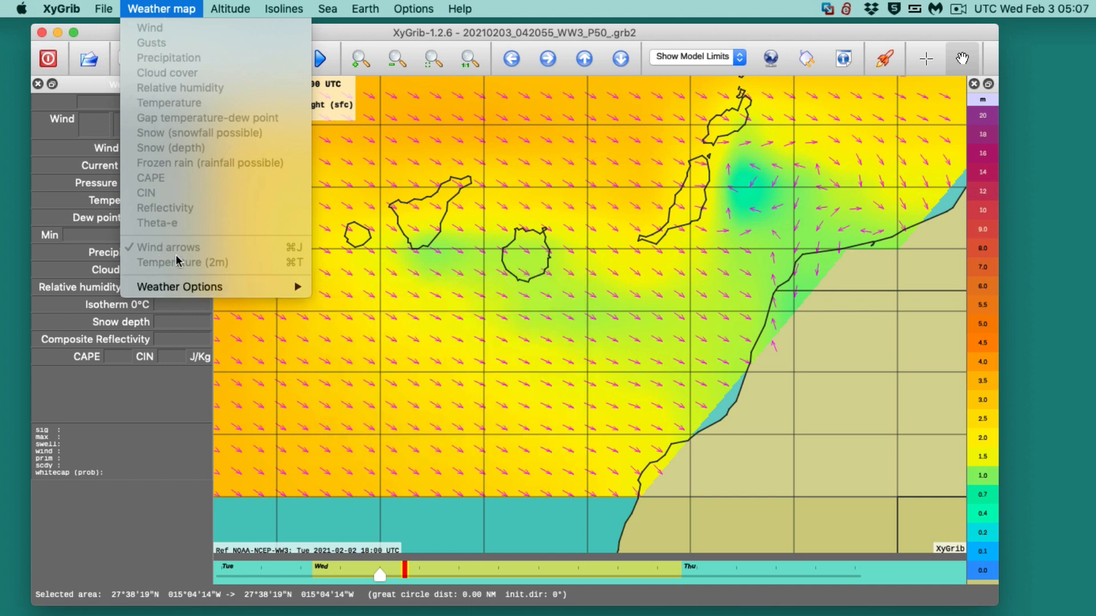
pyautogui.moveTo(155, 211)
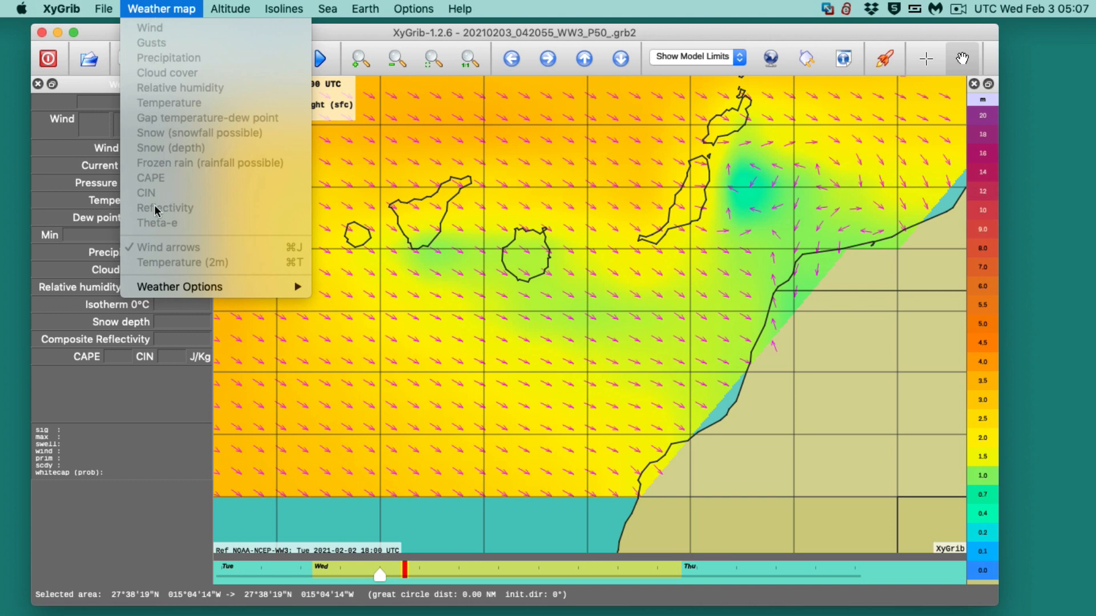
pyautogui.click(328, 8)
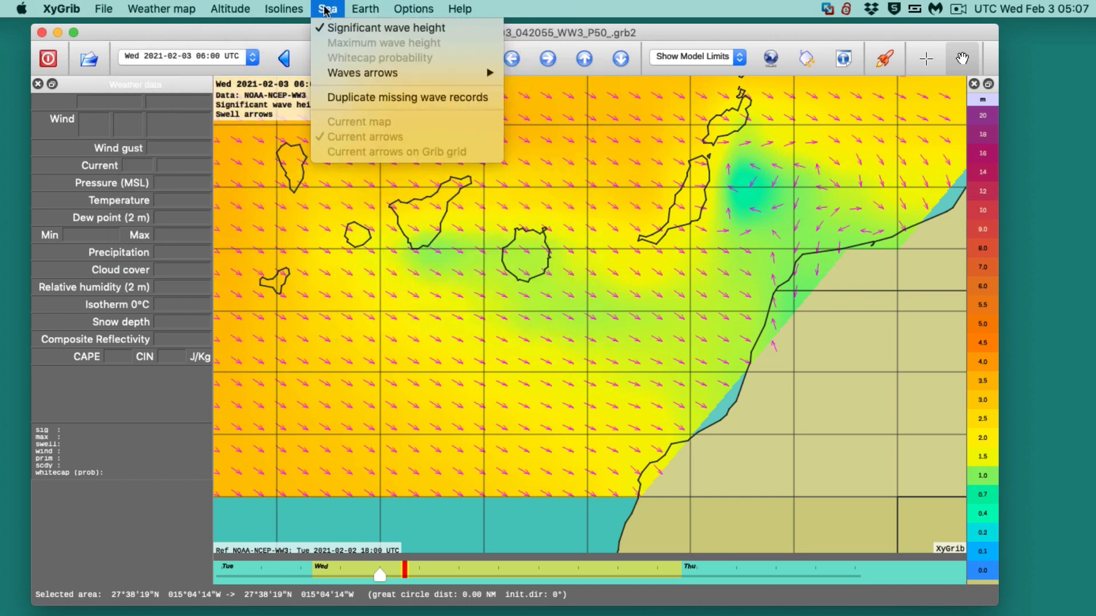
pyautogui.moveTo(385, 28)
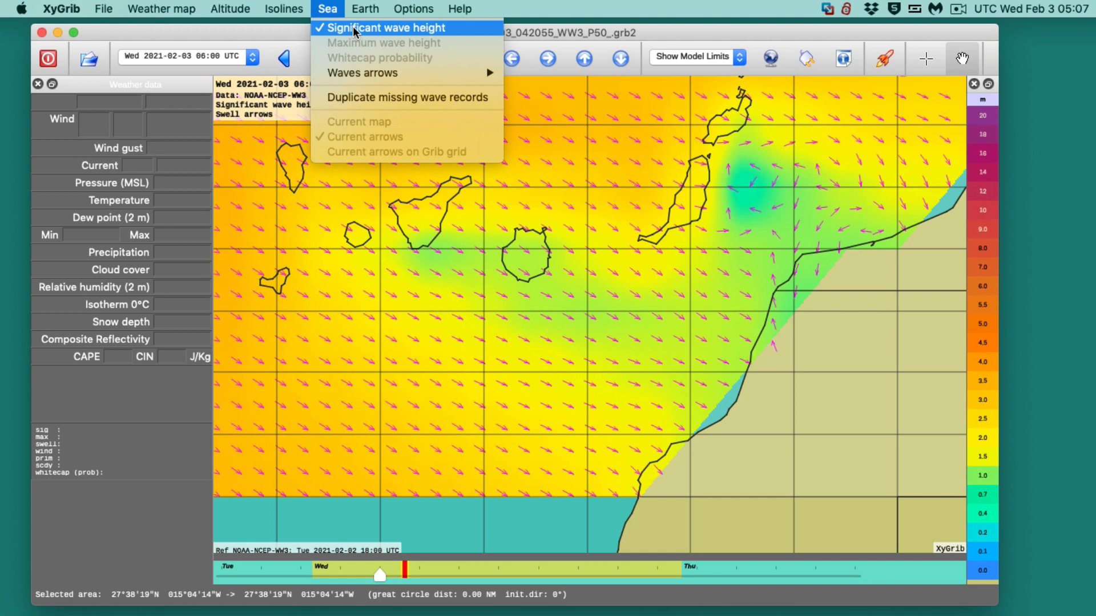
pyautogui.moveTo(353, 32)
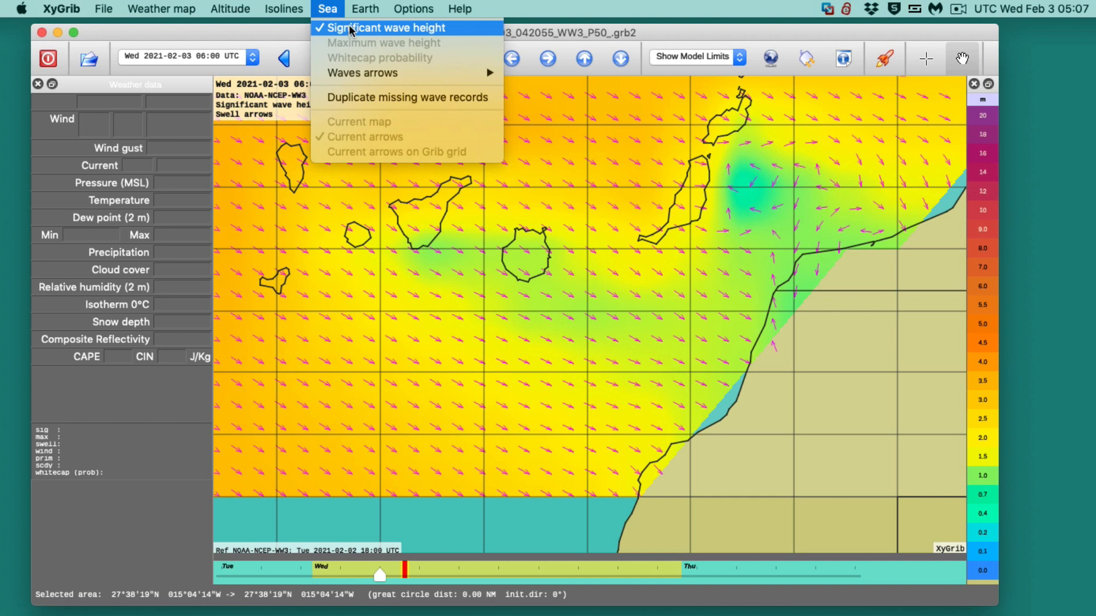
pyautogui.click(387, 28)
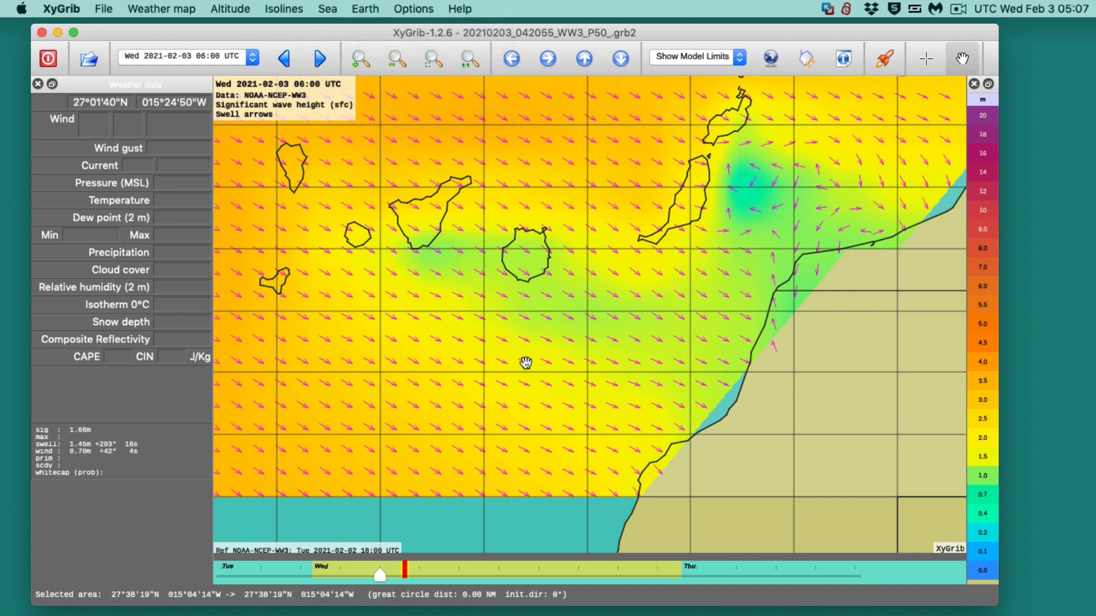
pyautogui.moveTo(516, 353)
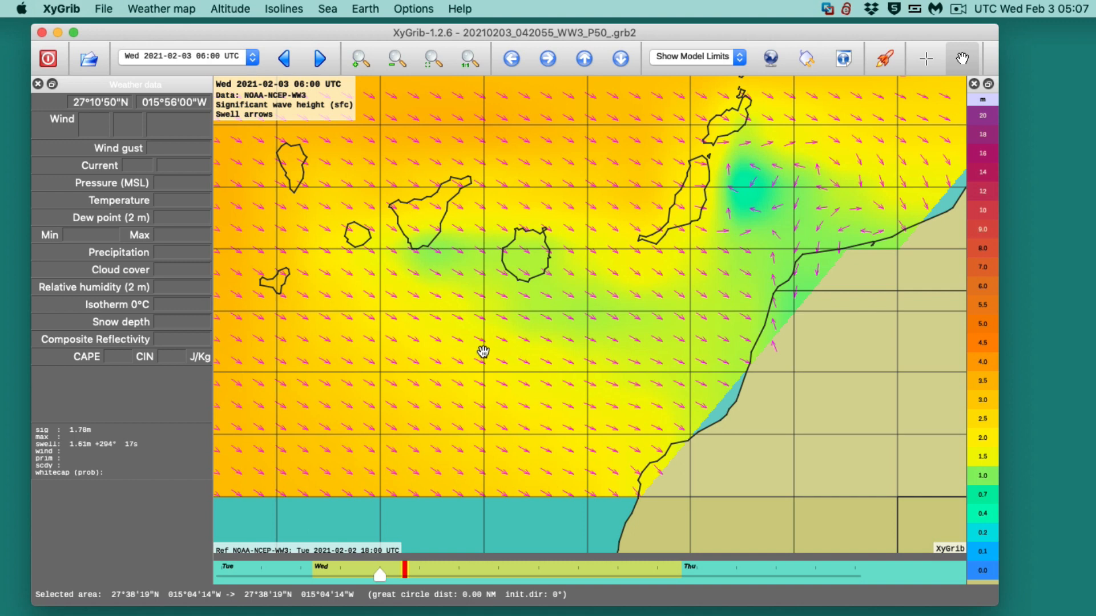
pyautogui.moveTo(374, 418)
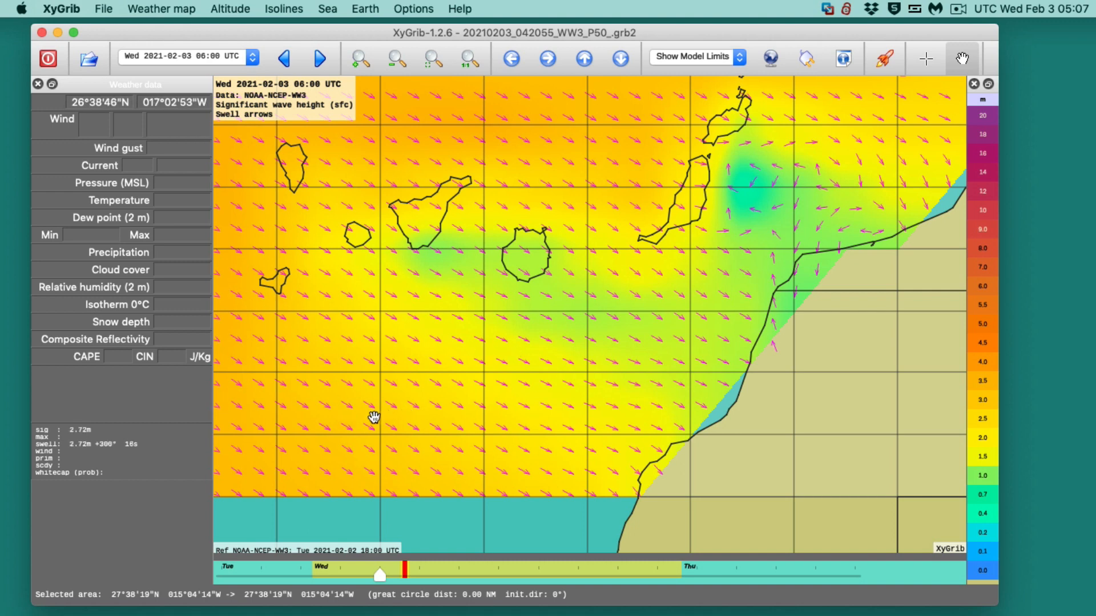
pyautogui.moveTo(573, 361)
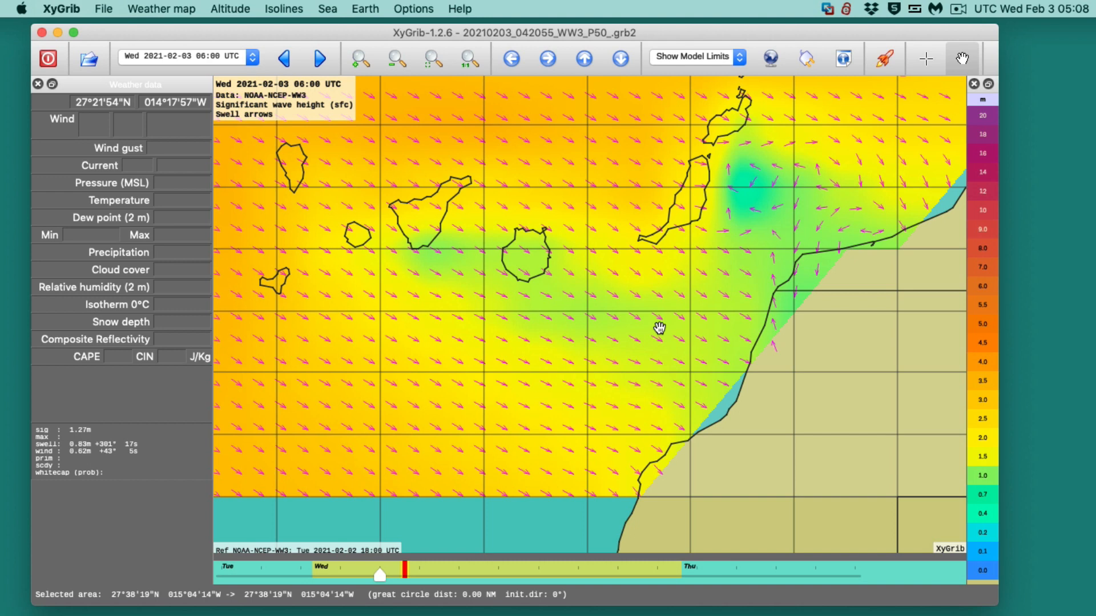
pyautogui.moveTo(188, 416)
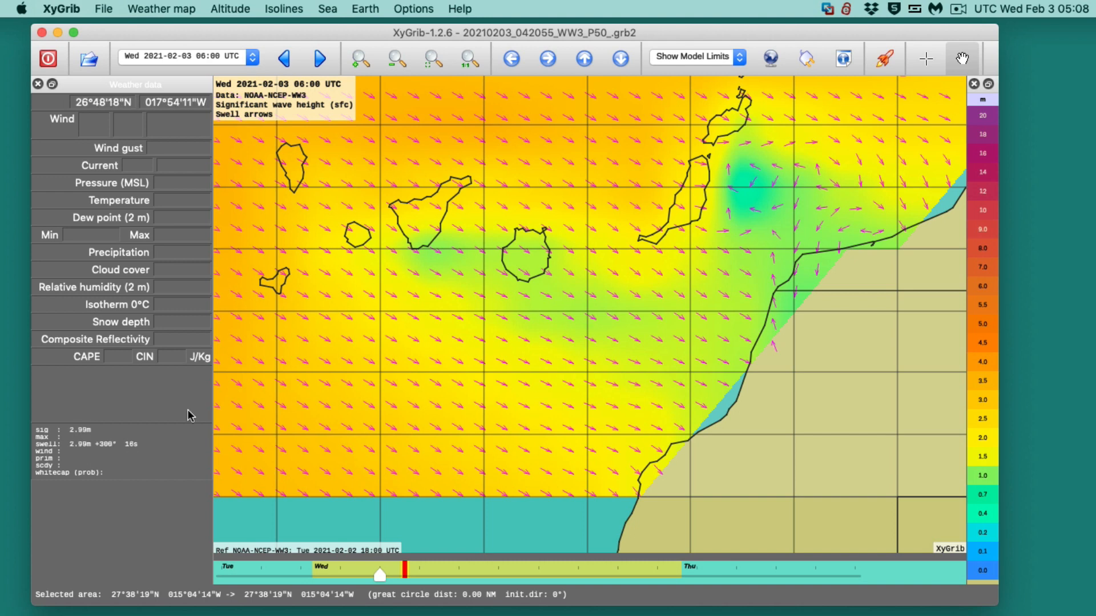
pyautogui.moveTo(624, 358)
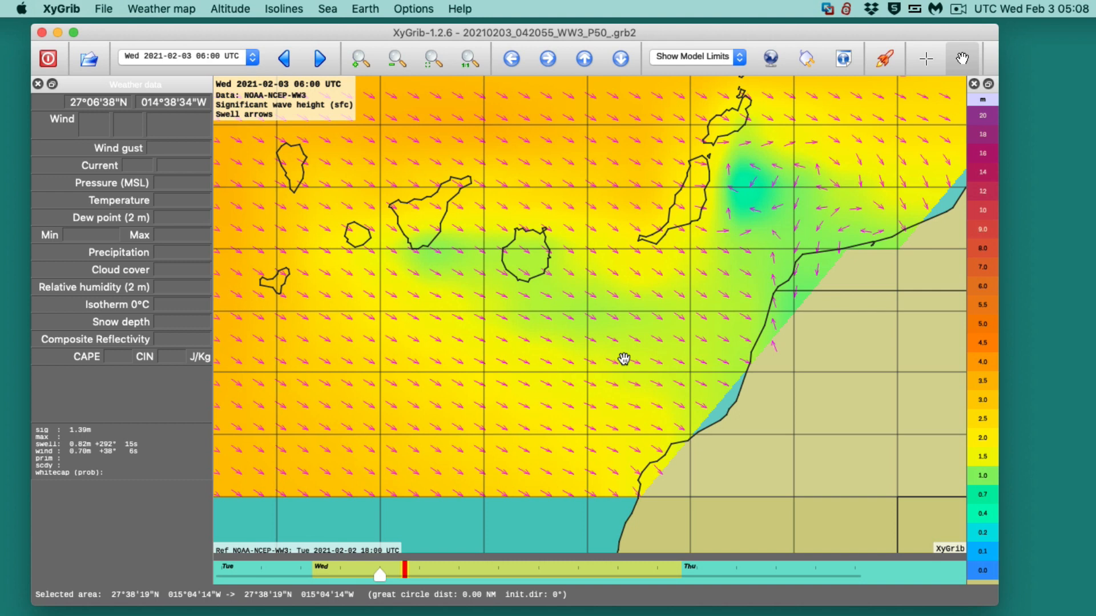
pyautogui.moveTo(578, 326)
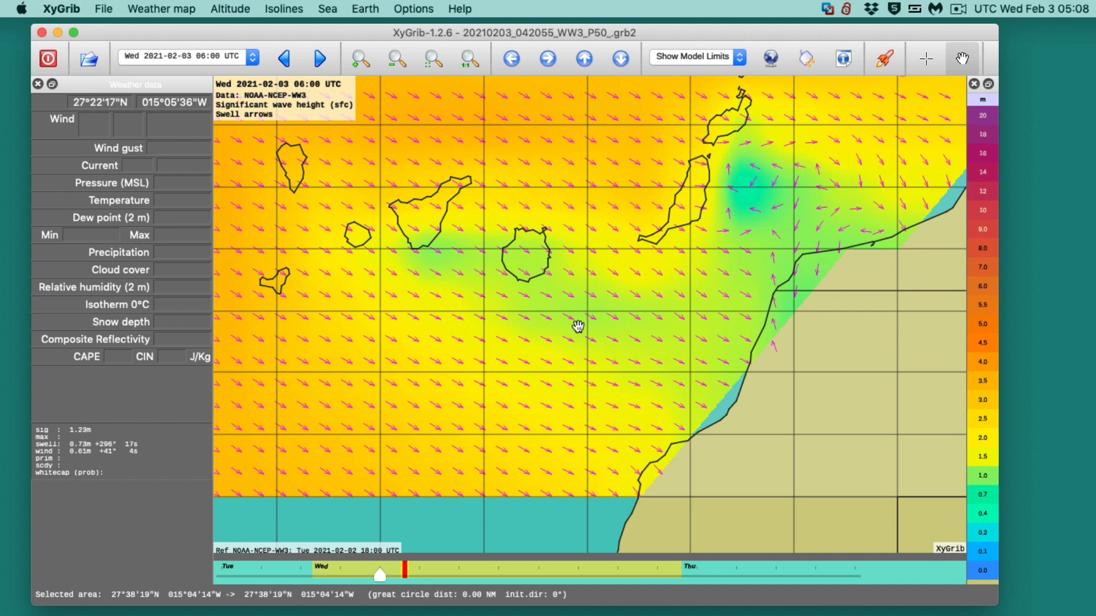
pyautogui.moveTo(556, 178)
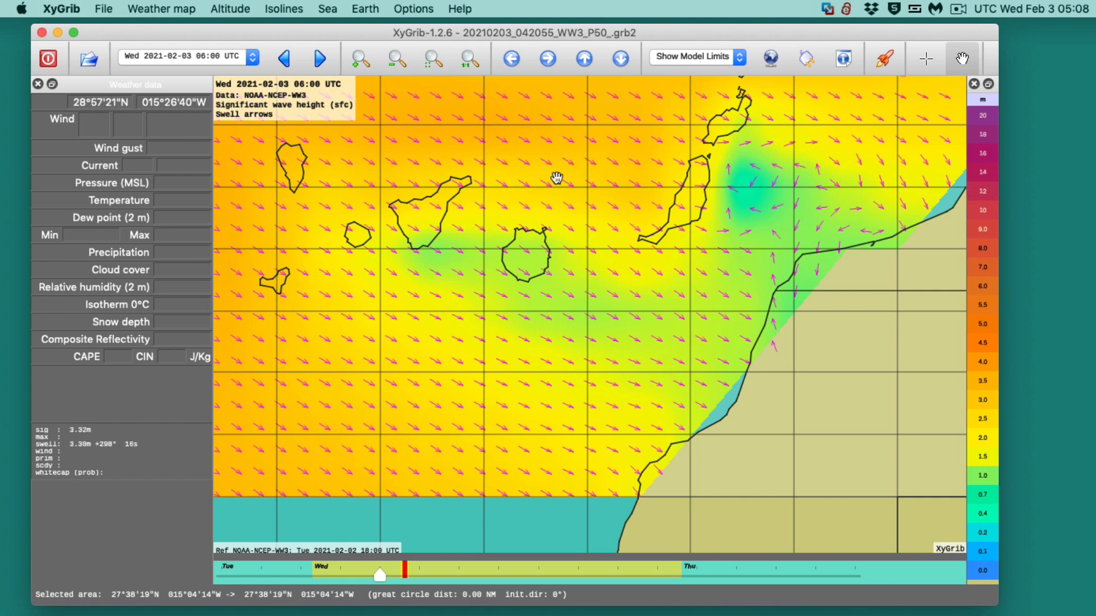
pyautogui.click(328, 10)
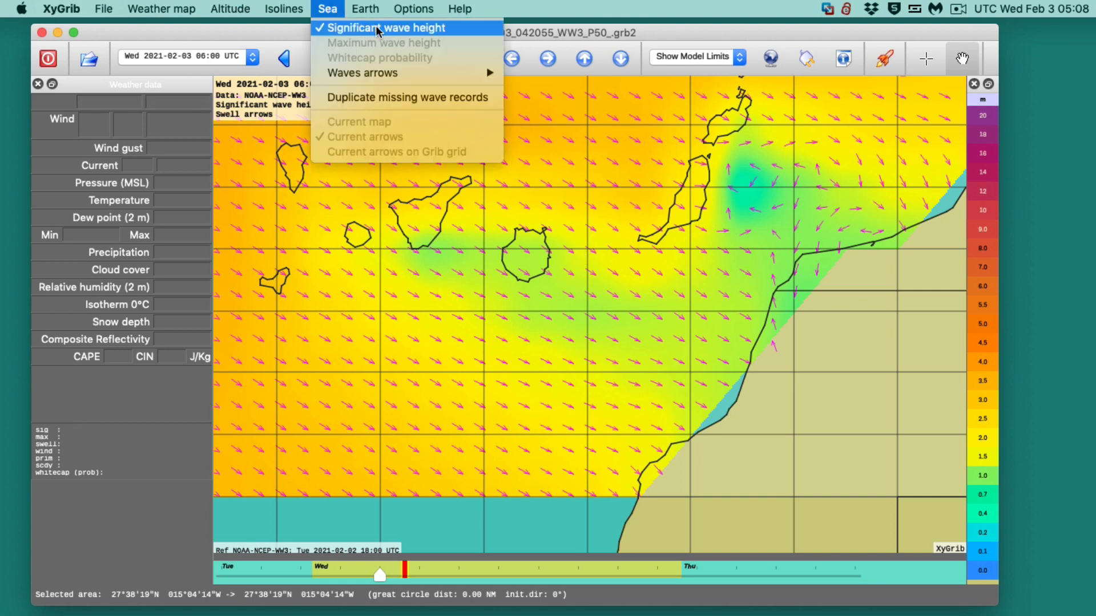
pyautogui.moveTo(720, 334)
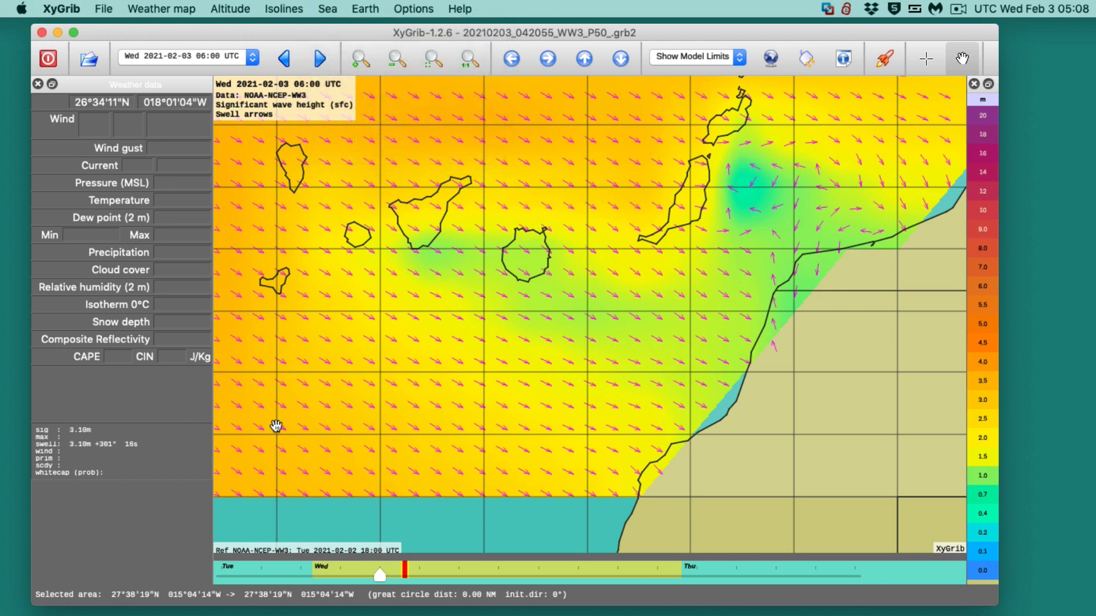
pyautogui.moveTo(672, 354)
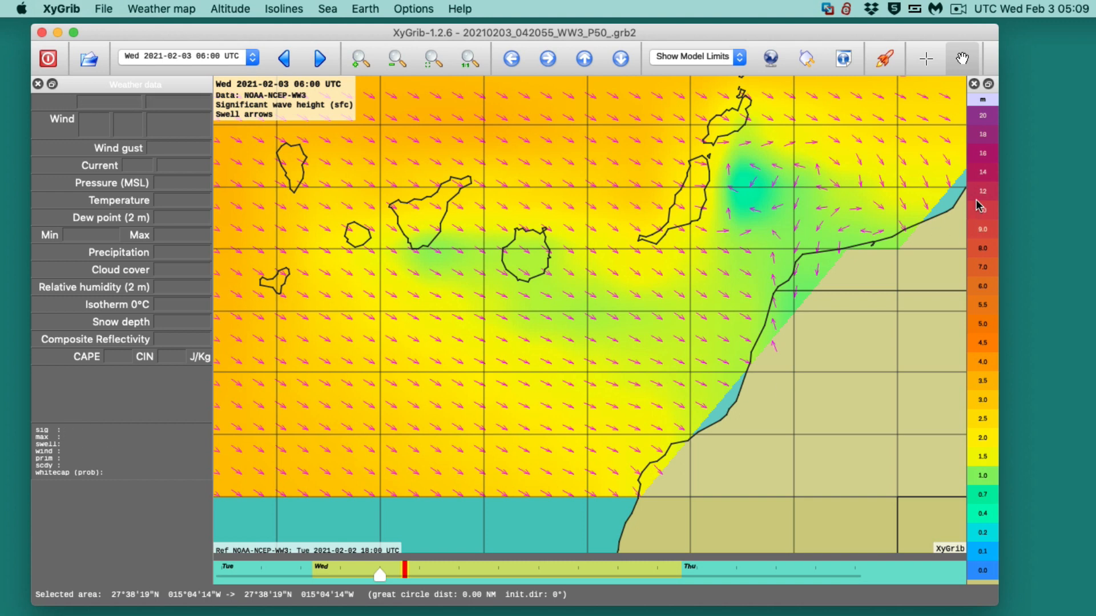
pyautogui.moveTo(527, 362)
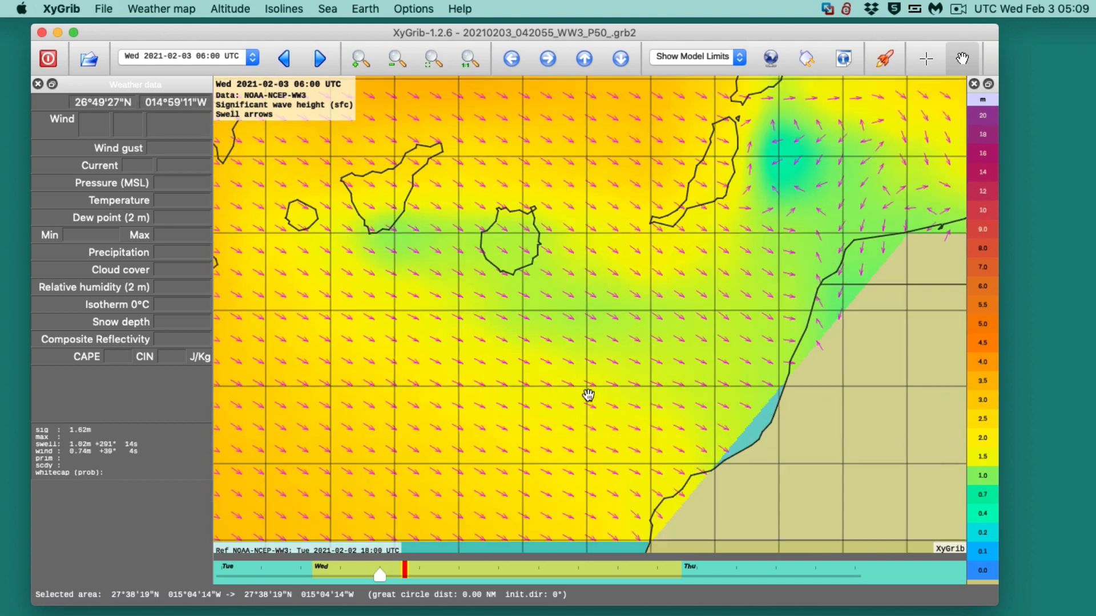
pyautogui.moveTo(589, 395); pyautogui.dragTo(632, 398)
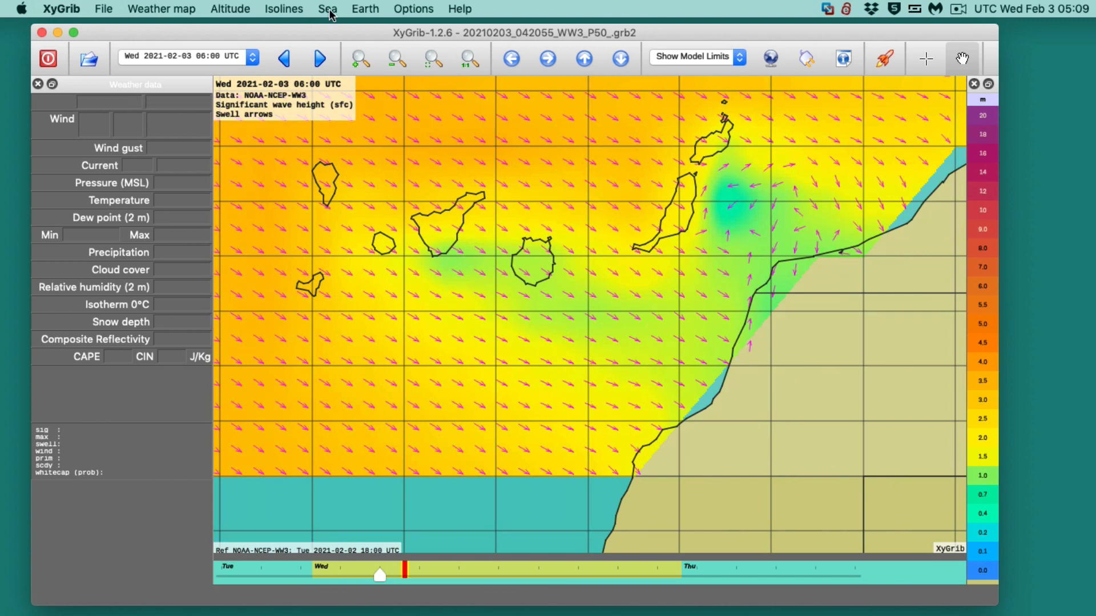
pyautogui.click(328, 8)
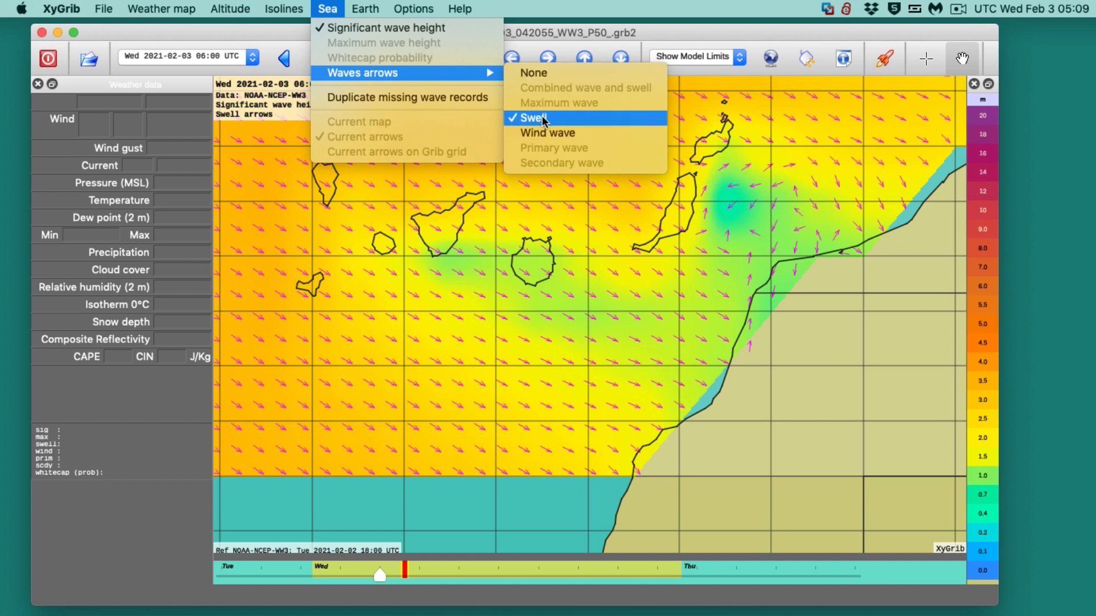
pyautogui.moveTo(579, 337)
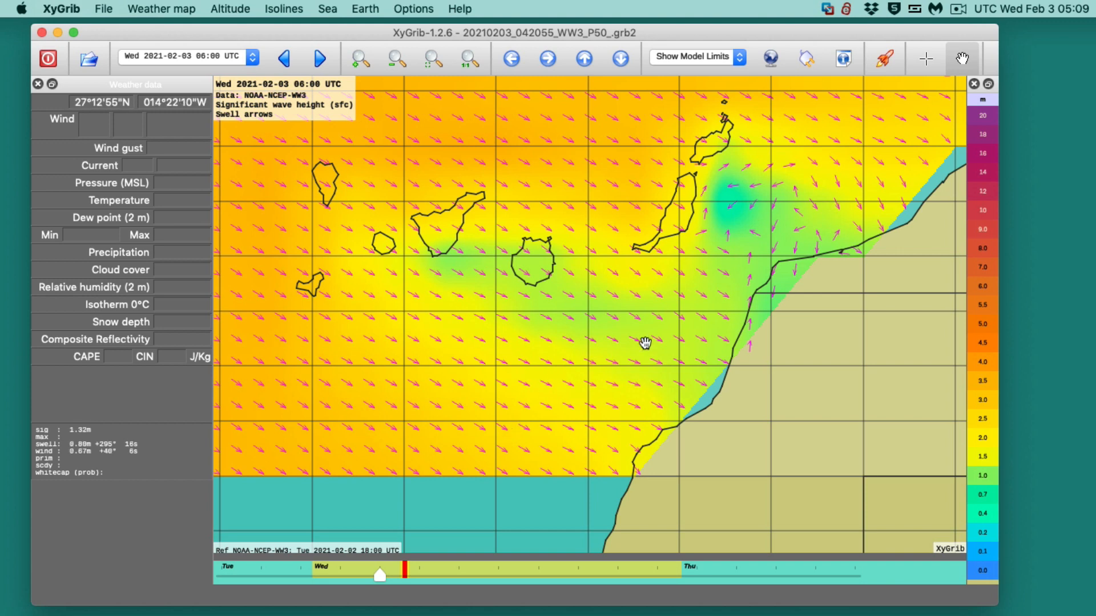
pyautogui.moveTo(625, 324)
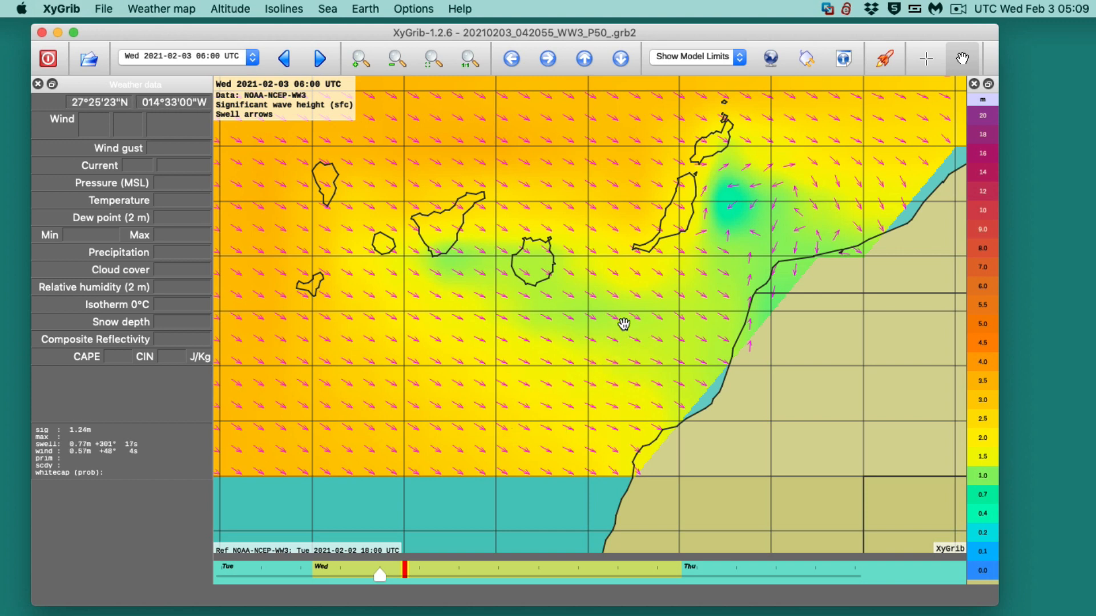
pyautogui.moveTo(379, 223)
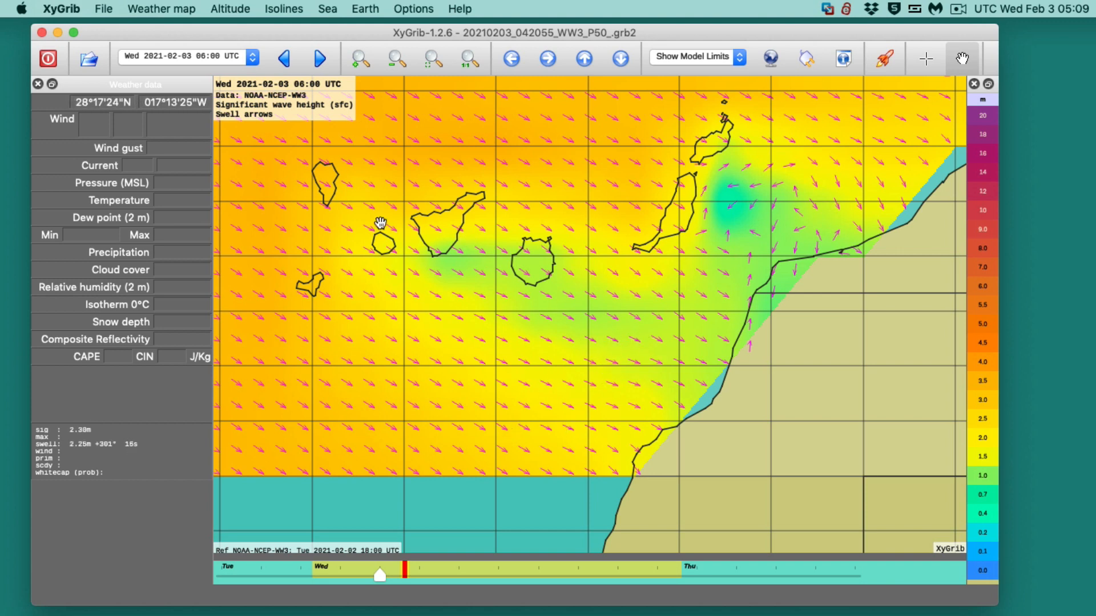
pyautogui.moveTo(552, 293)
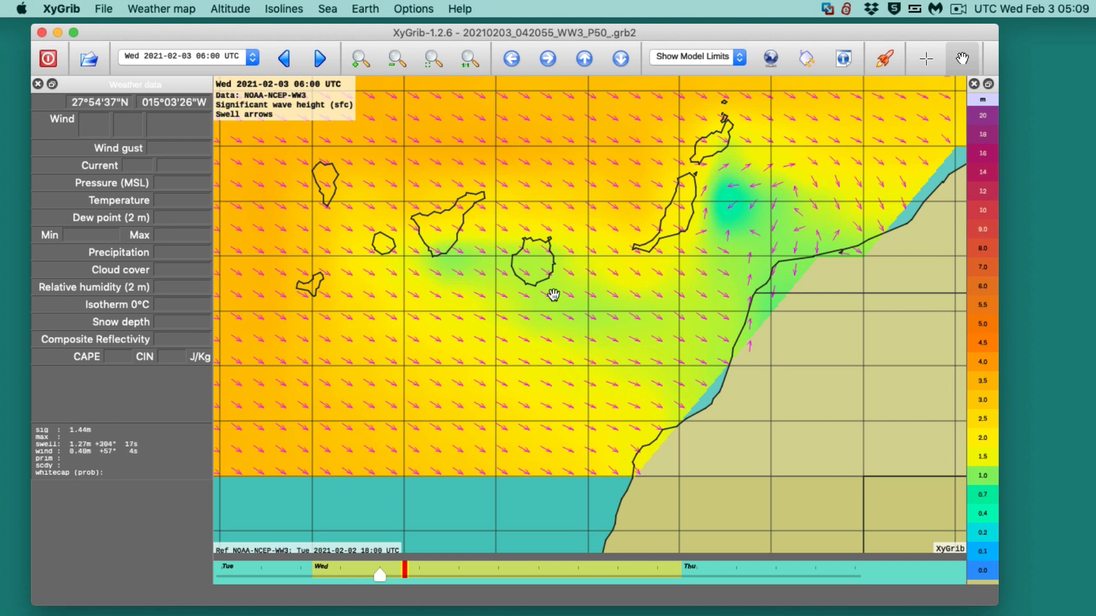
pyautogui.moveTo(490, 291)
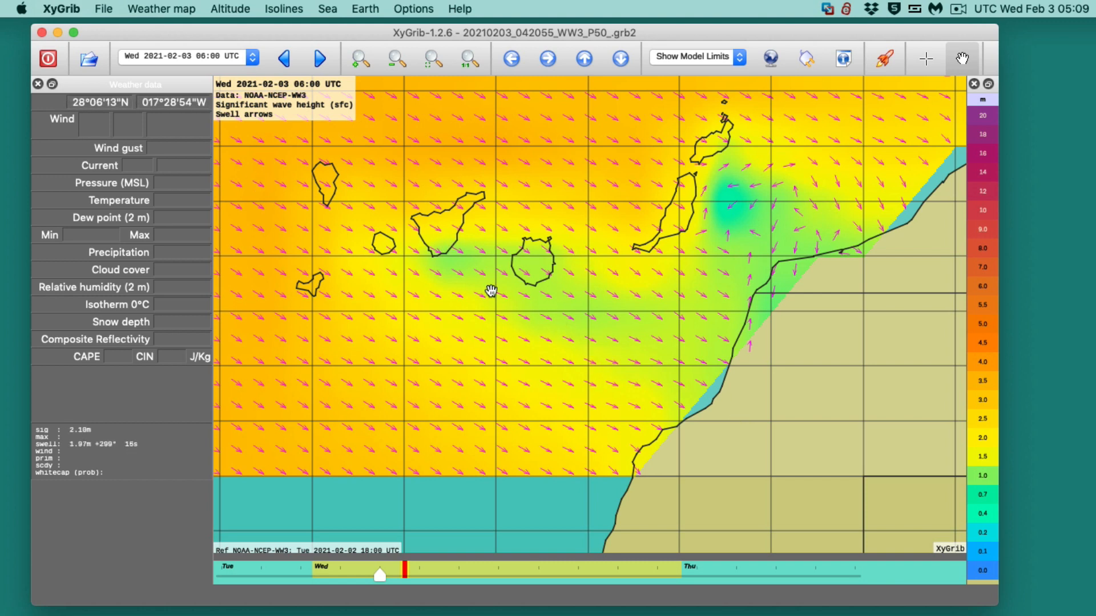
pyautogui.moveTo(673, 387)
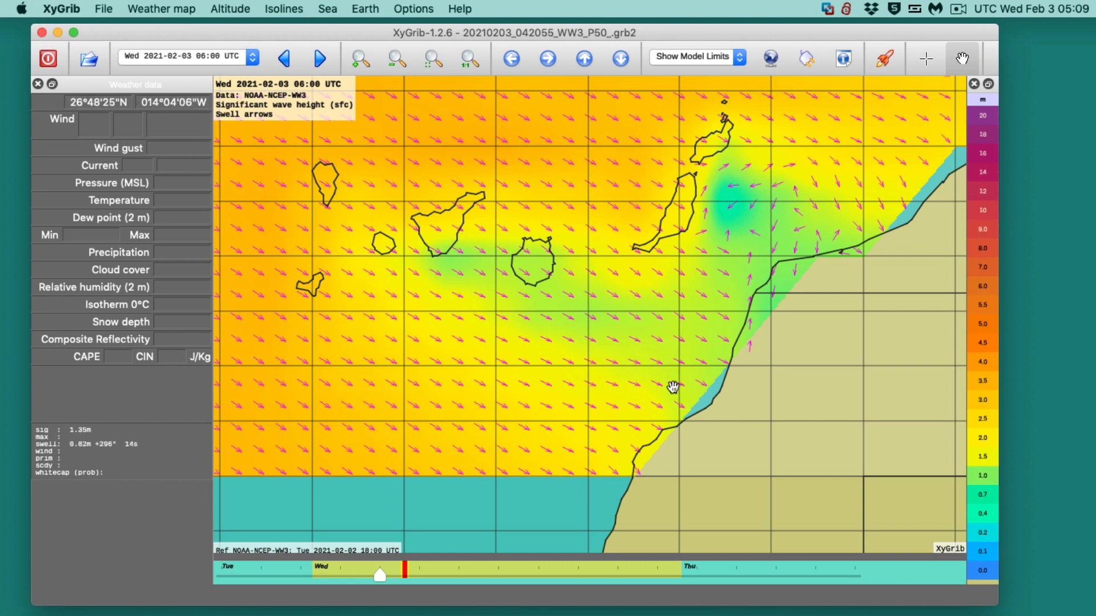
# Step: Switch the Sea wave arrows from swell to wind waves
pyautogui.click(328, 8)
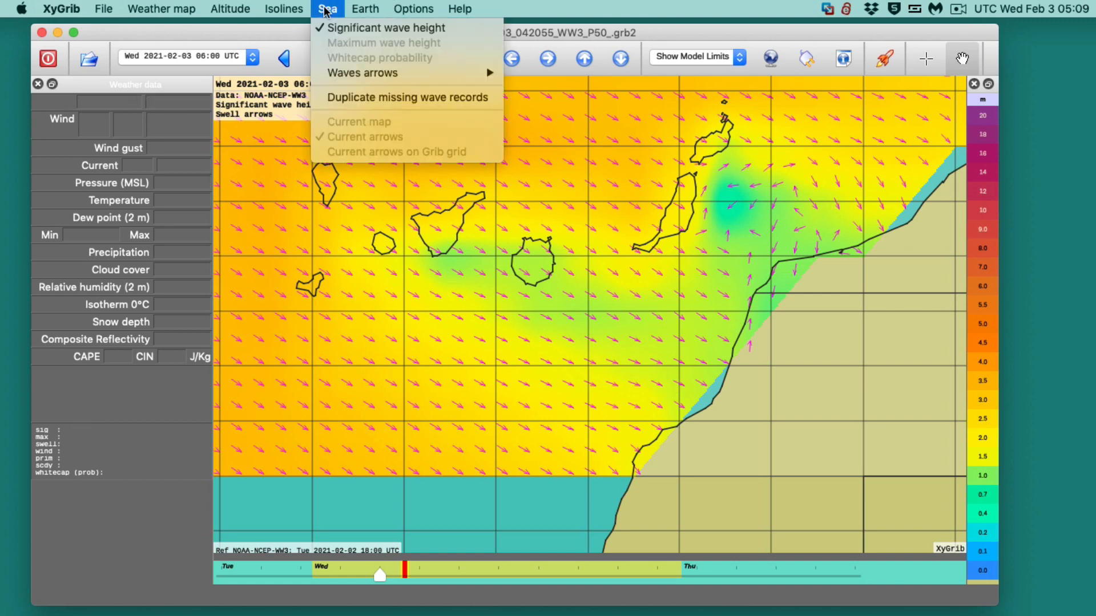
pyautogui.moveTo(363, 73)
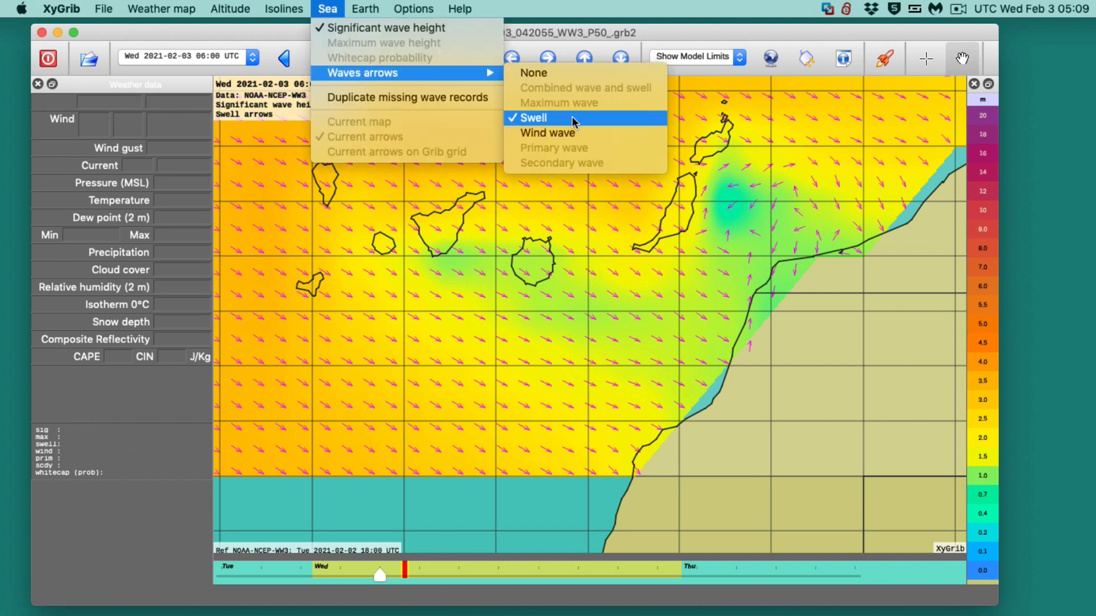
pyautogui.click(553, 133)
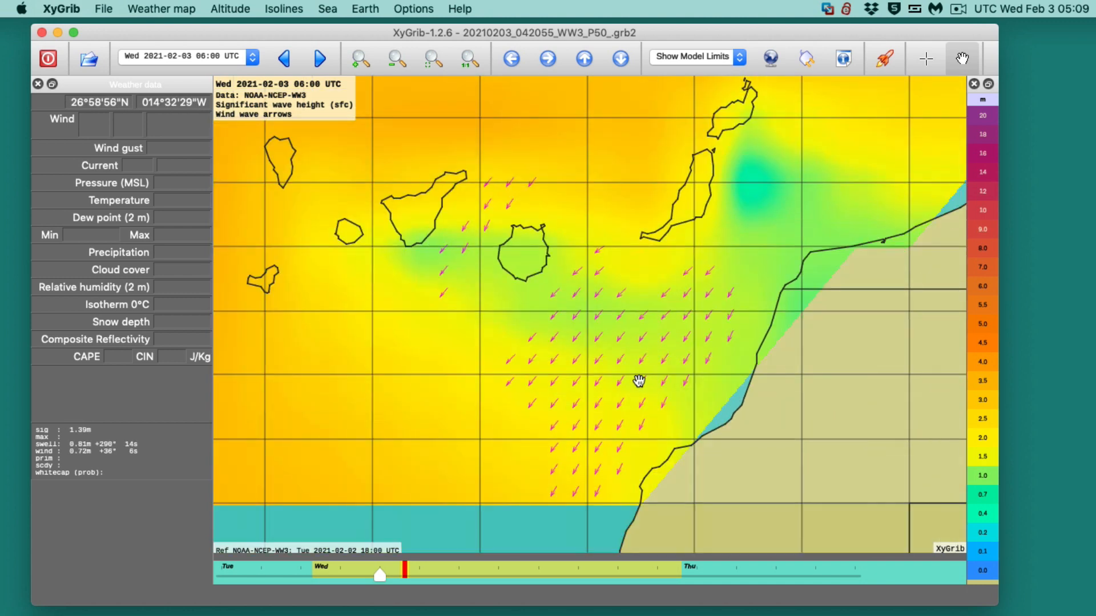
# Step: Pan the map to view the wind-wave area south and east of Gran Canaria
pyautogui.moveTo(640, 381); pyautogui.dragTo(622, 383)
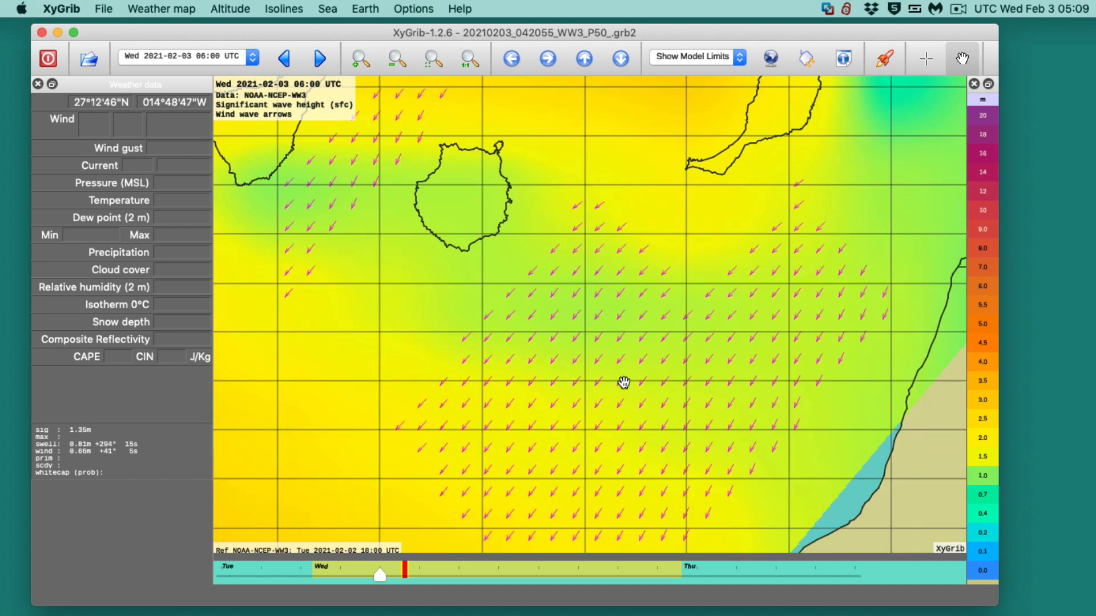
pyautogui.moveTo(623, 383); pyautogui.dragTo(764, 311)
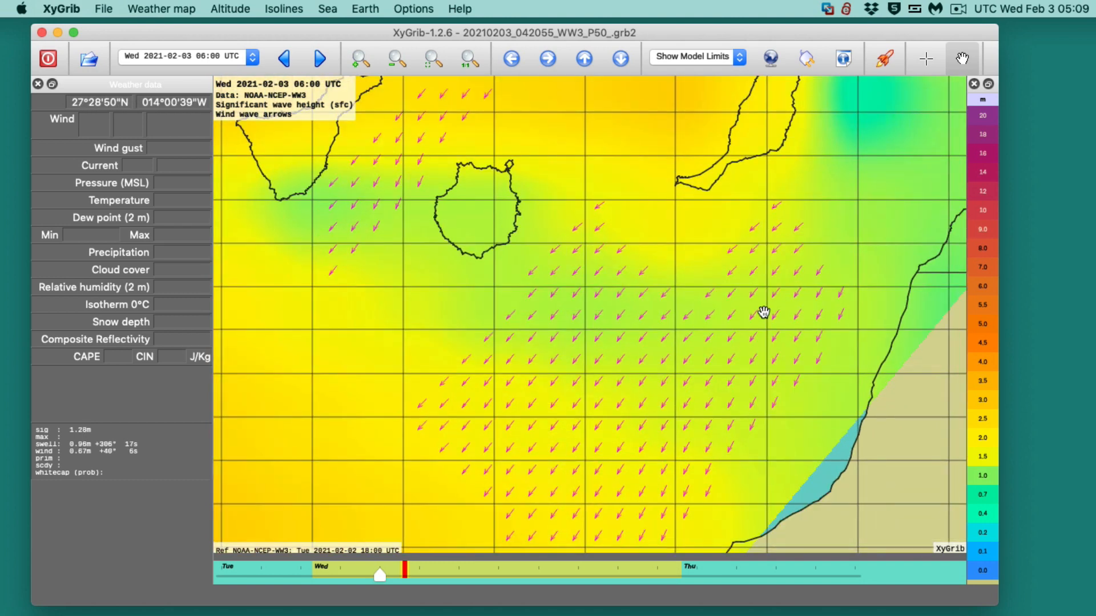
pyautogui.moveTo(696, 372)
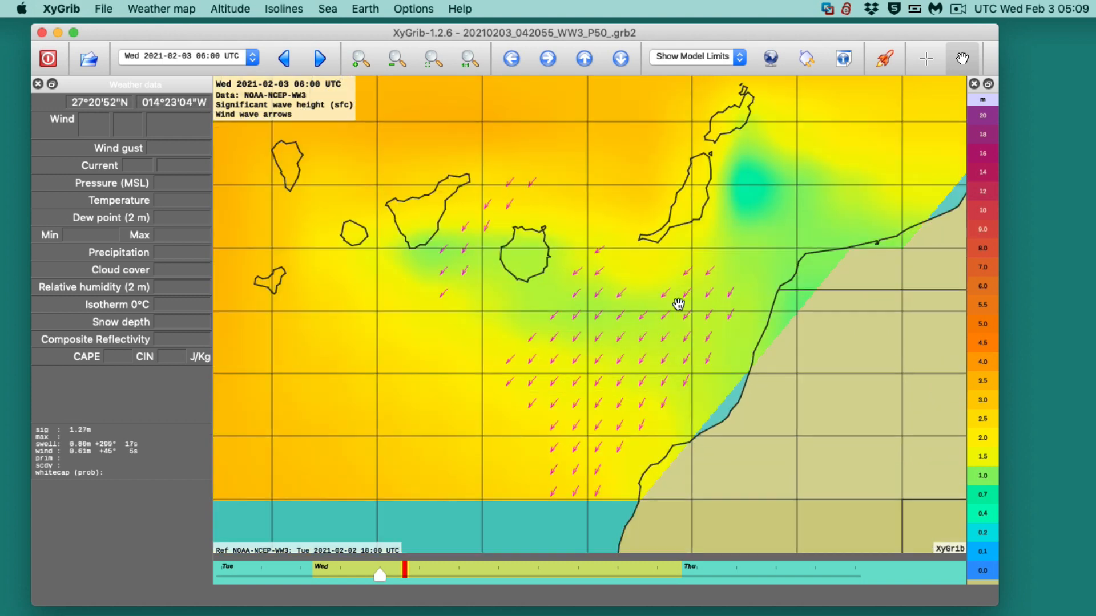
pyautogui.moveTo(678, 304); pyautogui.dragTo(704, 344)
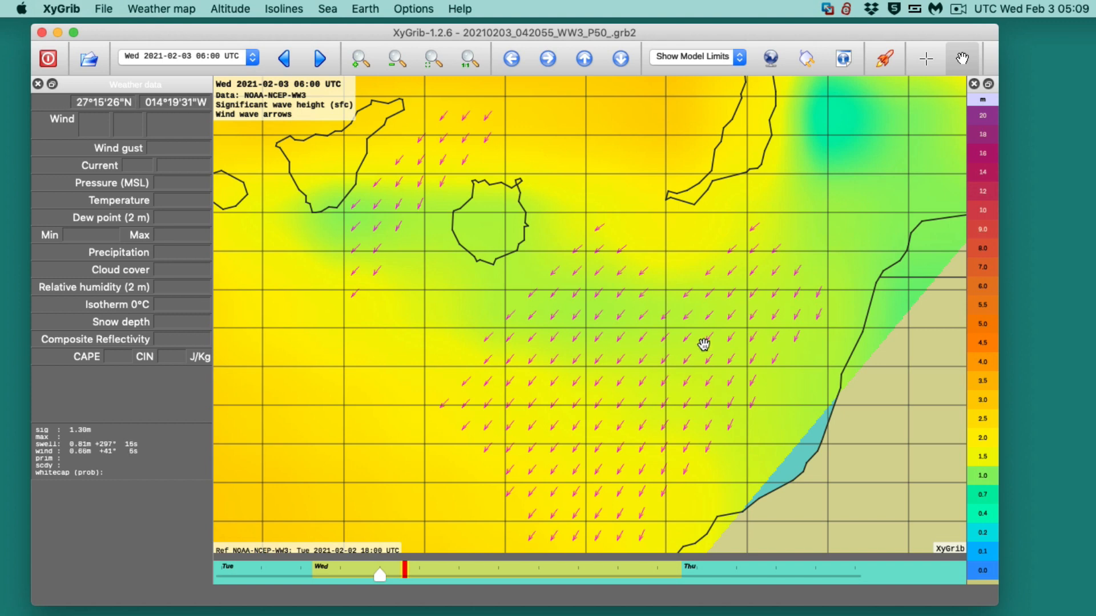
pyautogui.moveTo(662, 355)
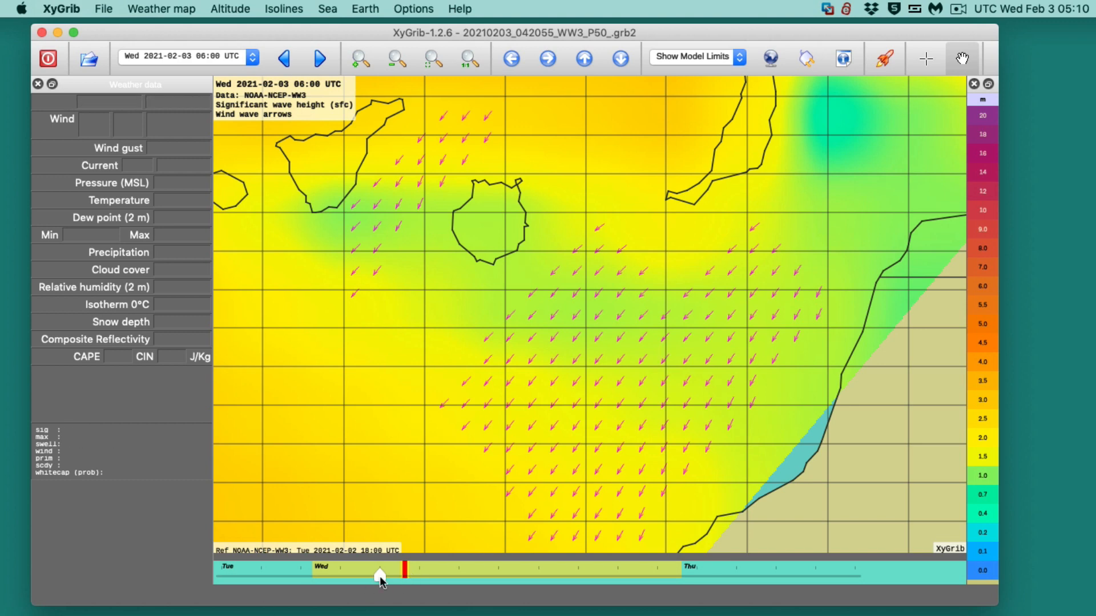
pyautogui.moveTo(379, 577); pyautogui.dragTo(360, 576)
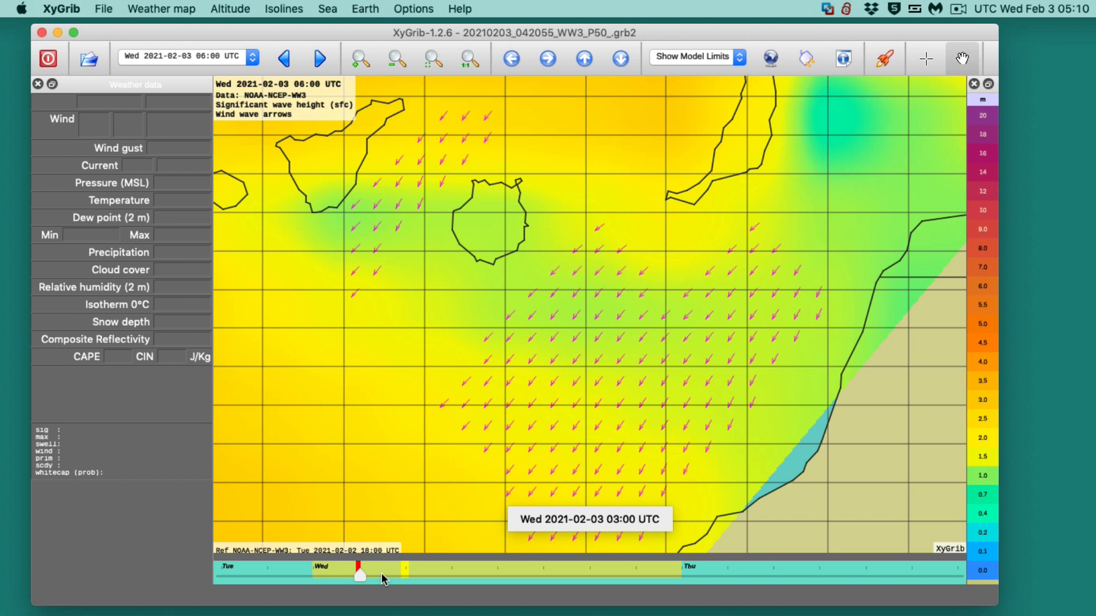
pyautogui.moveTo(359, 574); pyautogui.dragTo(360, 575)
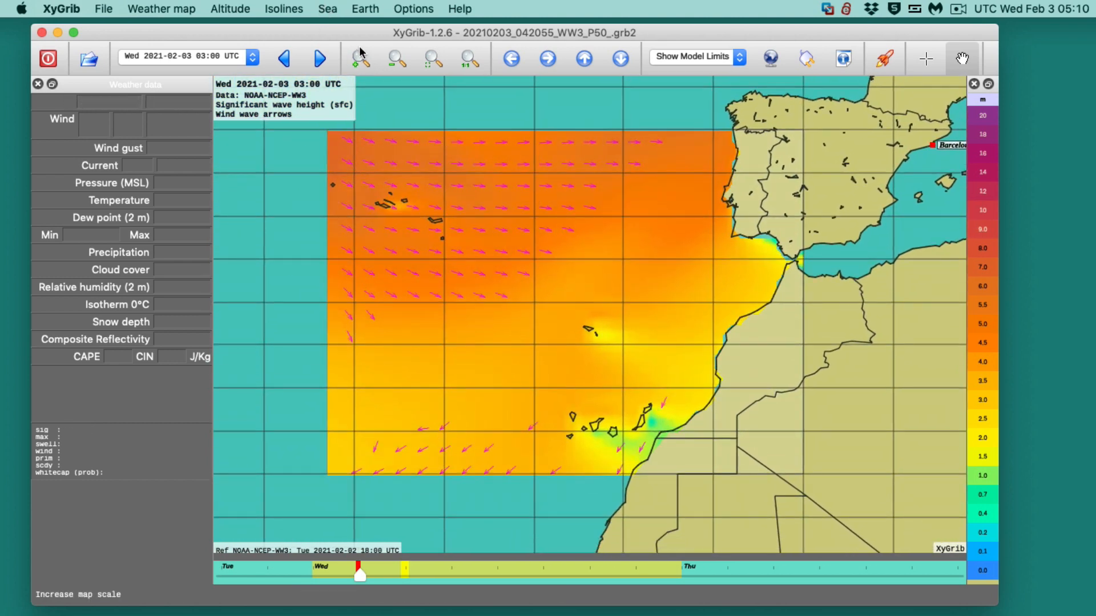
pyautogui.moveTo(549, 338)
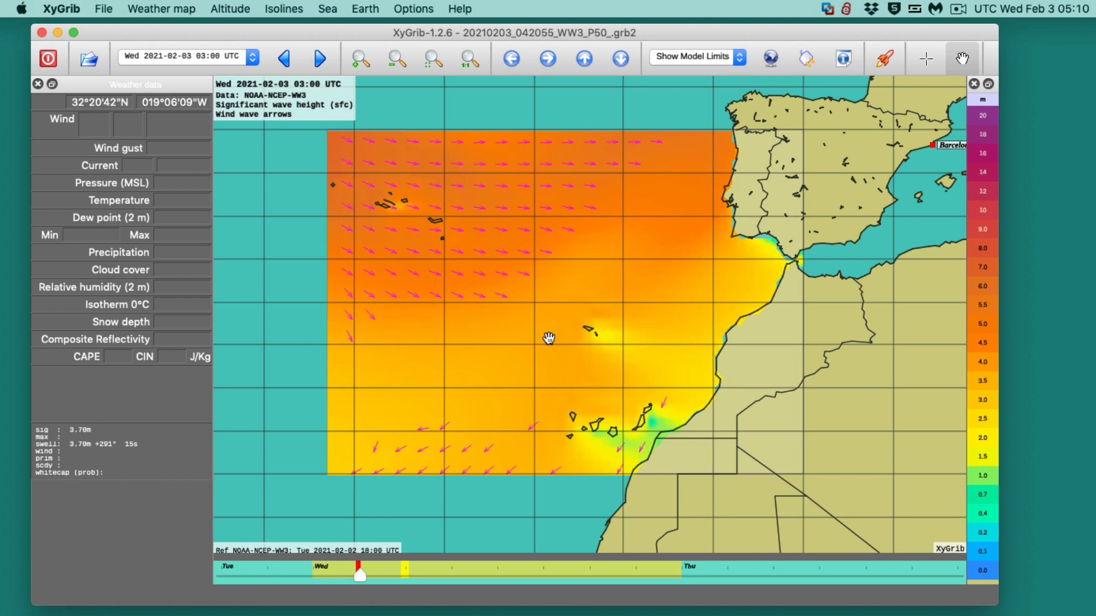
pyautogui.moveTo(227, 36)
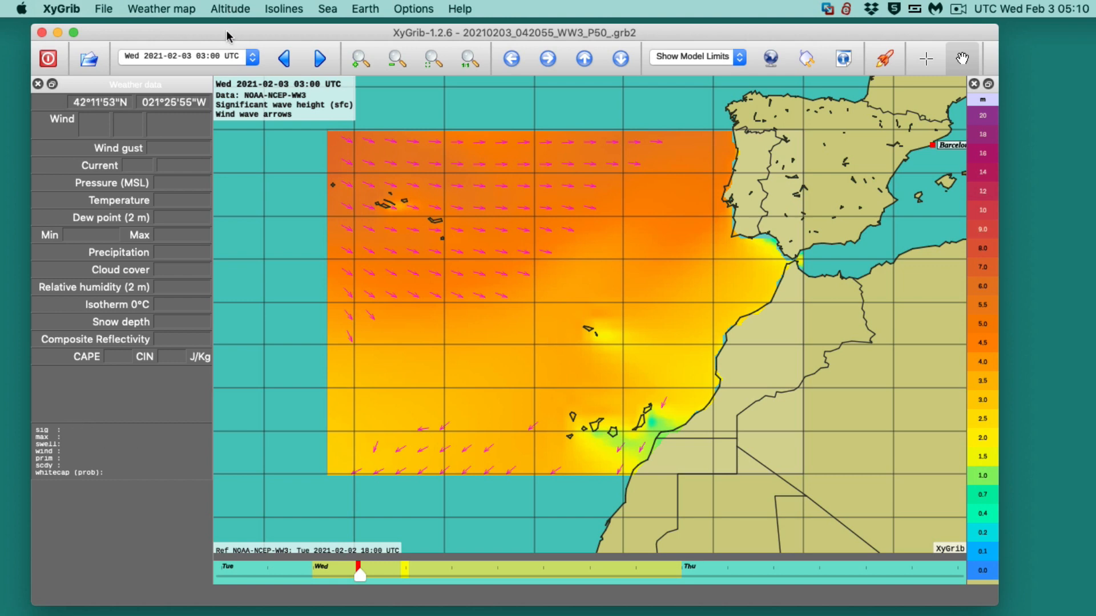
# Step: Launch a second XyGrib instance via File > New instance and position its window
pyautogui.click(104, 8)
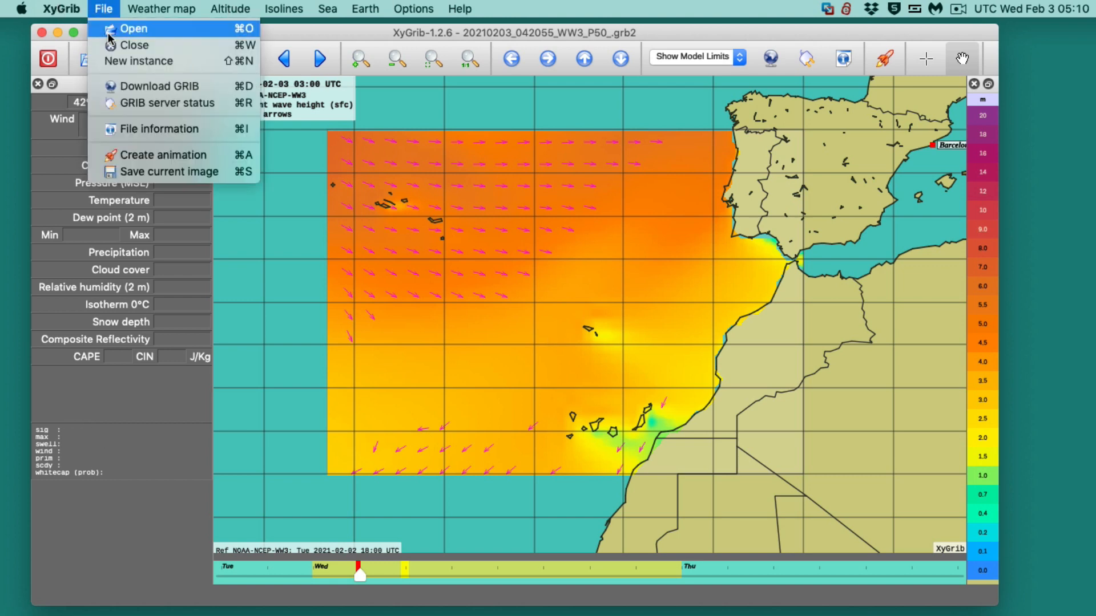
pyautogui.click(103, 8)
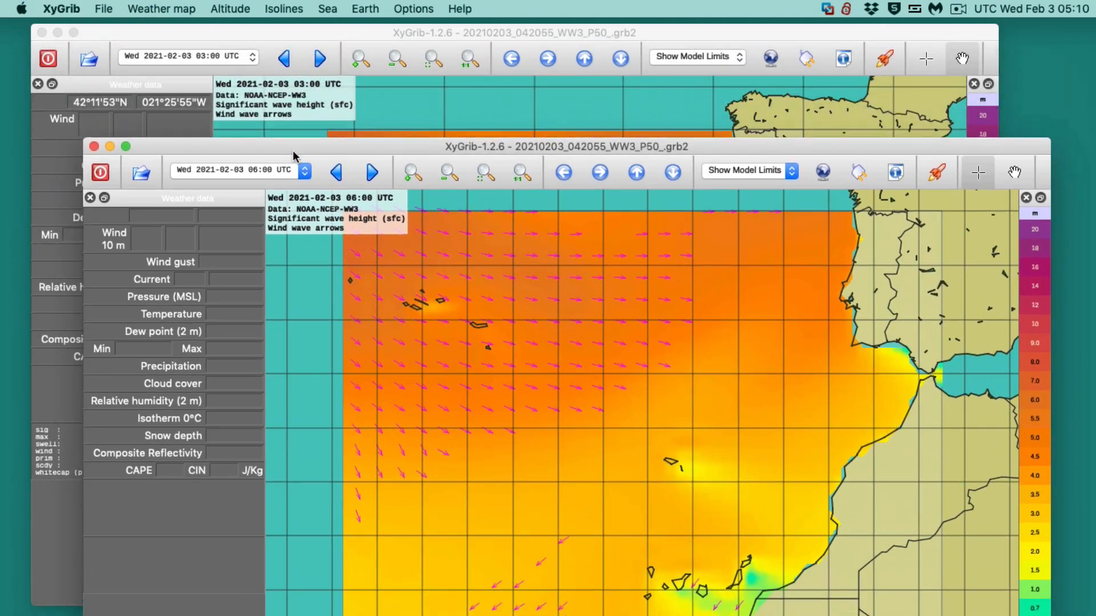
pyautogui.moveTo(293, 154); pyautogui.dragTo(329, 255)
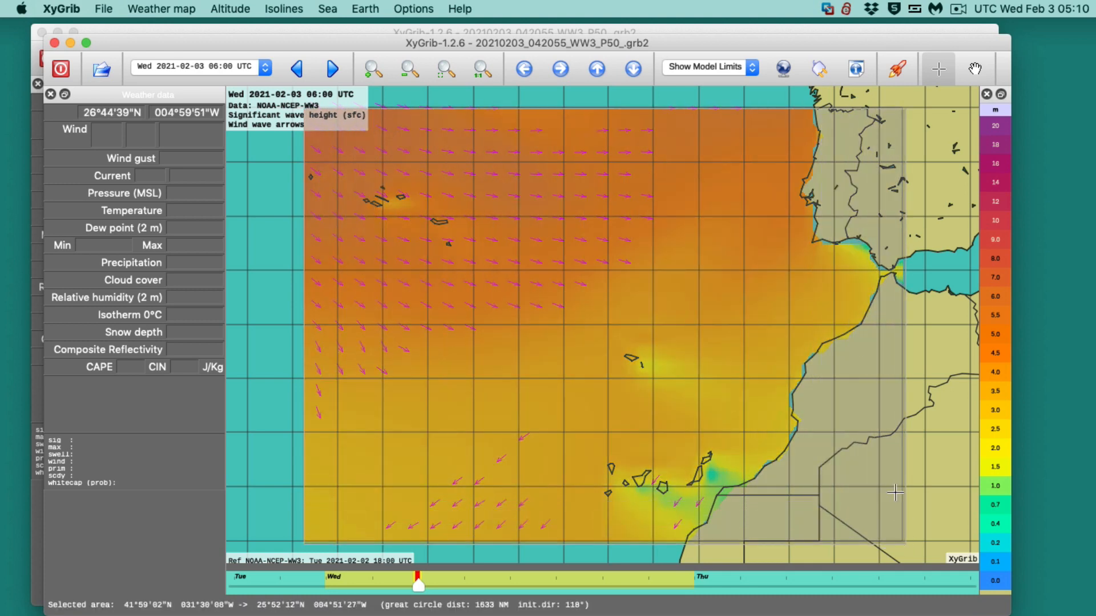
# Step: Set the download to the GWAM wave model and pick its forecast time interval
pyautogui.click(784, 69)
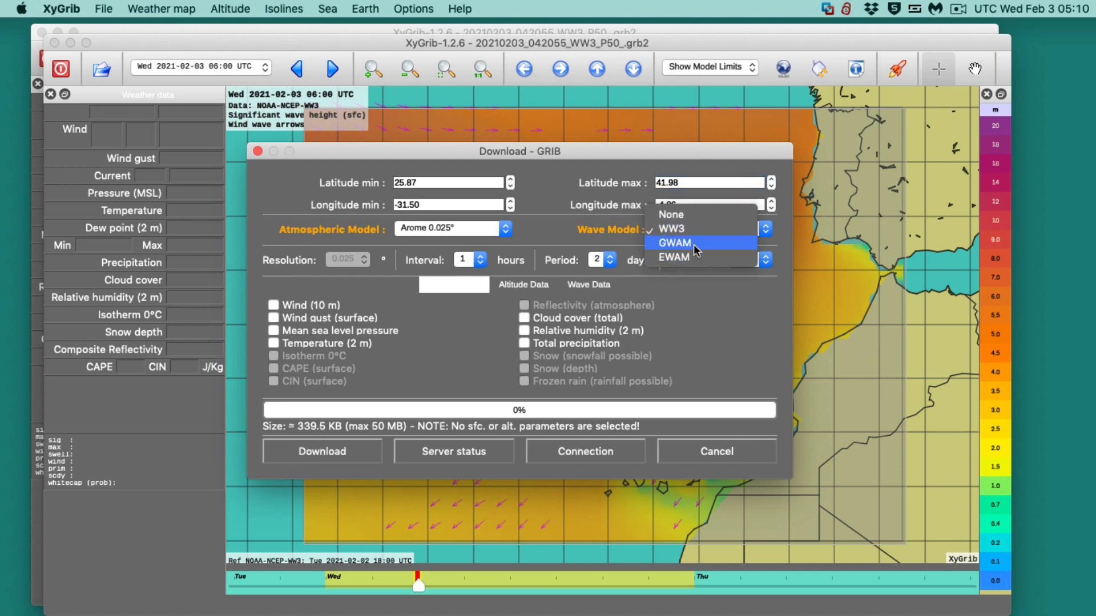
pyautogui.moveTo(703, 245)
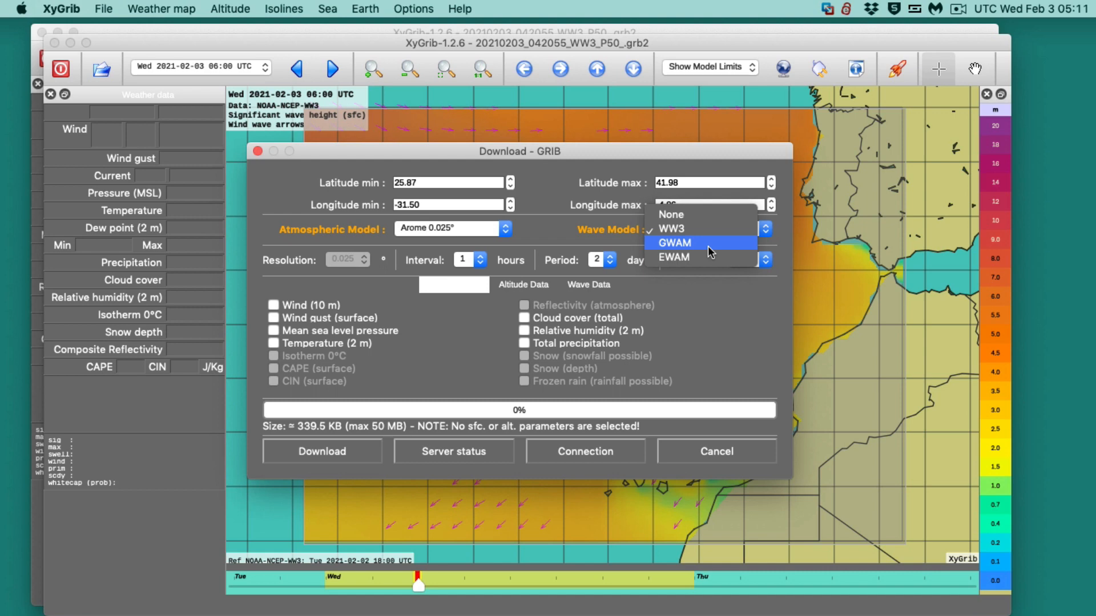
pyautogui.click(675, 242)
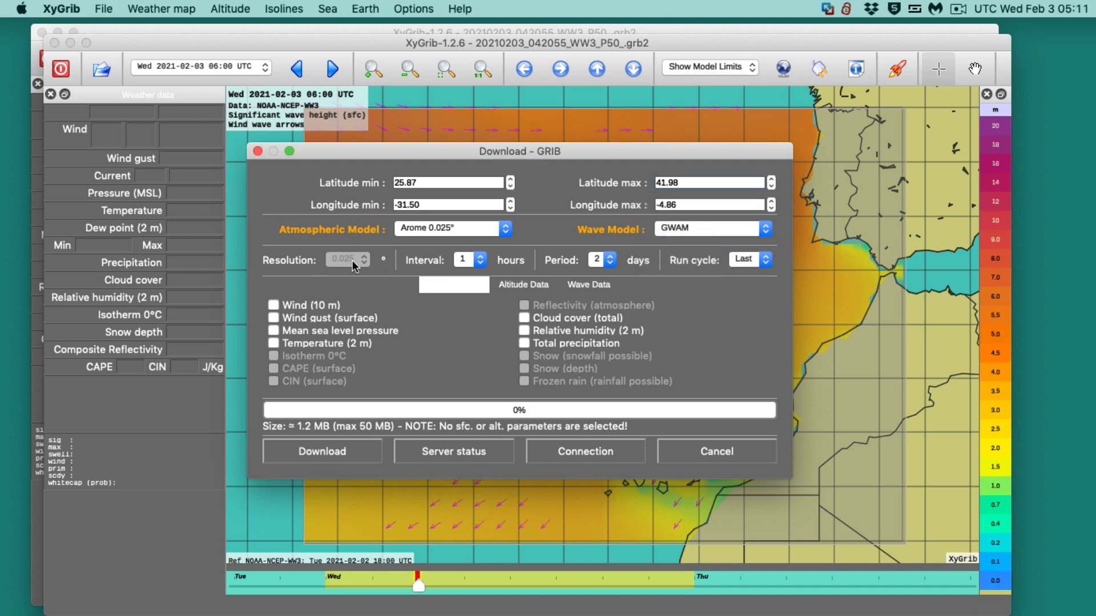
pyautogui.click(469, 259)
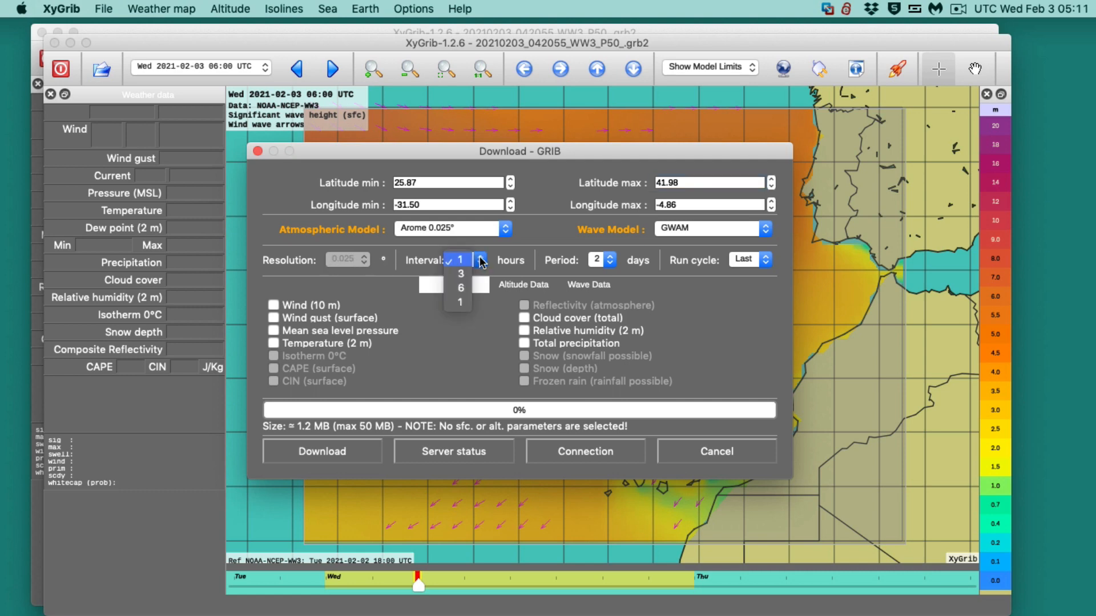
pyautogui.click(610, 260)
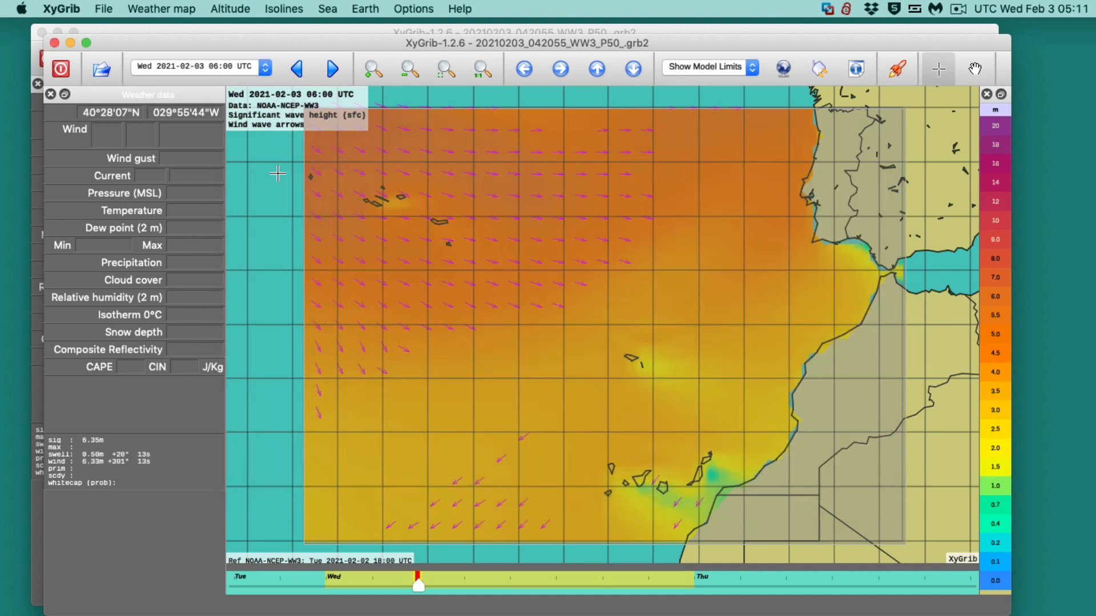
pyautogui.moveTo(467, 245)
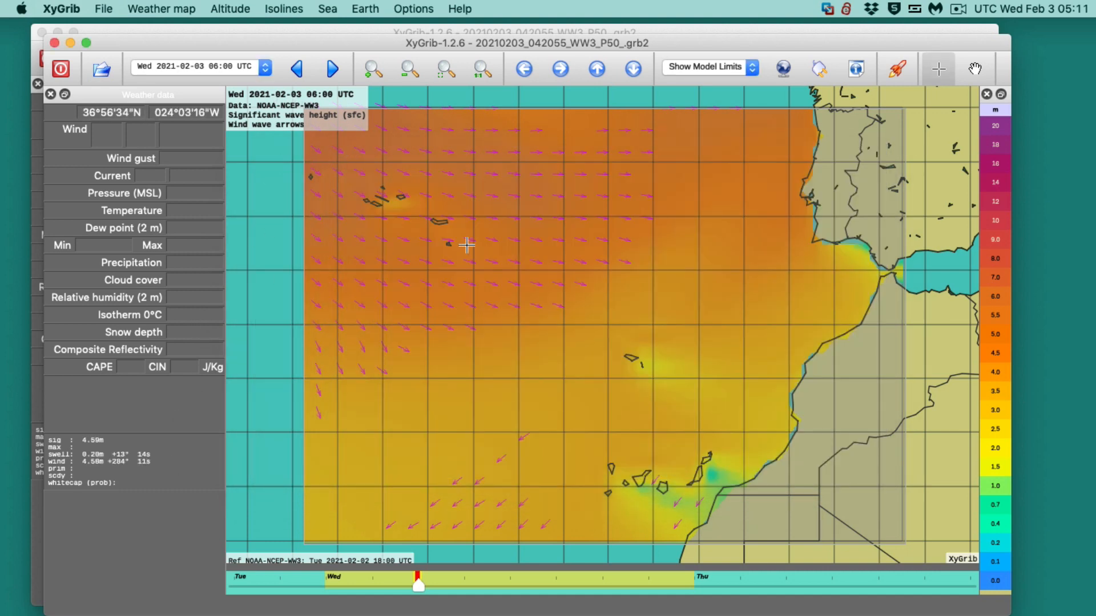
pyautogui.moveTo(539, 284)
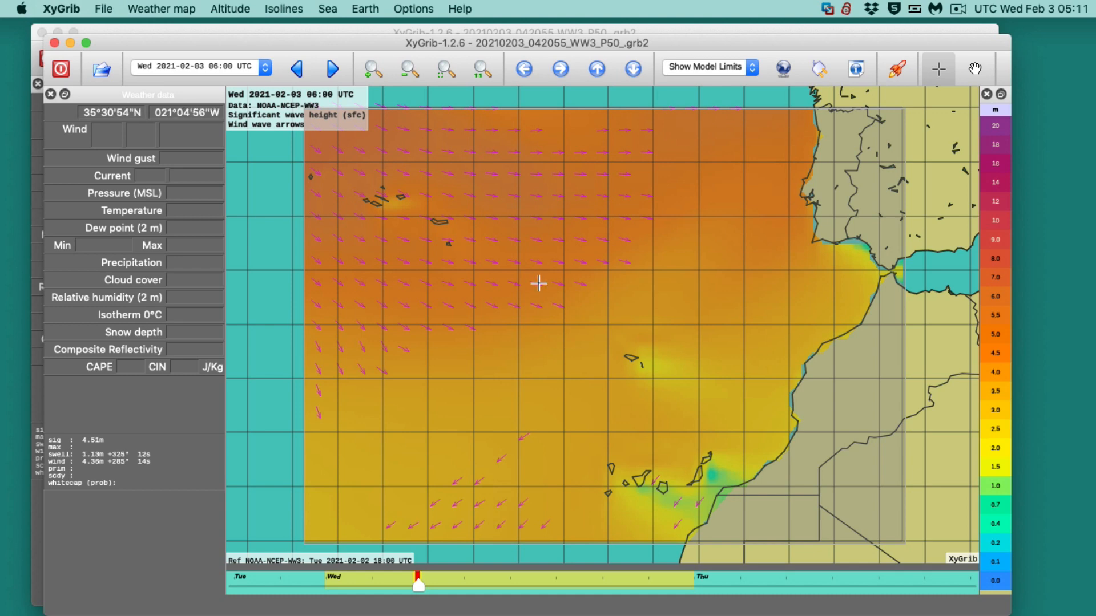
pyautogui.moveTo(493, 161)
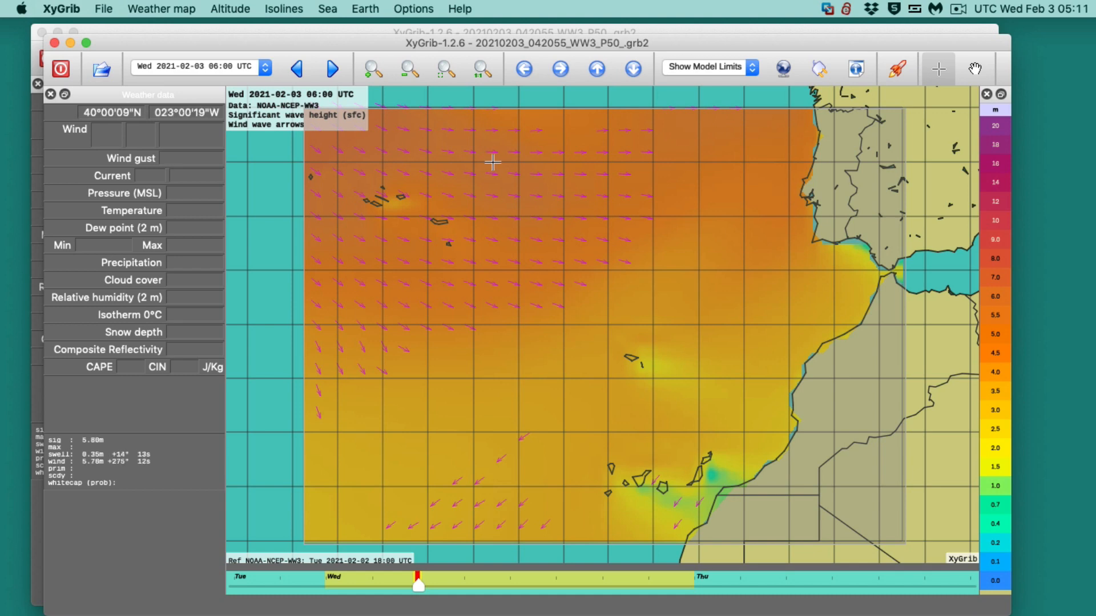
# Step: Load 20210203_042127_GWAM_P25_.grb2 into the second window
pyautogui.click(100, 68)
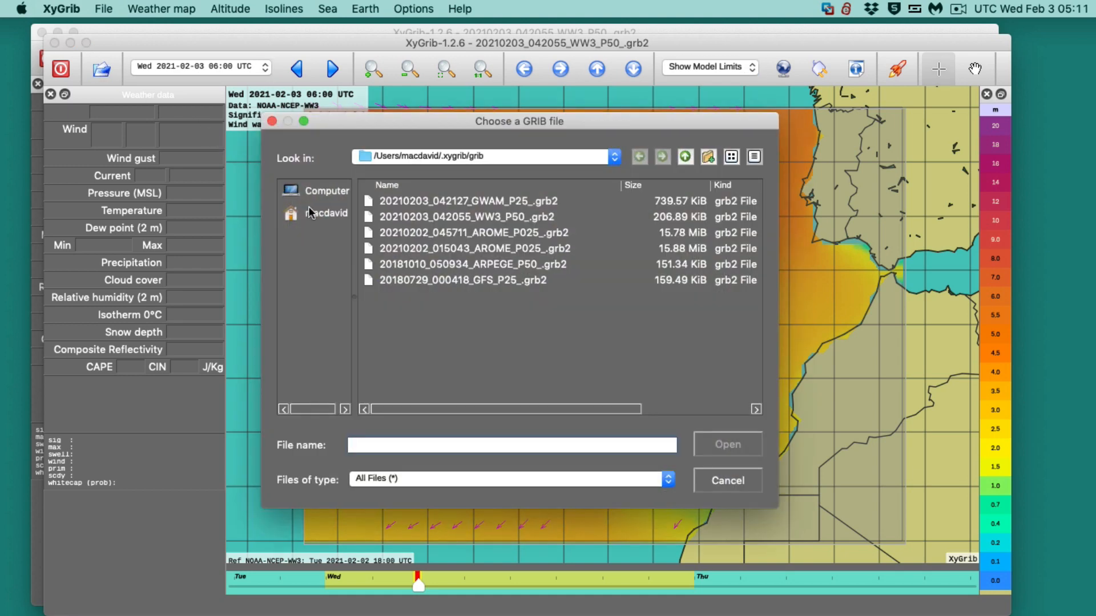
pyautogui.moveTo(509, 347)
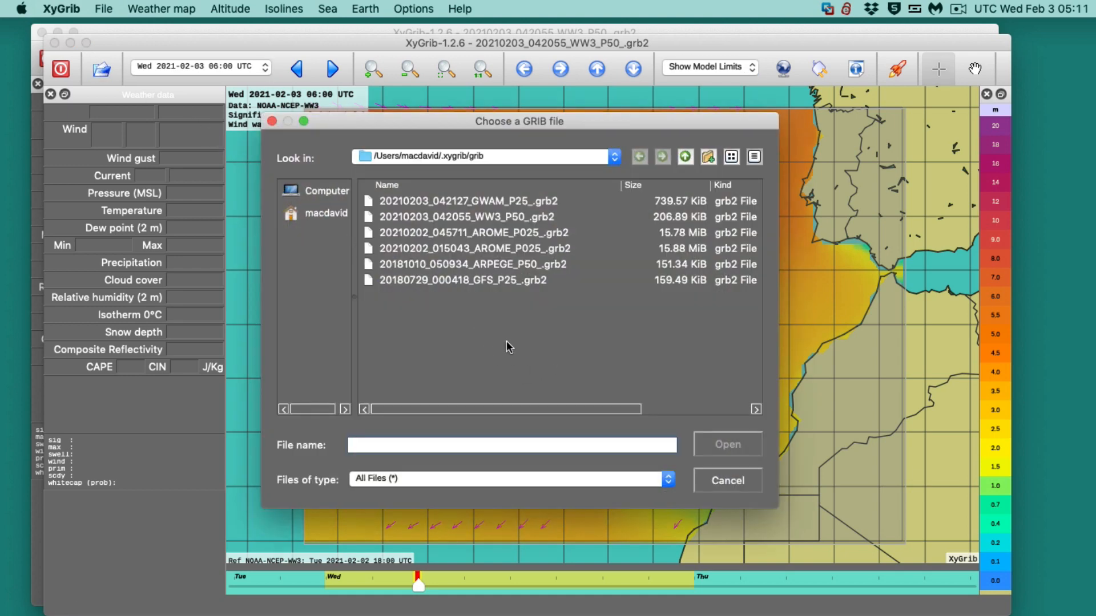
pyautogui.moveTo(438, 287)
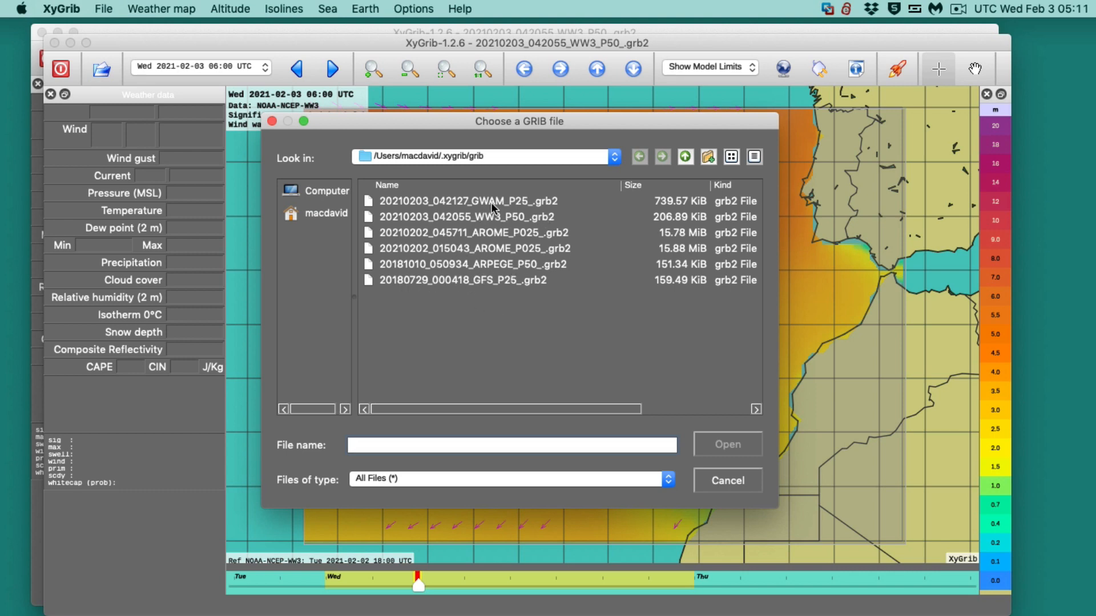
pyautogui.click(469, 200)
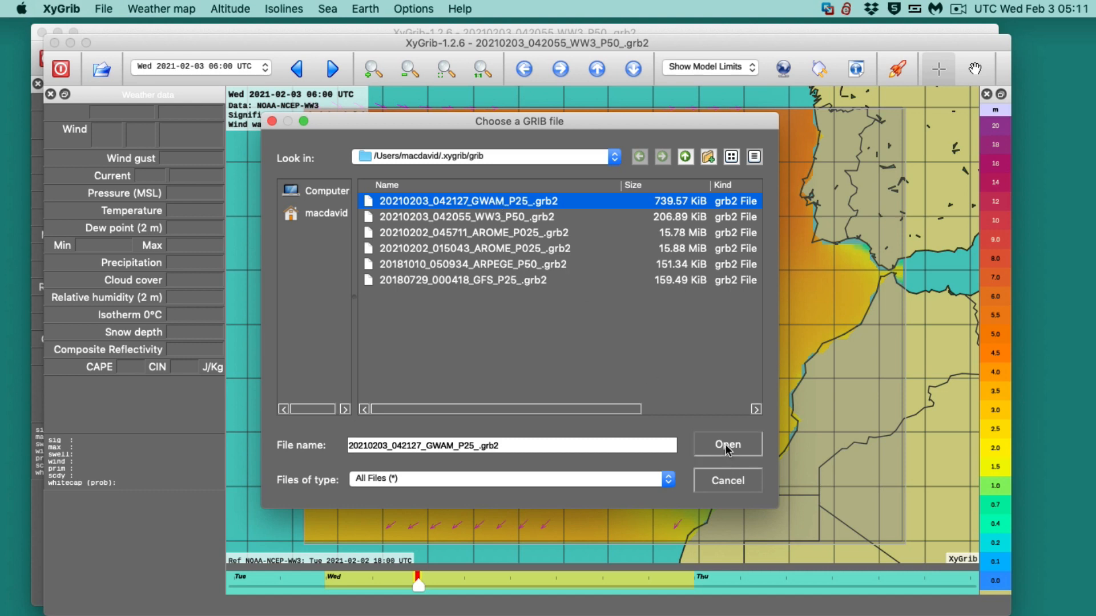
pyautogui.click(727, 444)
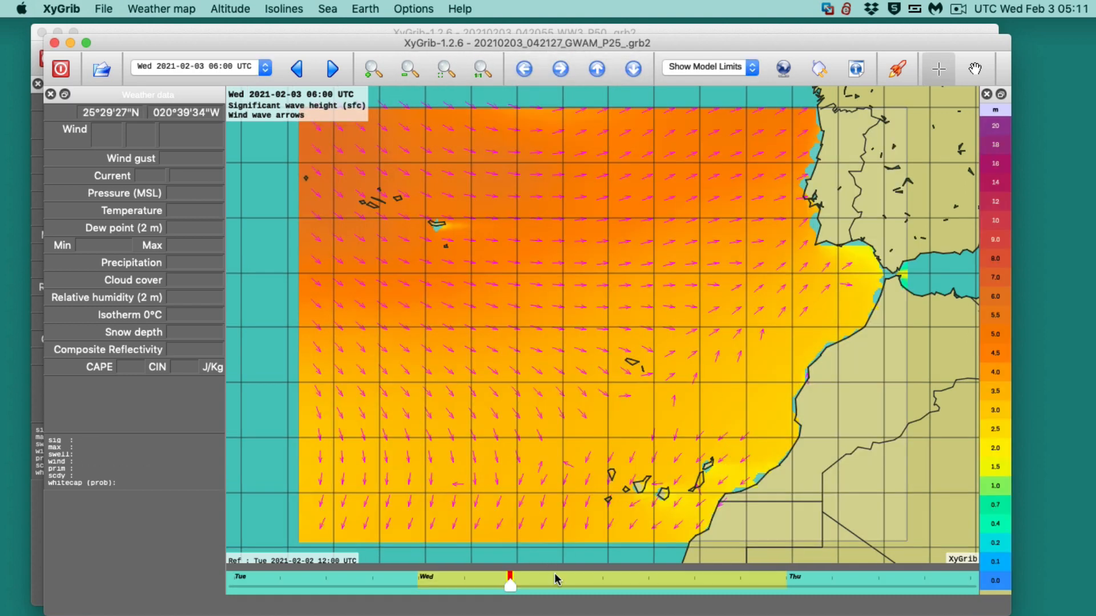
pyautogui.moveTo(501, 417)
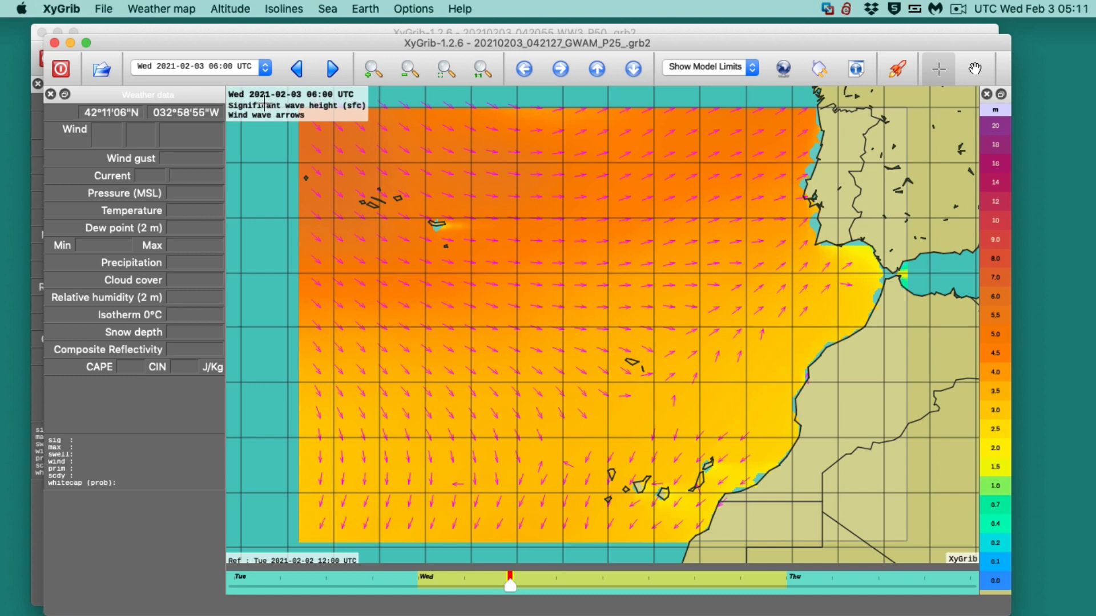
pyautogui.moveTo(259, 98)
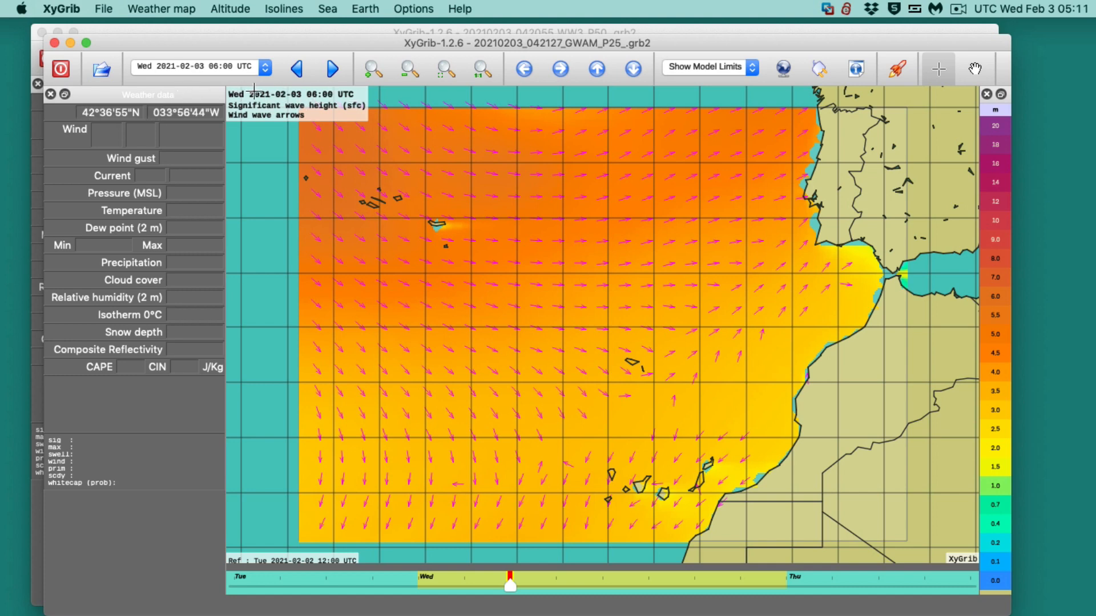
pyautogui.moveTo(469, 463)
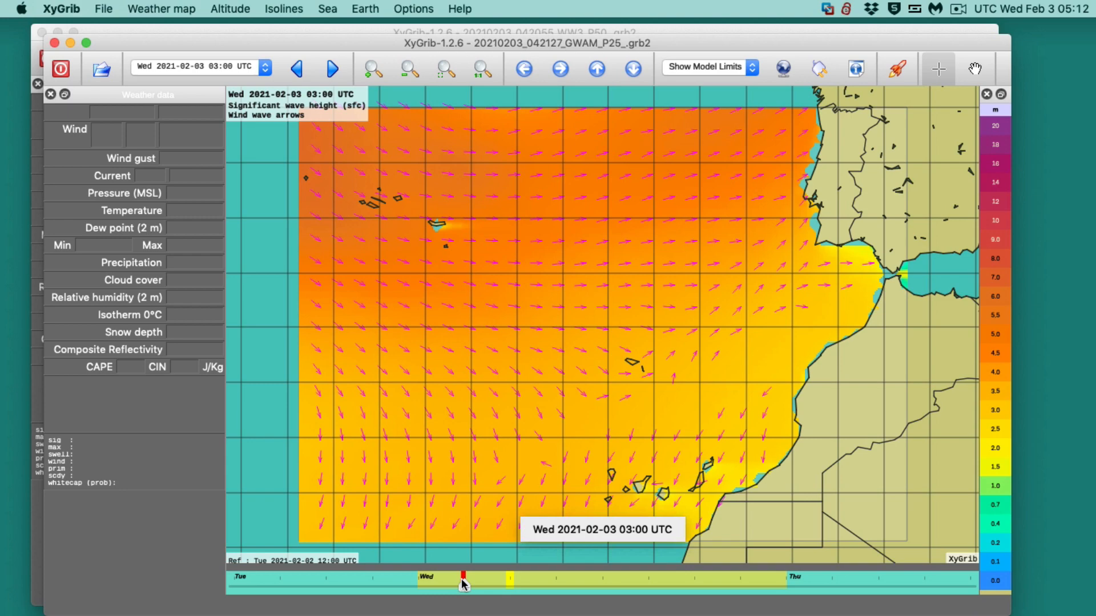
# Step: Show Wed 03:00, zoom onto the Canaries, and lay the GWAM window over the WW3 one
pyautogui.click(410, 69)
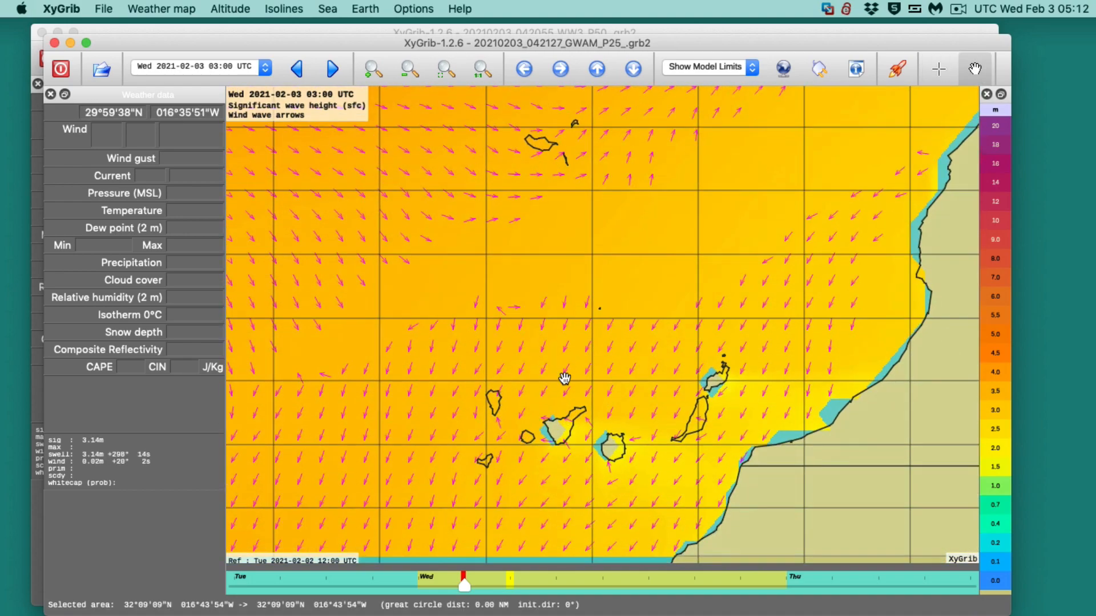
pyautogui.moveTo(566, 378); pyautogui.dragTo(614, 279)
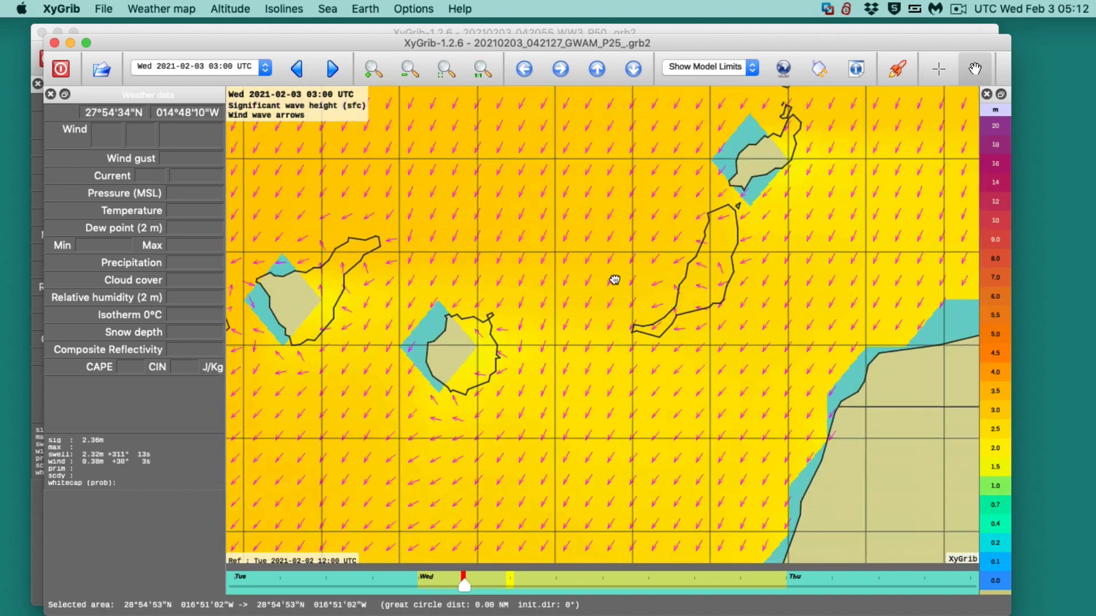
pyautogui.moveTo(613, 279); pyautogui.dragTo(648, 349)
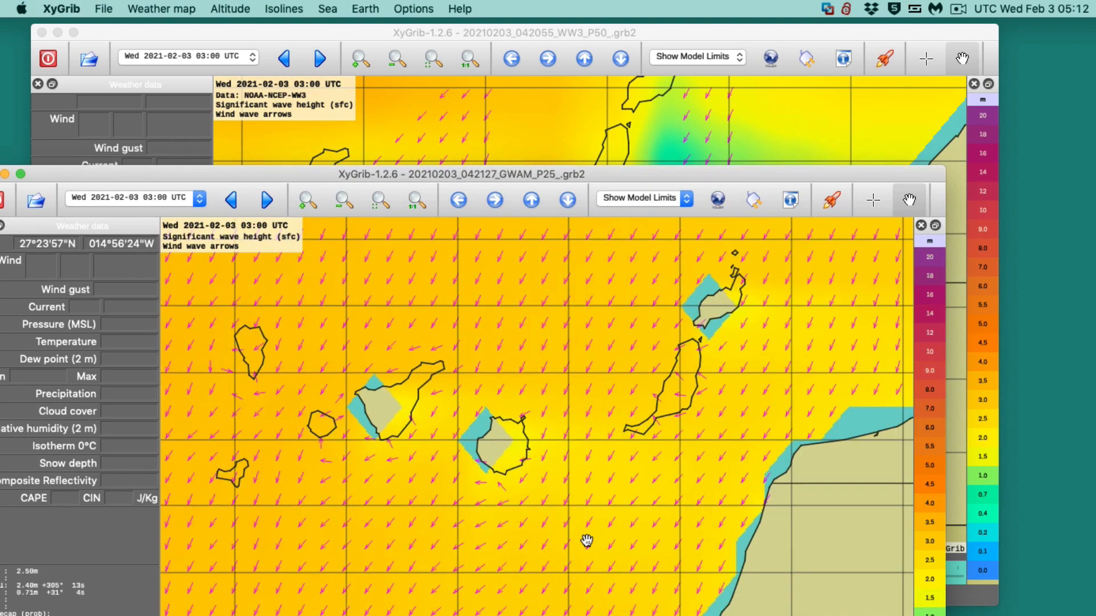
pyautogui.moveTo(587, 540); pyautogui.dragTo(455, 543)
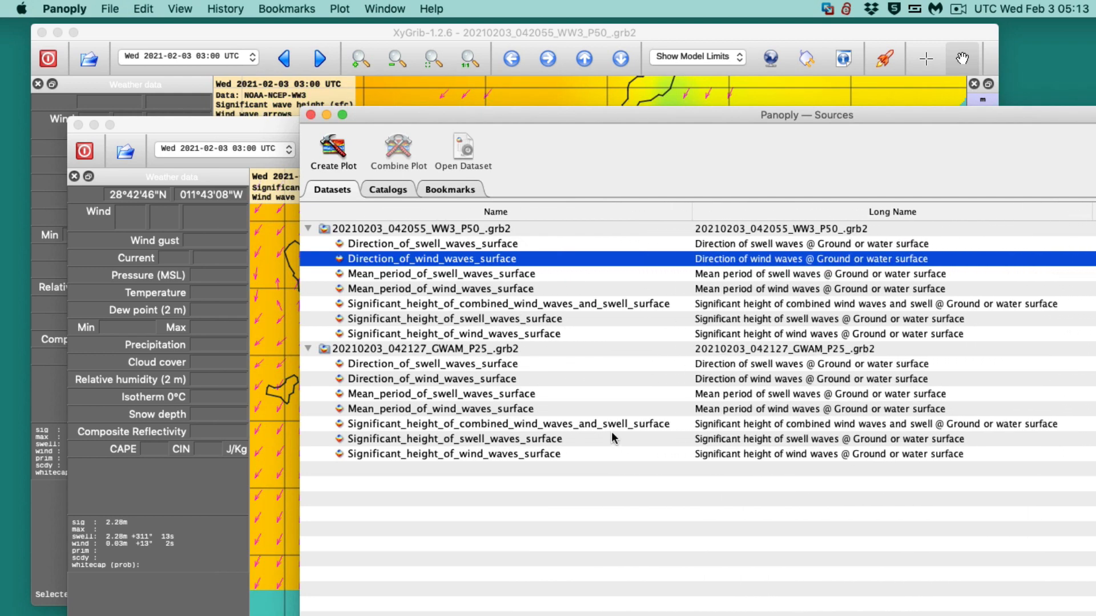
pyautogui.moveTo(597, 463)
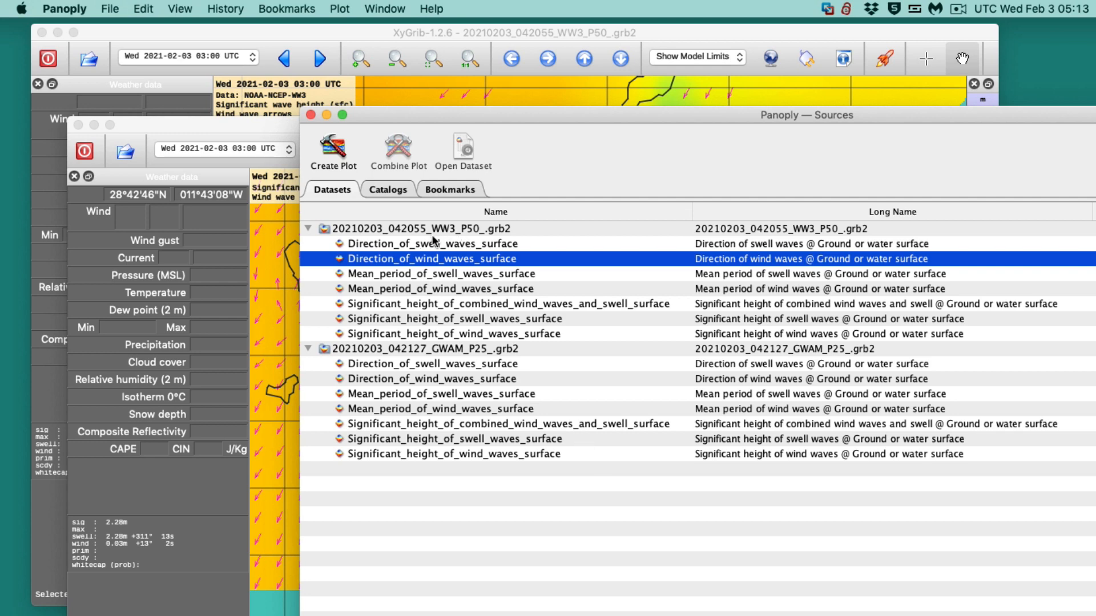
pyautogui.moveTo(491, 236)
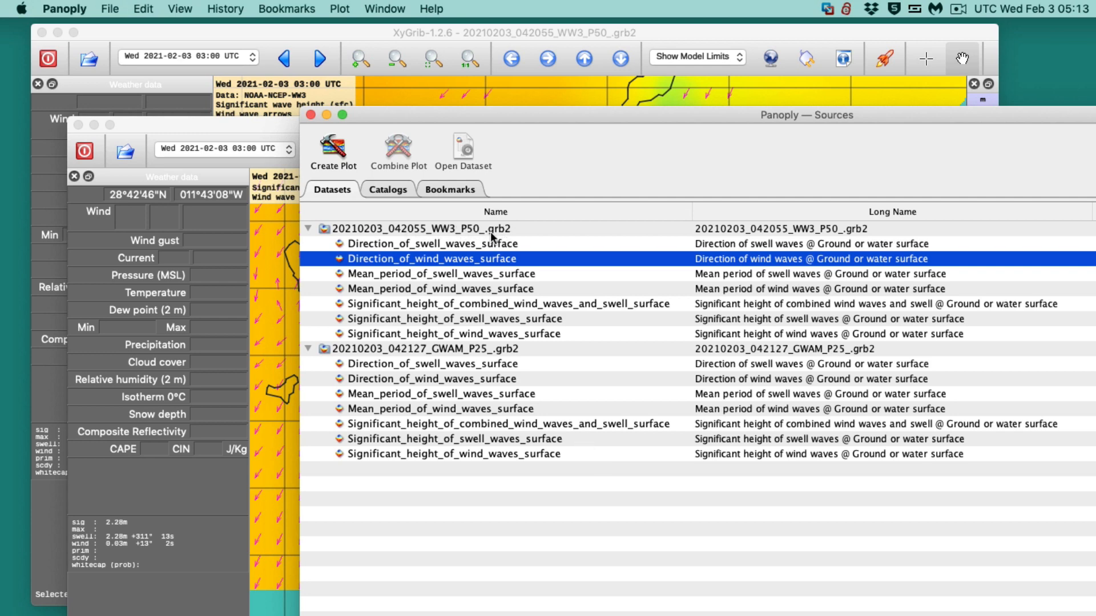
pyautogui.moveTo(453, 232)
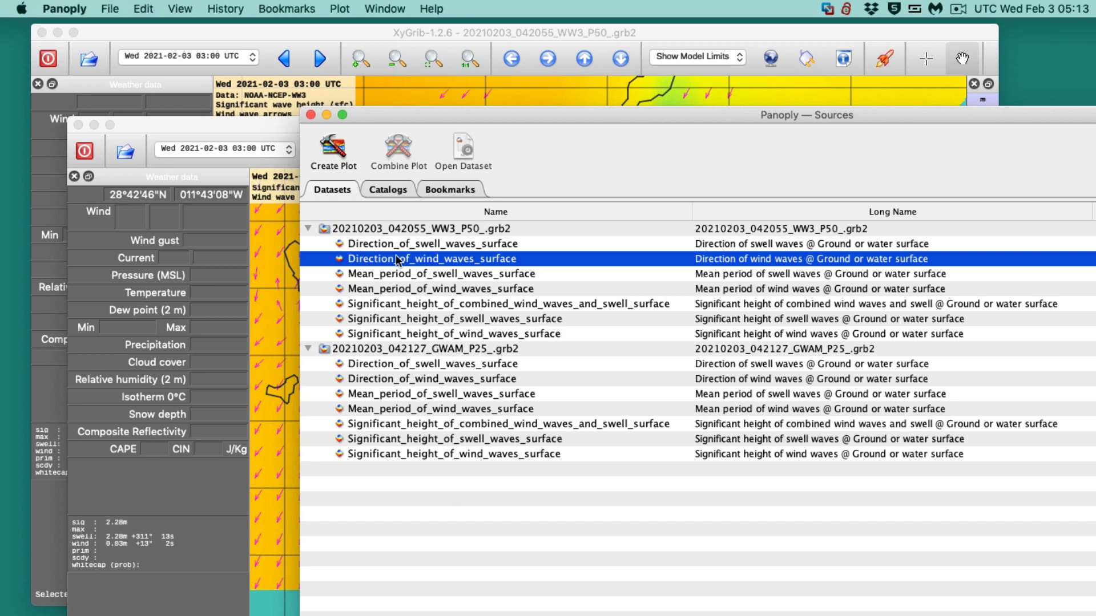
pyautogui.moveTo(385, 342)
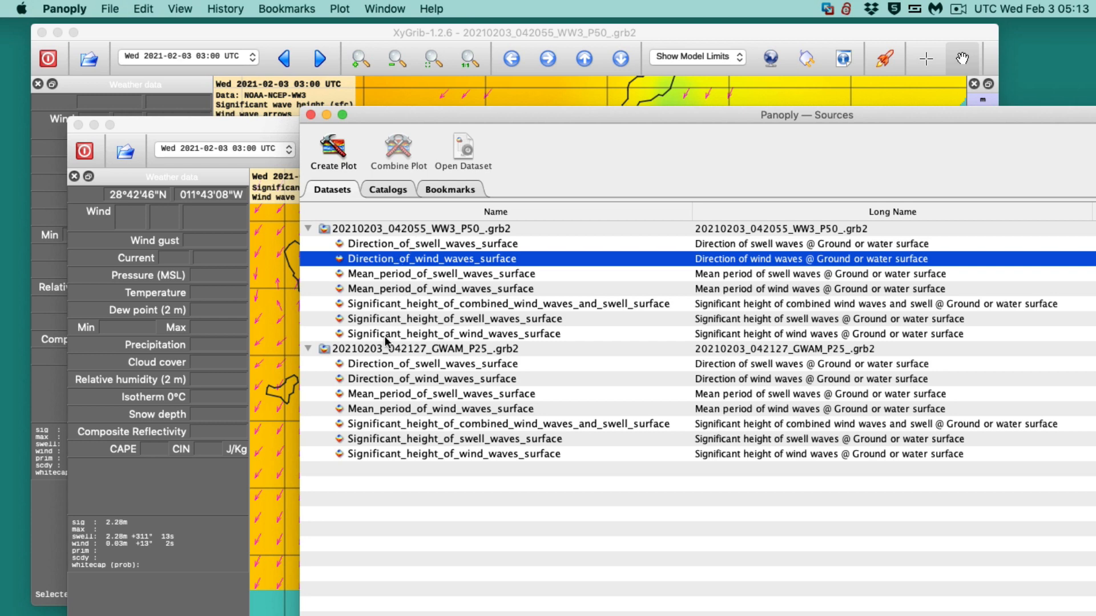
pyautogui.moveTo(387, 343)
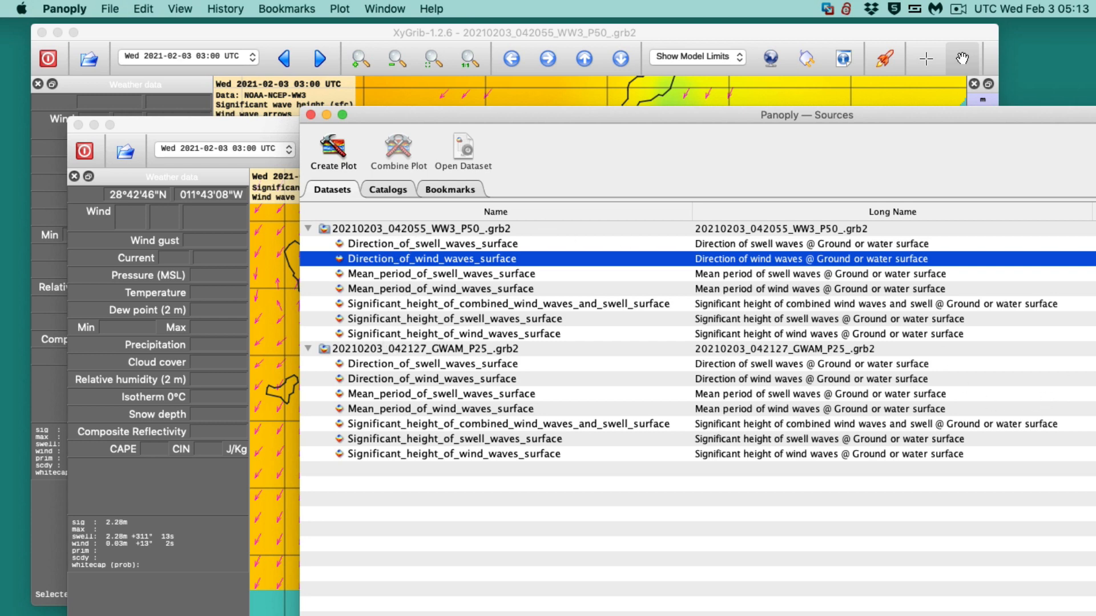
pyautogui.moveTo(452, 447)
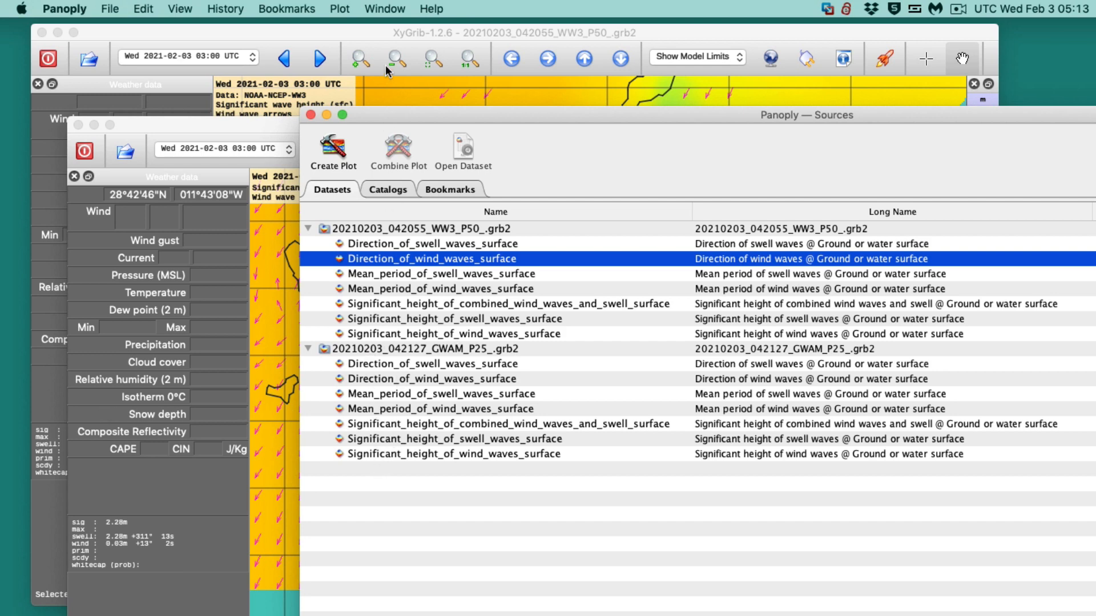
pyautogui.moveTo(506, 126)
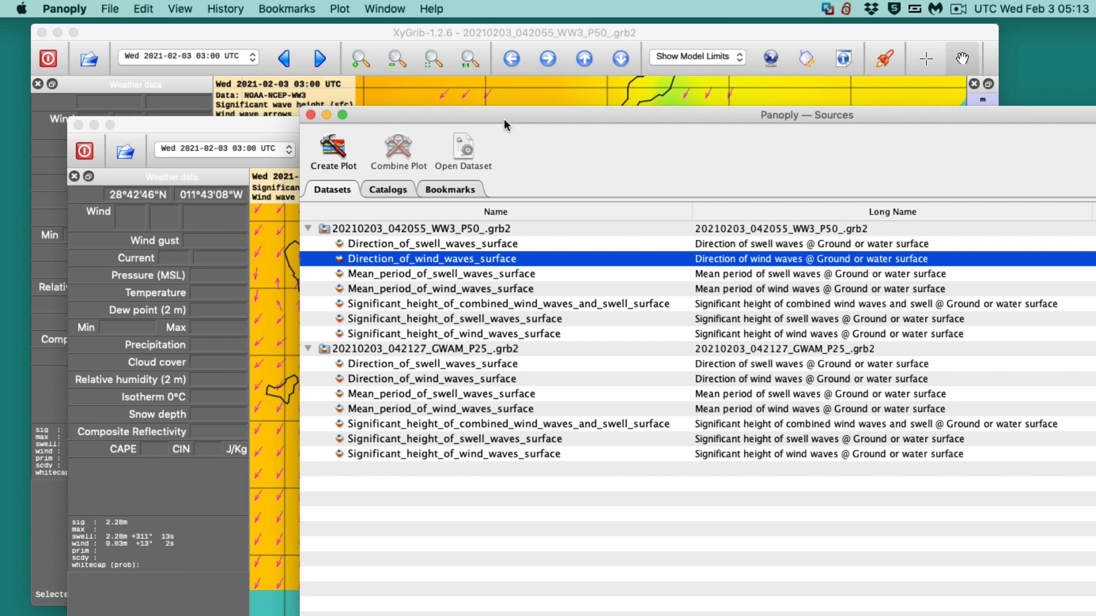
pyautogui.moveTo(439, 344)
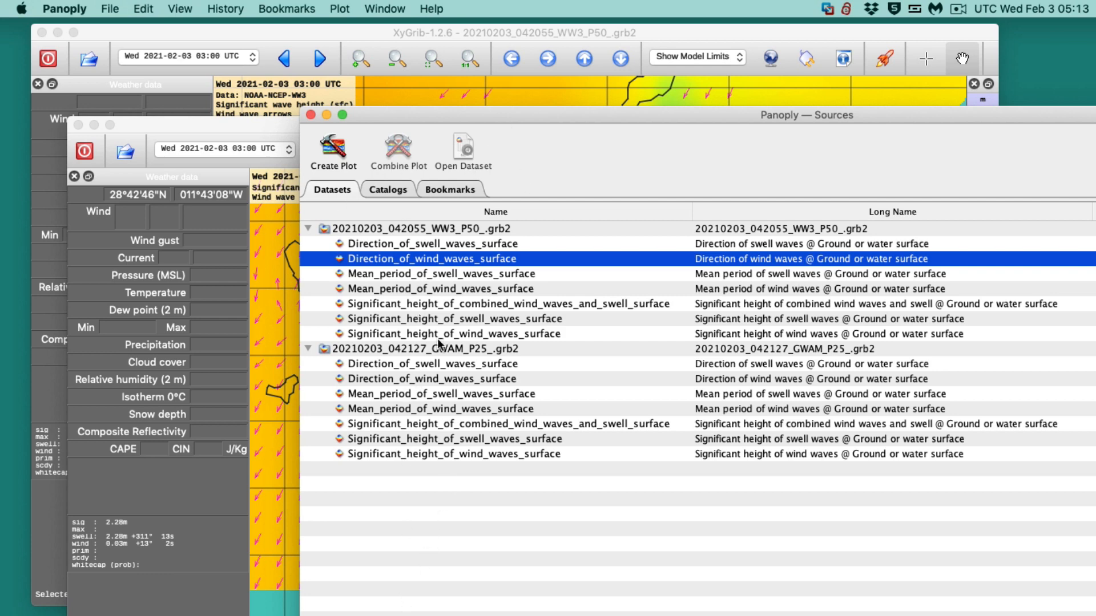
pyautogui.moveTo(439, 401)
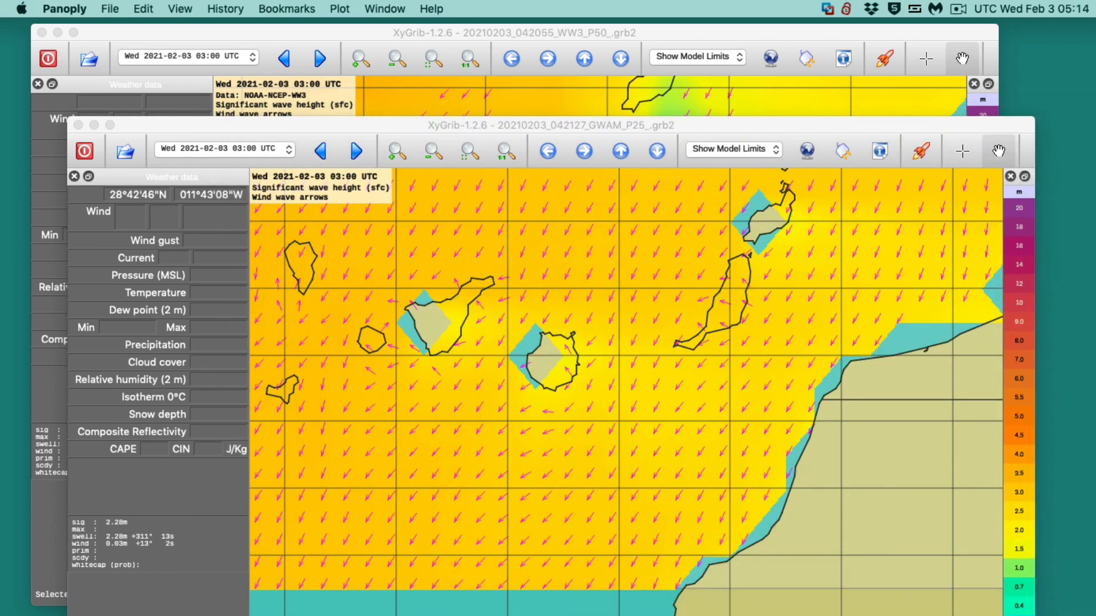
pyautogui.moveTo(359, 289)
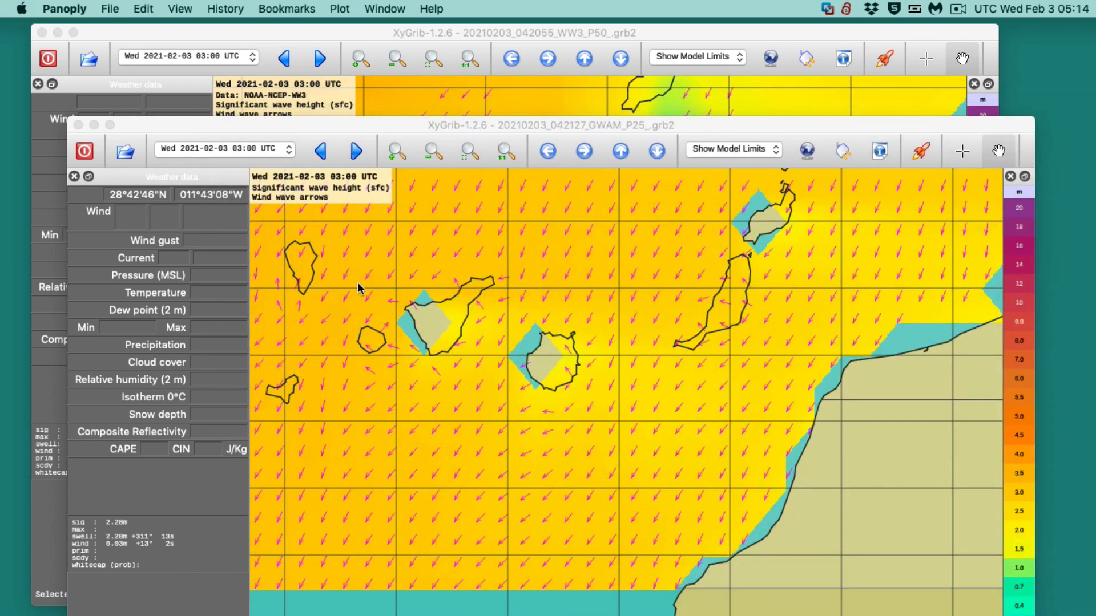
pyautogui.moveTo(426, 296)
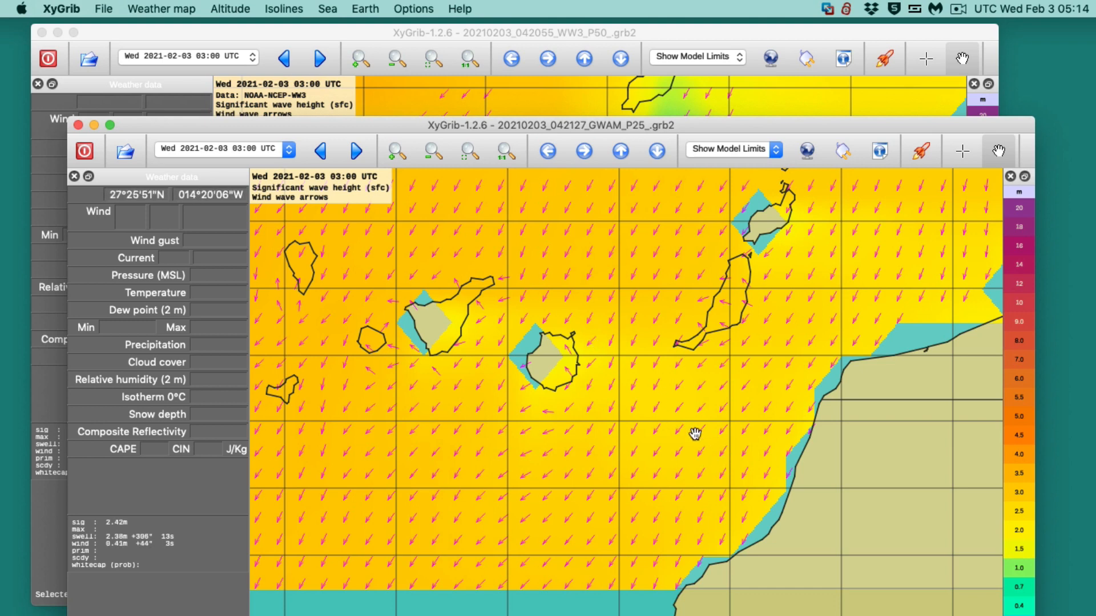
pyautogui.moveTo(701, 436)
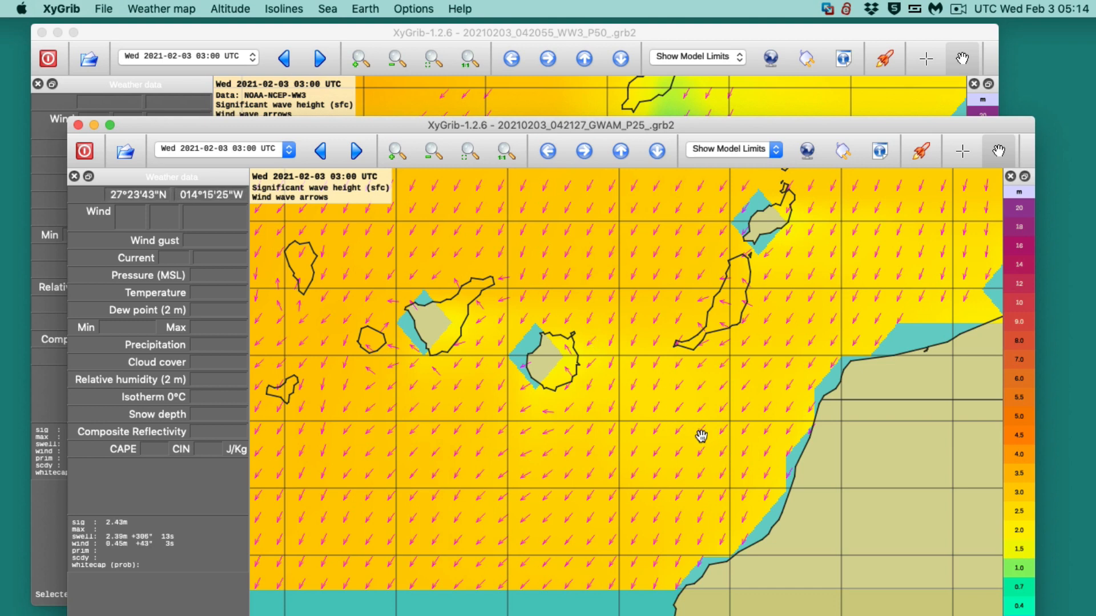
pyautogui.moveTo(657, 409)
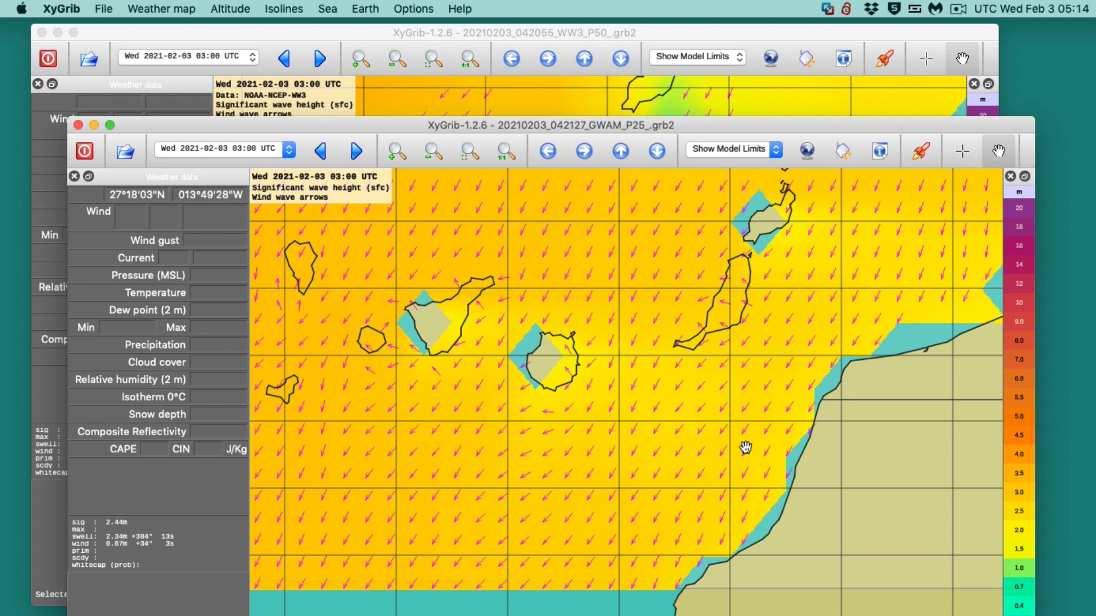
pyautogui.moveTo(694, 407)
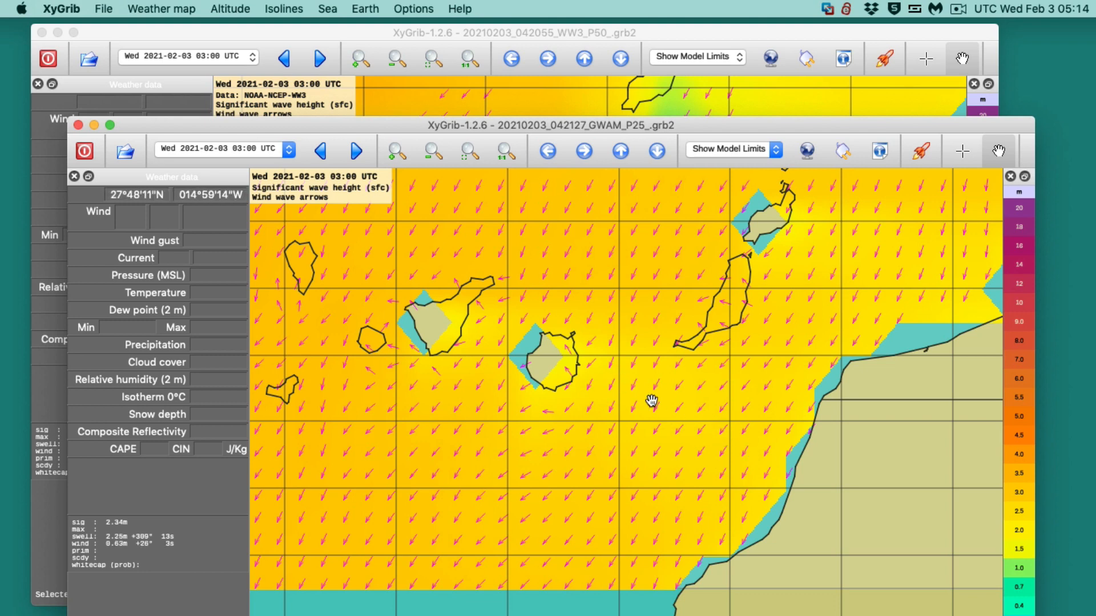
pyautogui.moveTo(625, 378)
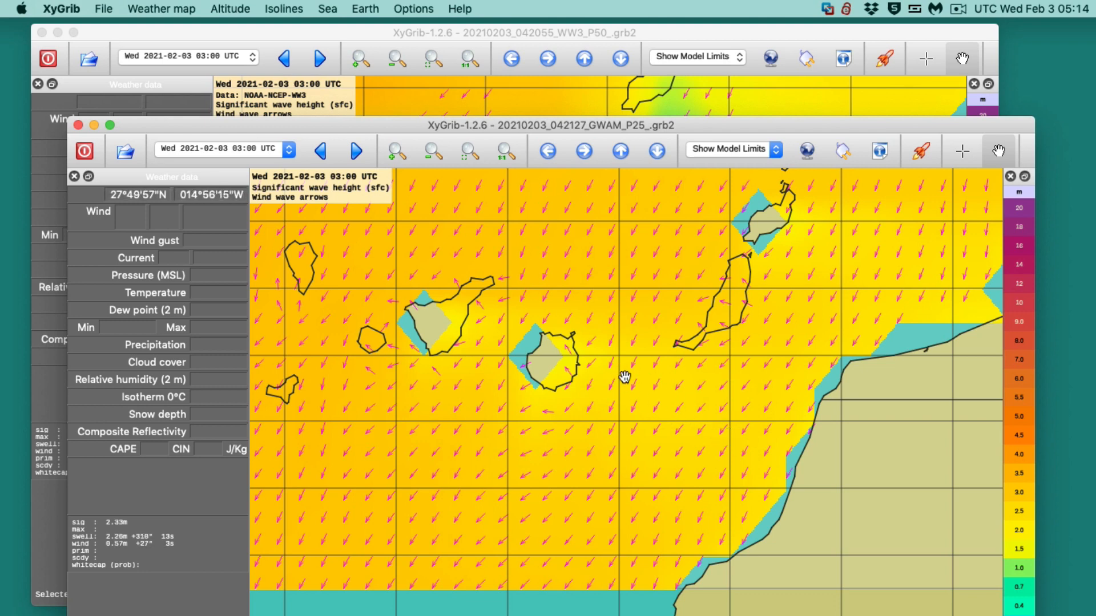
pyautogui.moveTo(708, 438)
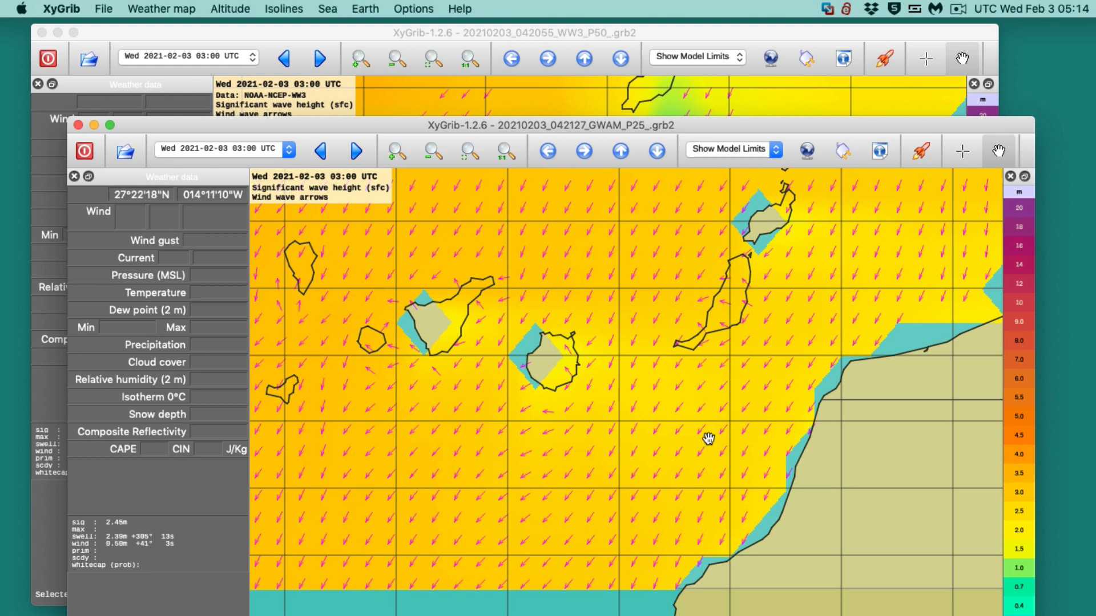
pyautogui.moveTo(709, 440)
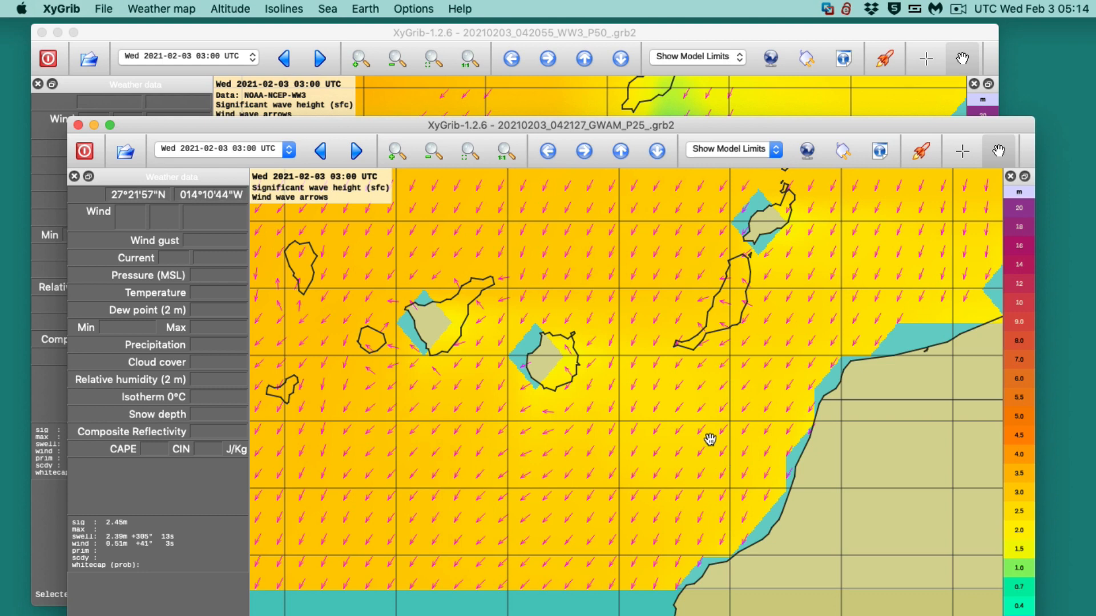
pyautogui.moveTo(706, 428)
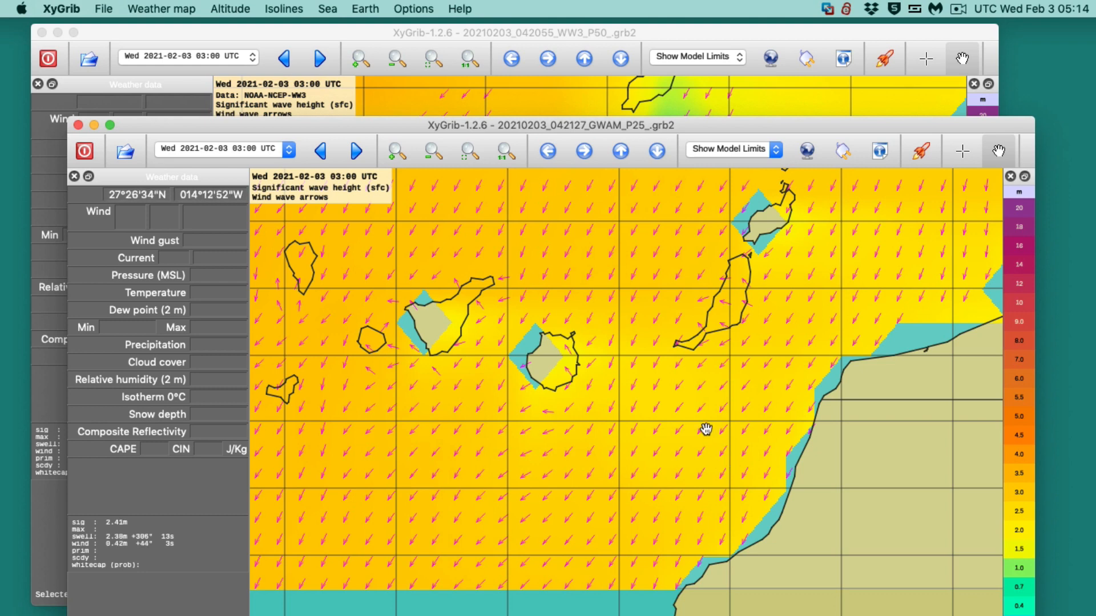
pyautogui.moveTo(700, 436)
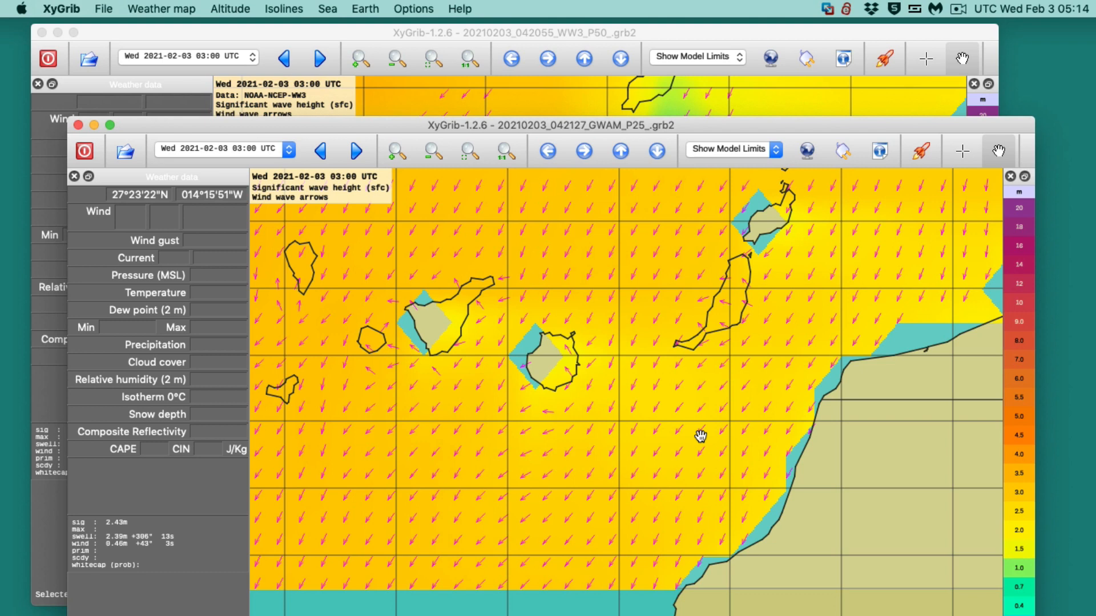
pyautogui.moveTo(685, 441)
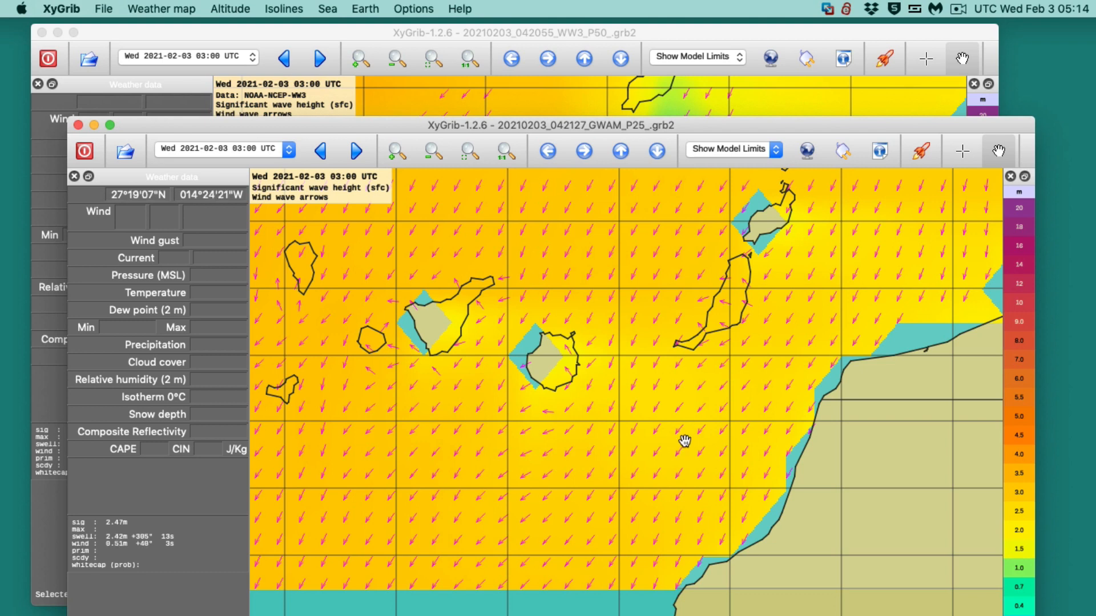
pyautogui.moveTo(614, 379)
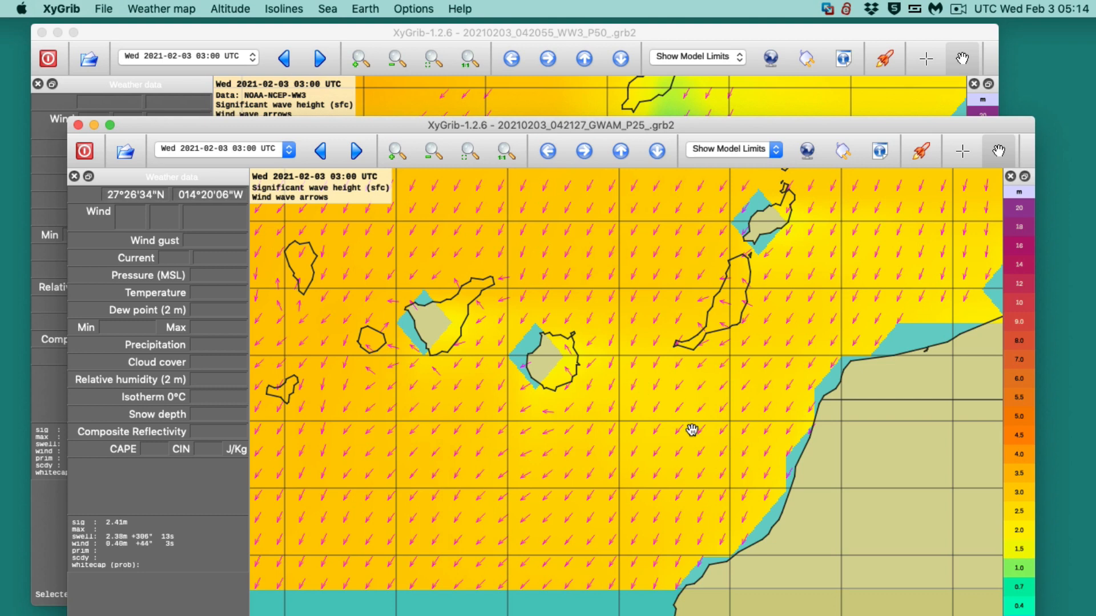
pyautogui.moveTo(778, 479)
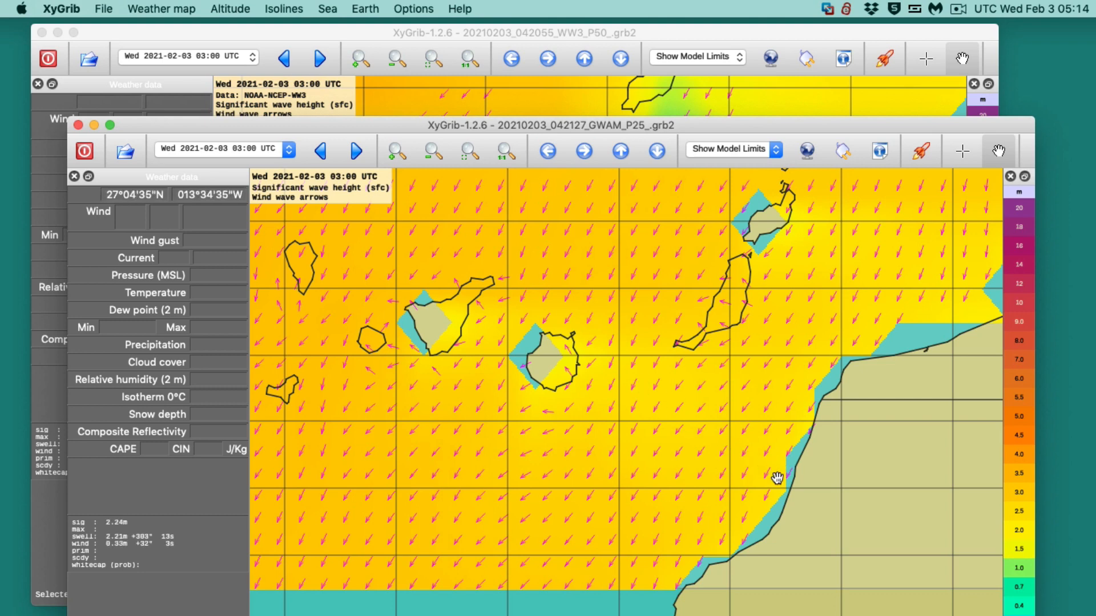
pyautogui.moveTo(742, 370)
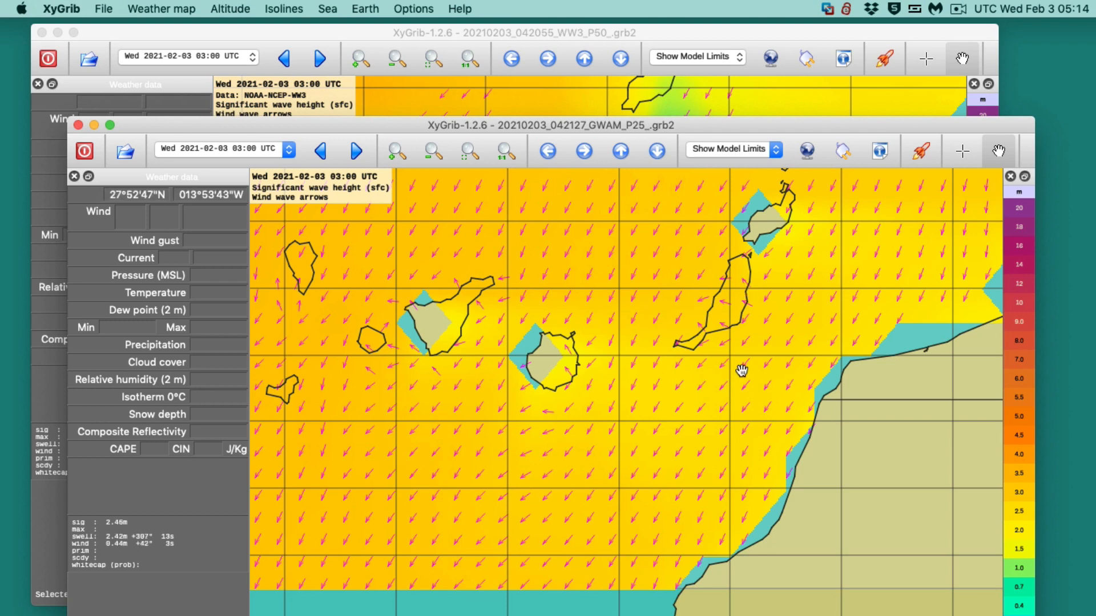
pyautogui.moveTo(716, 462)
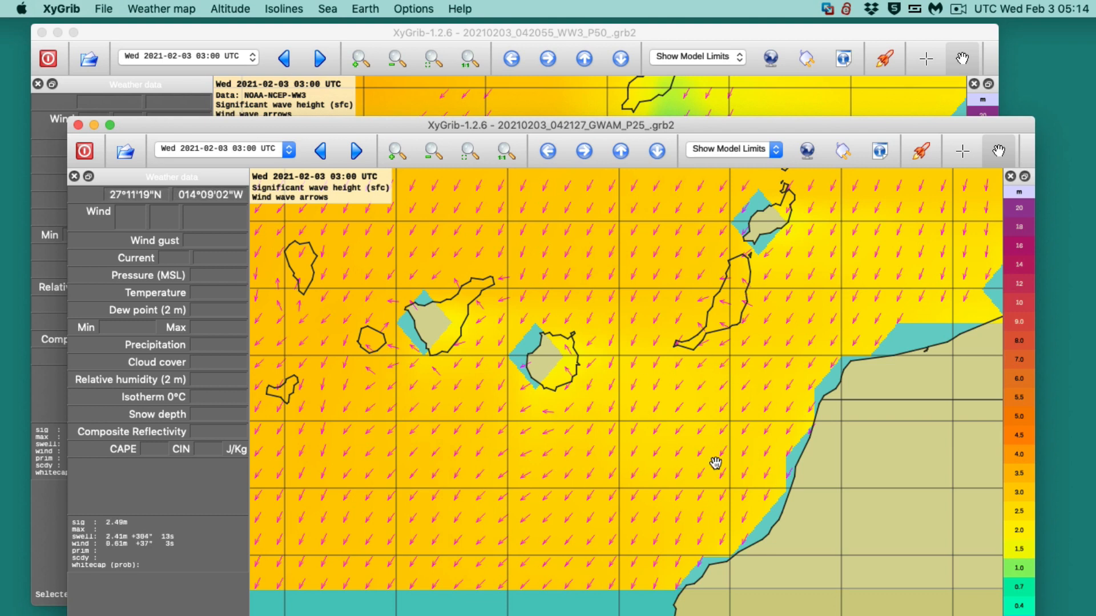
pyautogui.moveTo(708, 454)
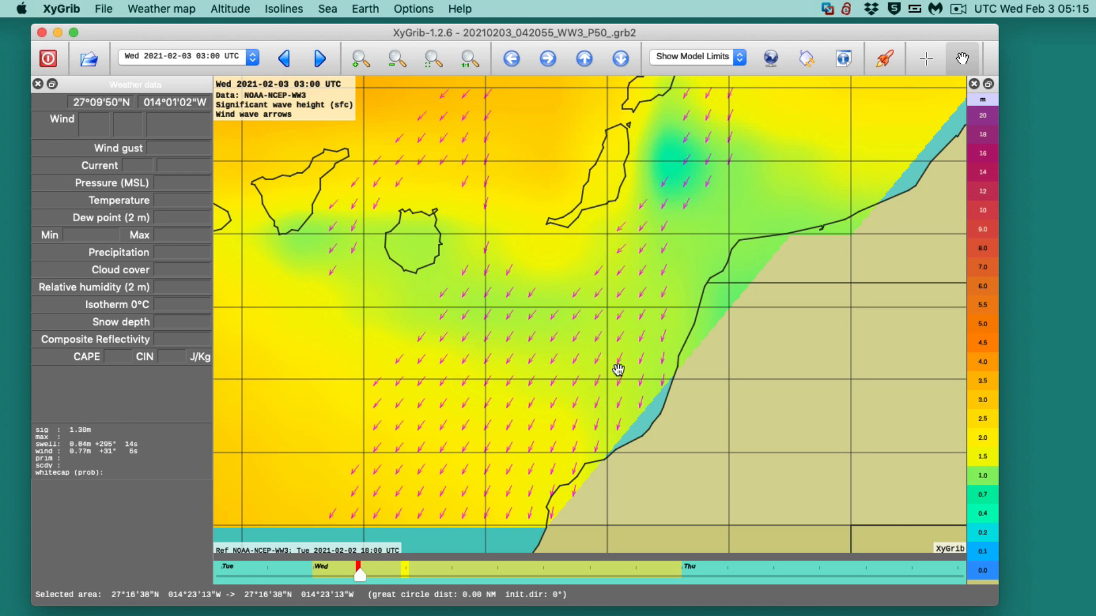
pyautogui.moveTo(609, 353)
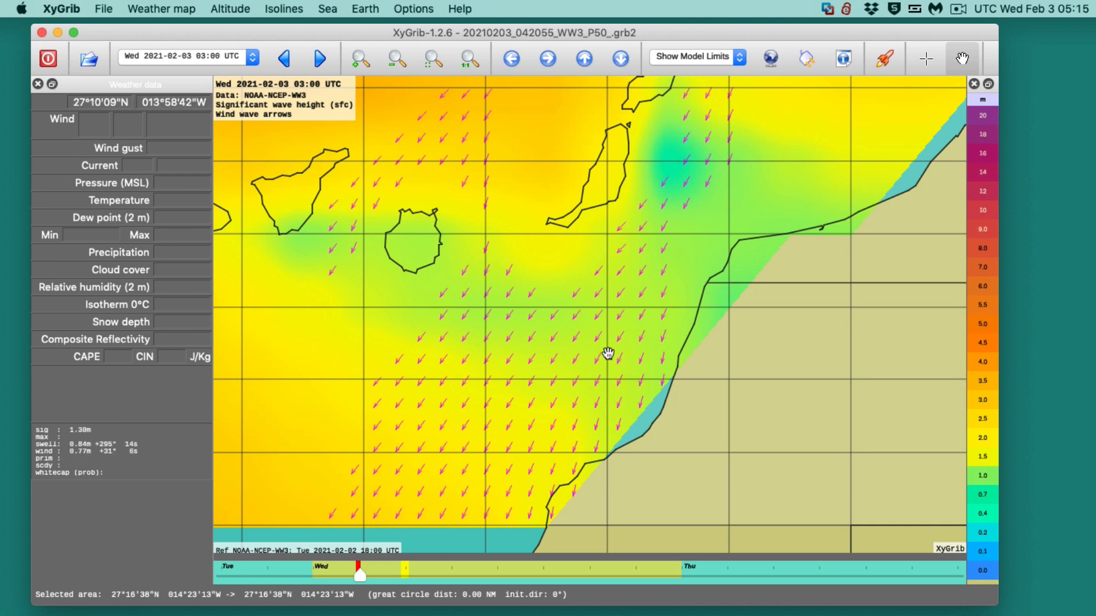
pyautogui.moveTo(615, 351)
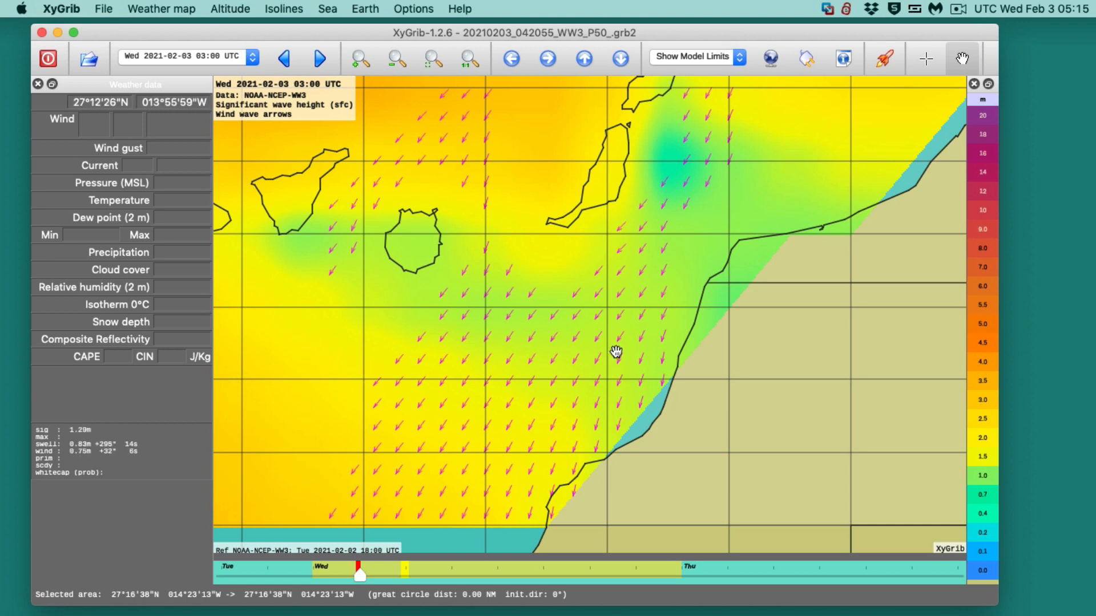
pyautogui.moveTo(621, 354)
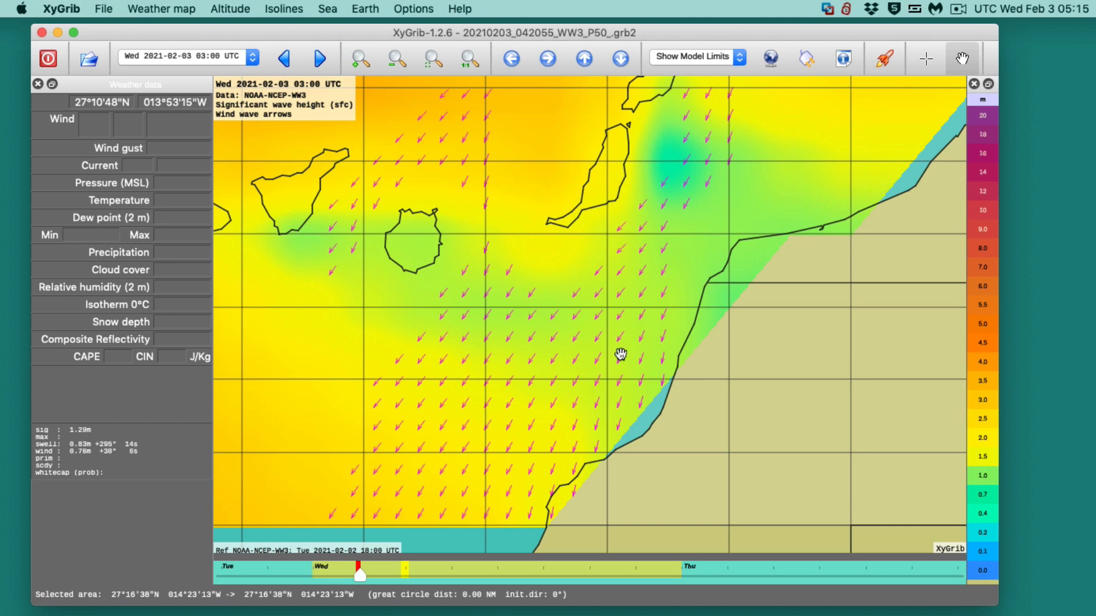
pyautogui.moveTo(584, 363)
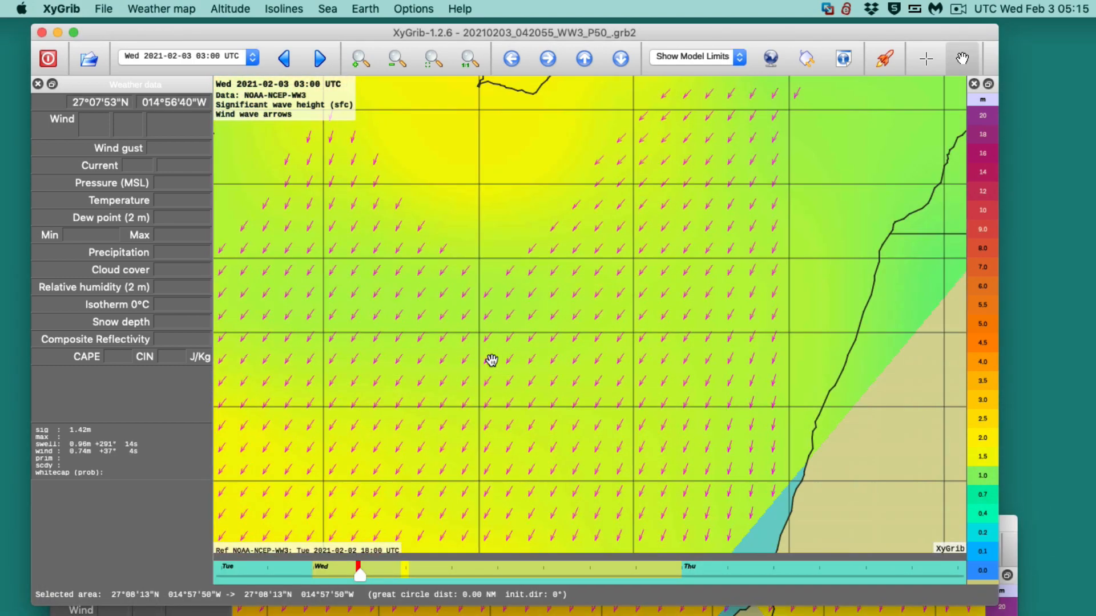
# Step: Bring the GWAM map window forward over the WW3 window
pyautogui.moveTo(491, 361); pyautogui.dragTo(549, 186)
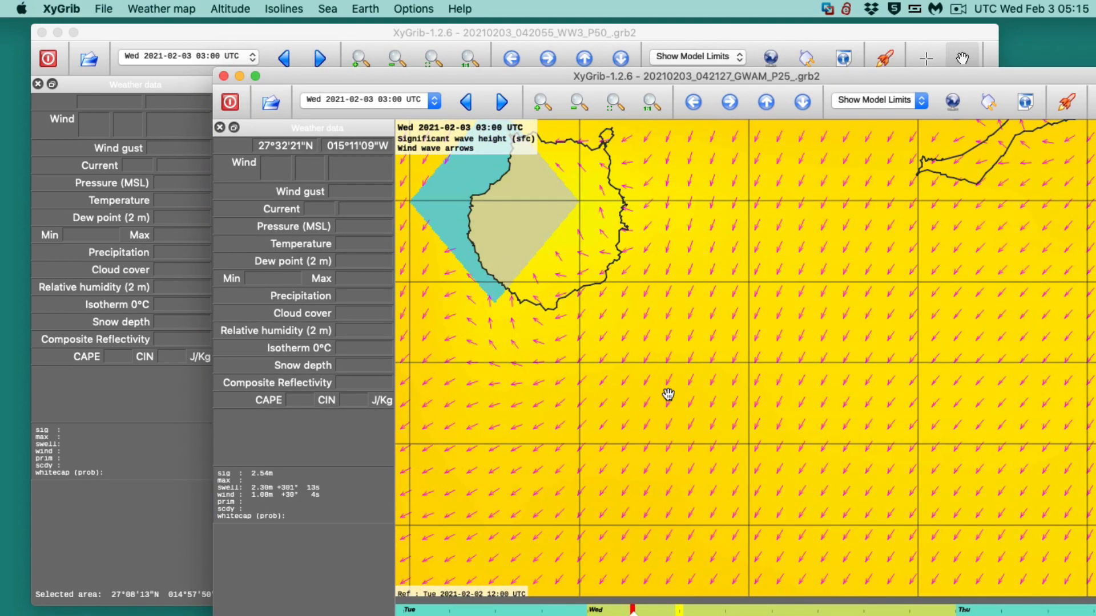
# Step: Position the GWAM window over the WW3 window so both Gran Canaria wave maps are visible together
pyautogui.moveTo(667, 395); pyautogui.dragTo(503, 313)
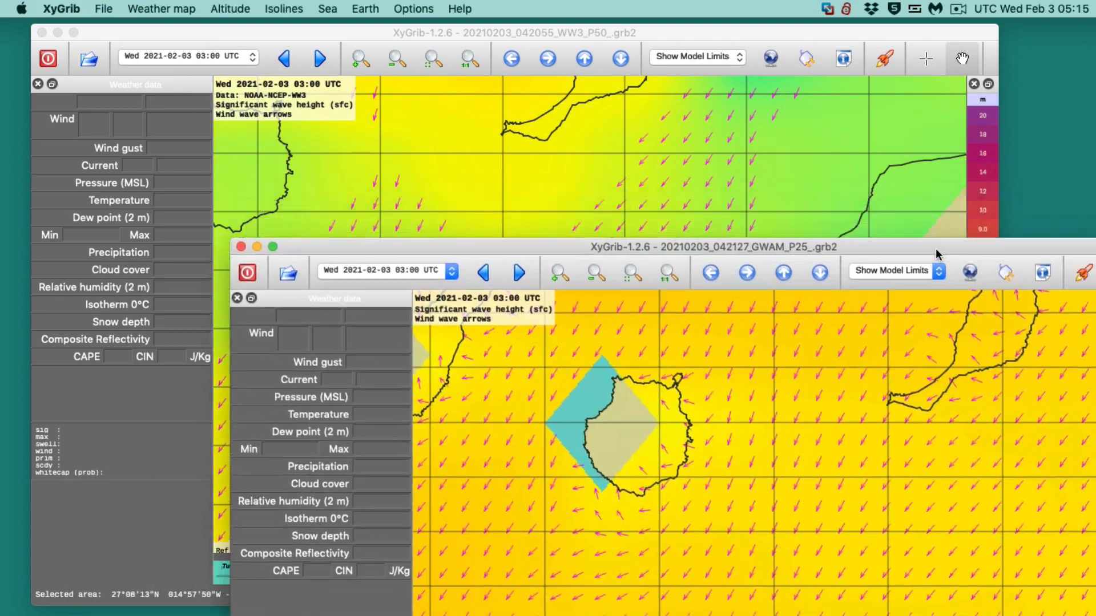
pyautogui.moveTo(712, 247); pyautogui.dragTo(712, 232)
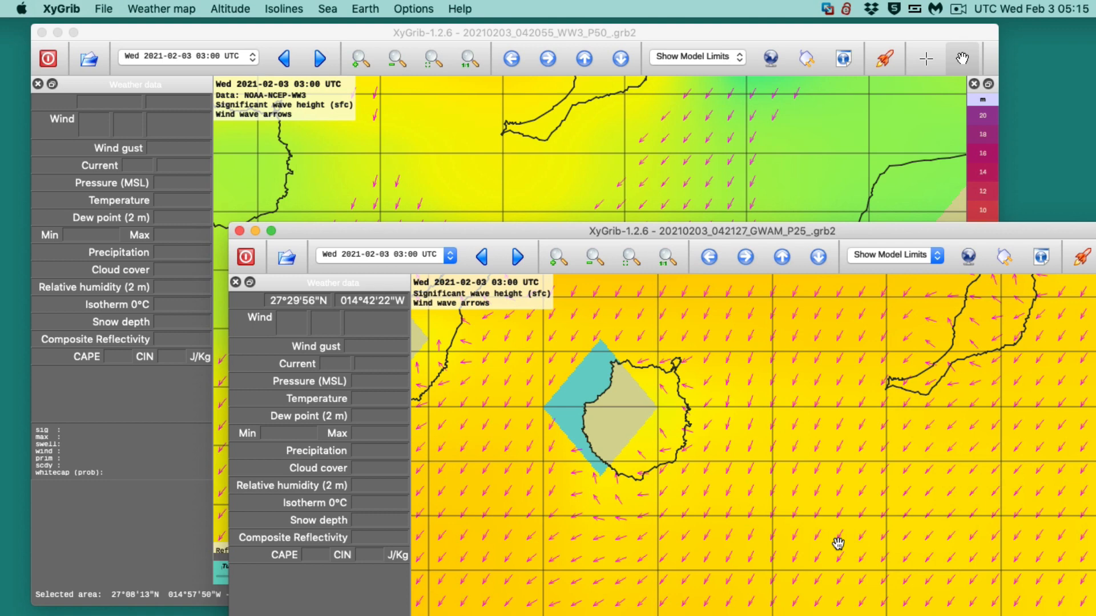
pyautogui.moveTo(828, 522)
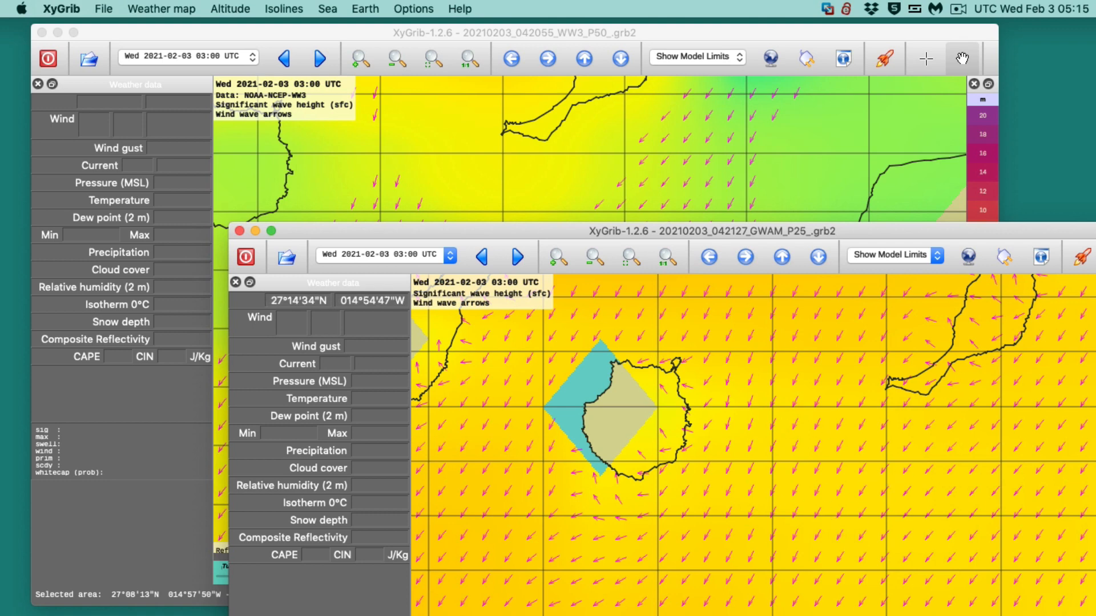
pyautogui.moveTo(867, 458)
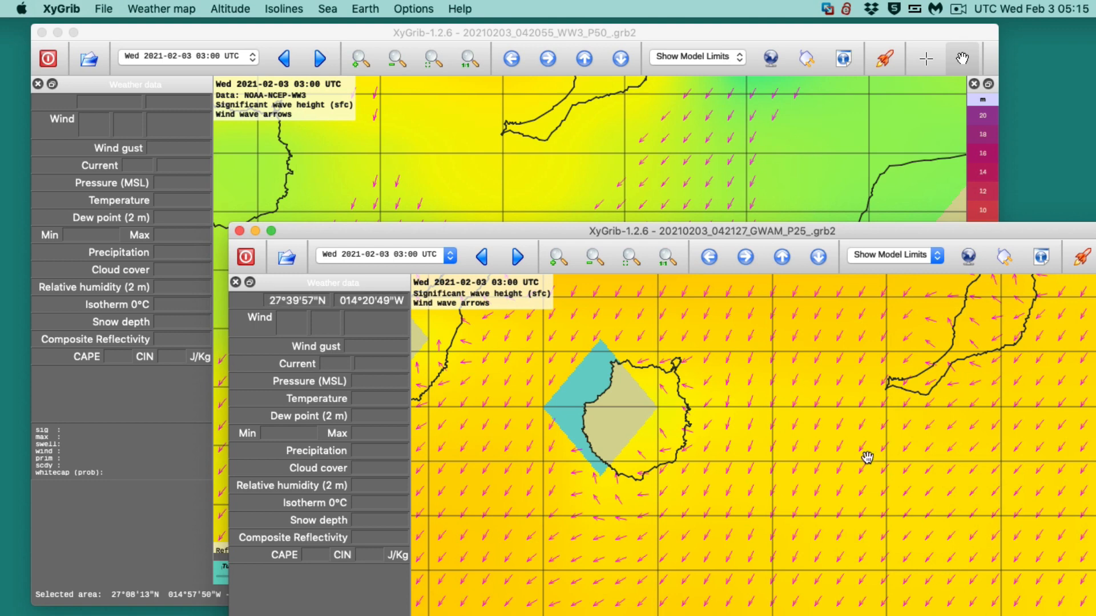
pyautogui.moveTo(848, 539)
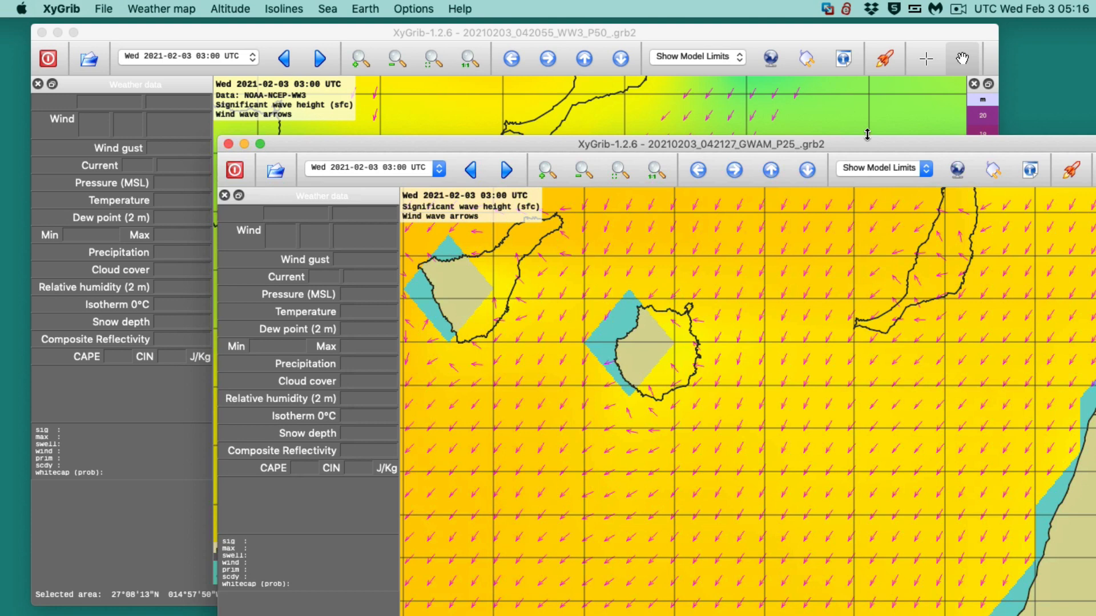
pyautogui.moveTo(979, 5)
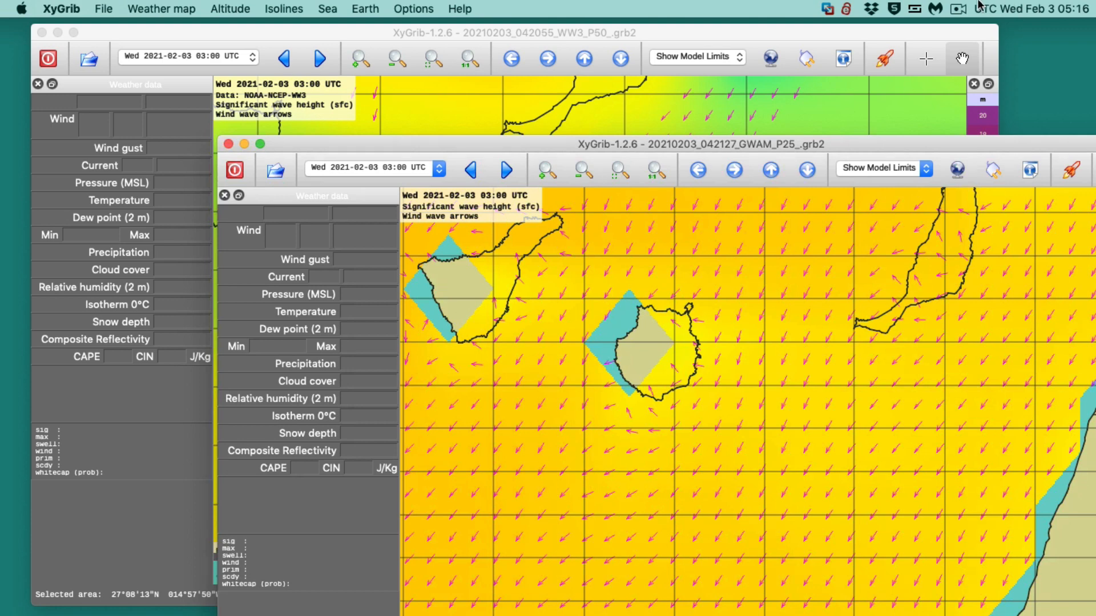
pyautogui.click(960, 8)
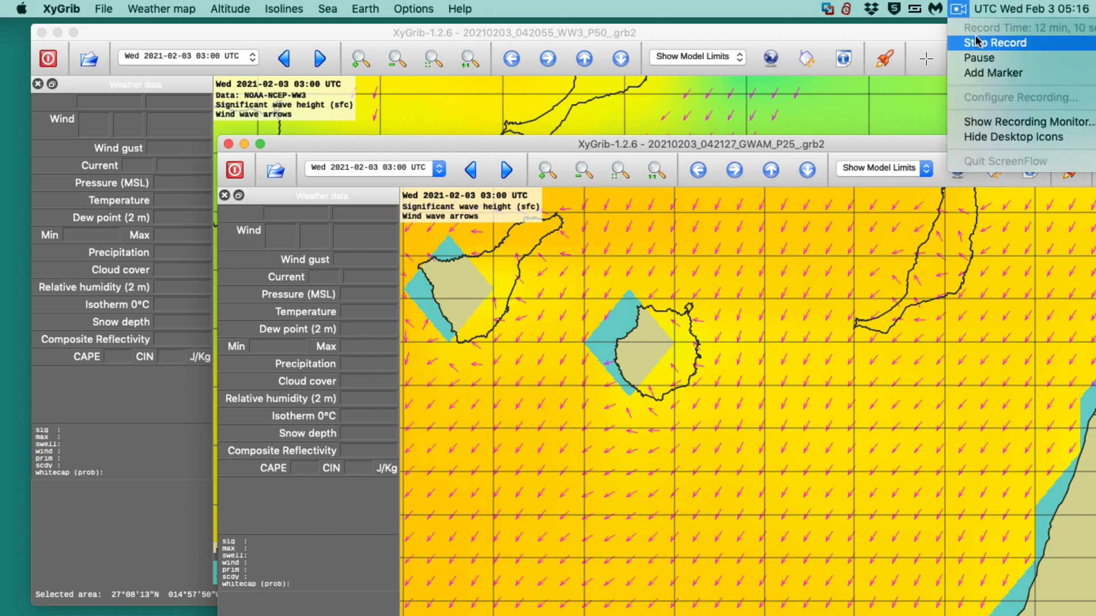